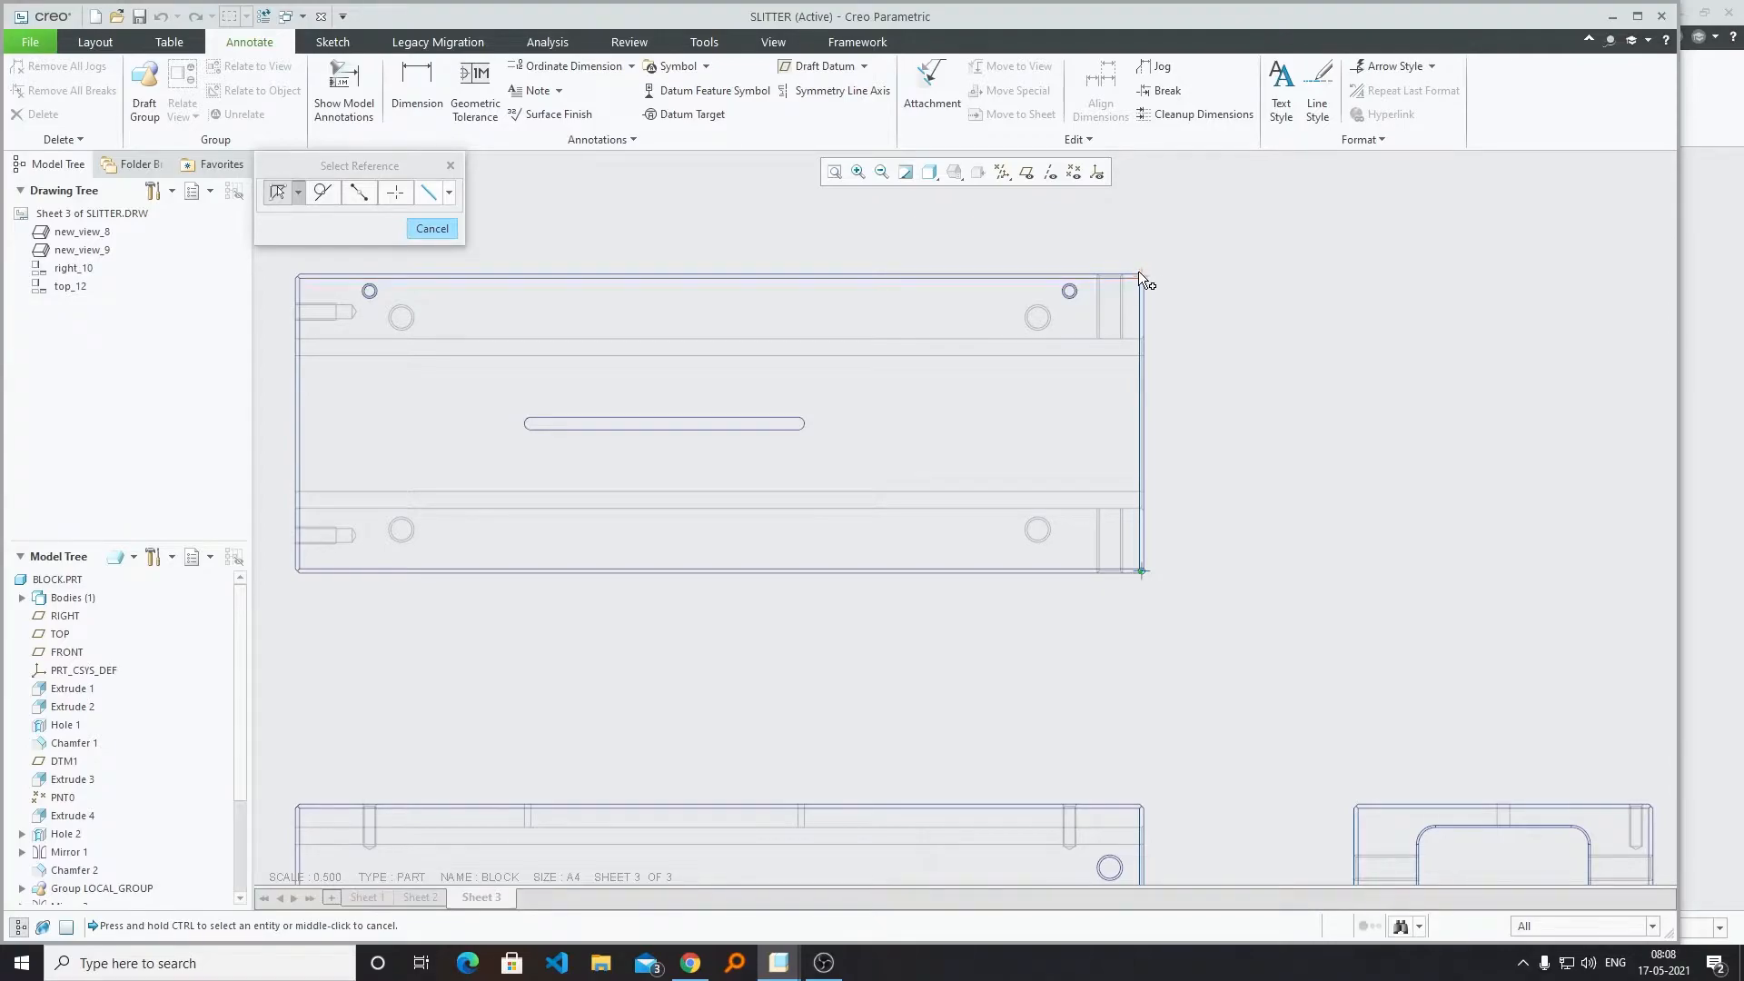
Add a vertical 70 height dimension on the right side of the block's top view.
left_click(1137, 274)
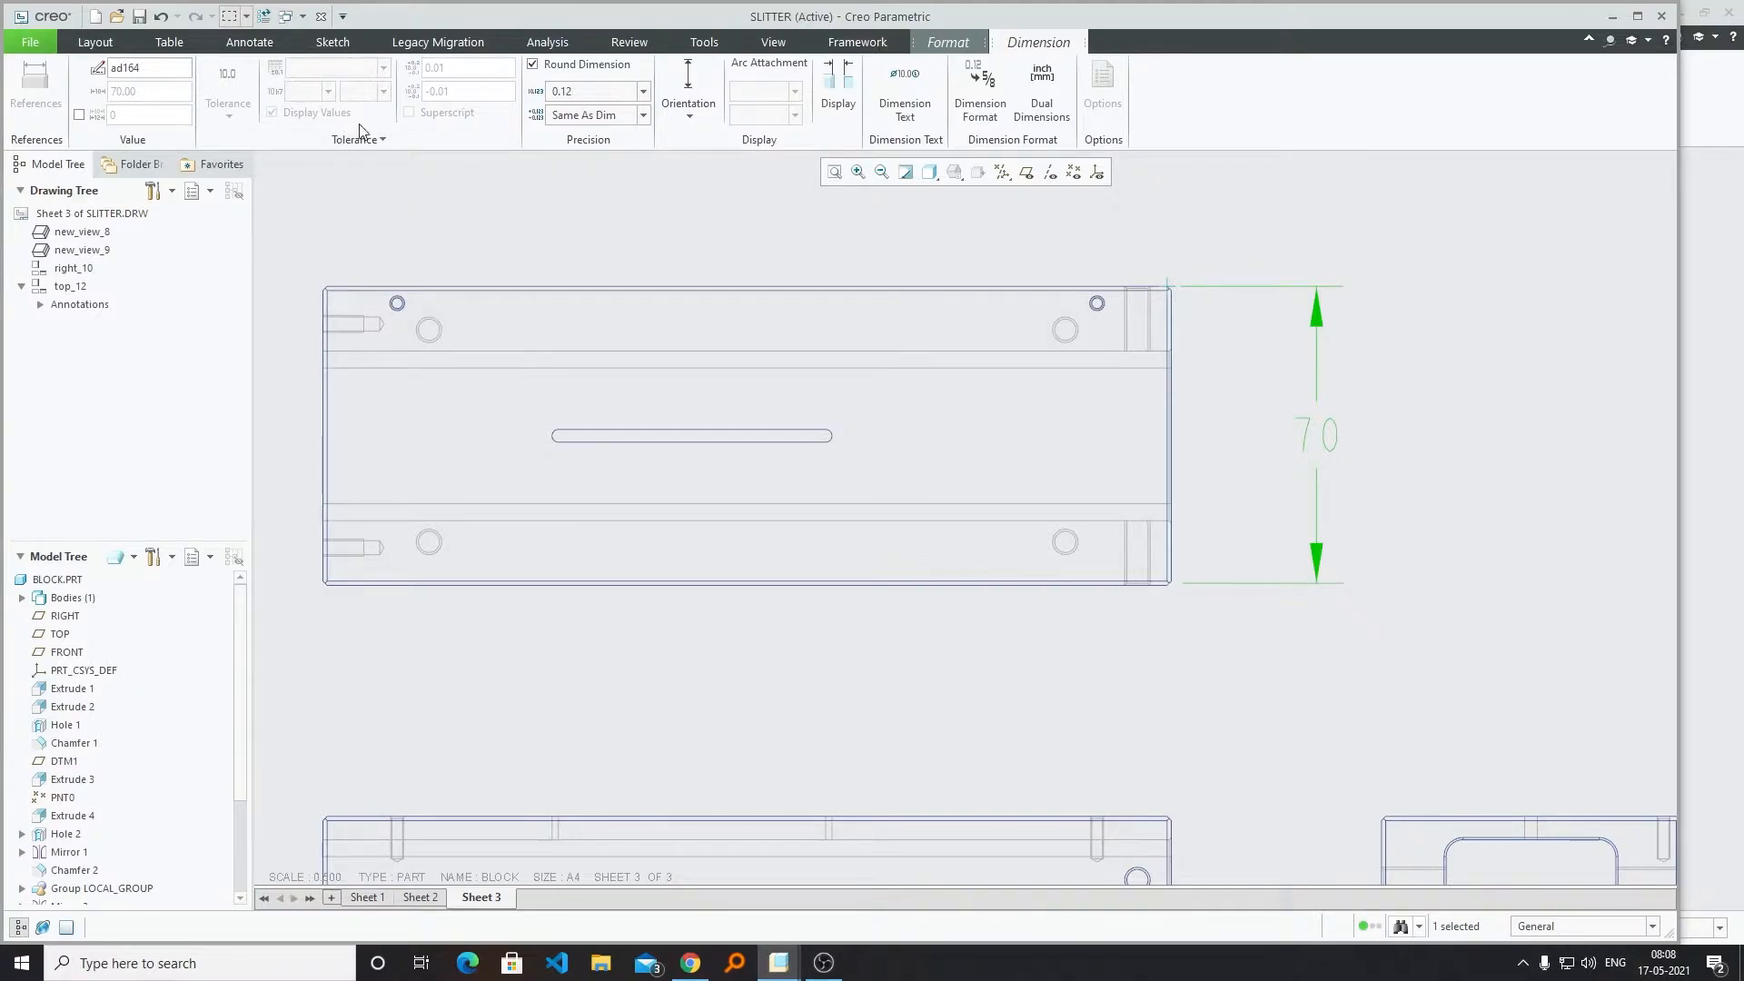
mouse_move(632, 246)
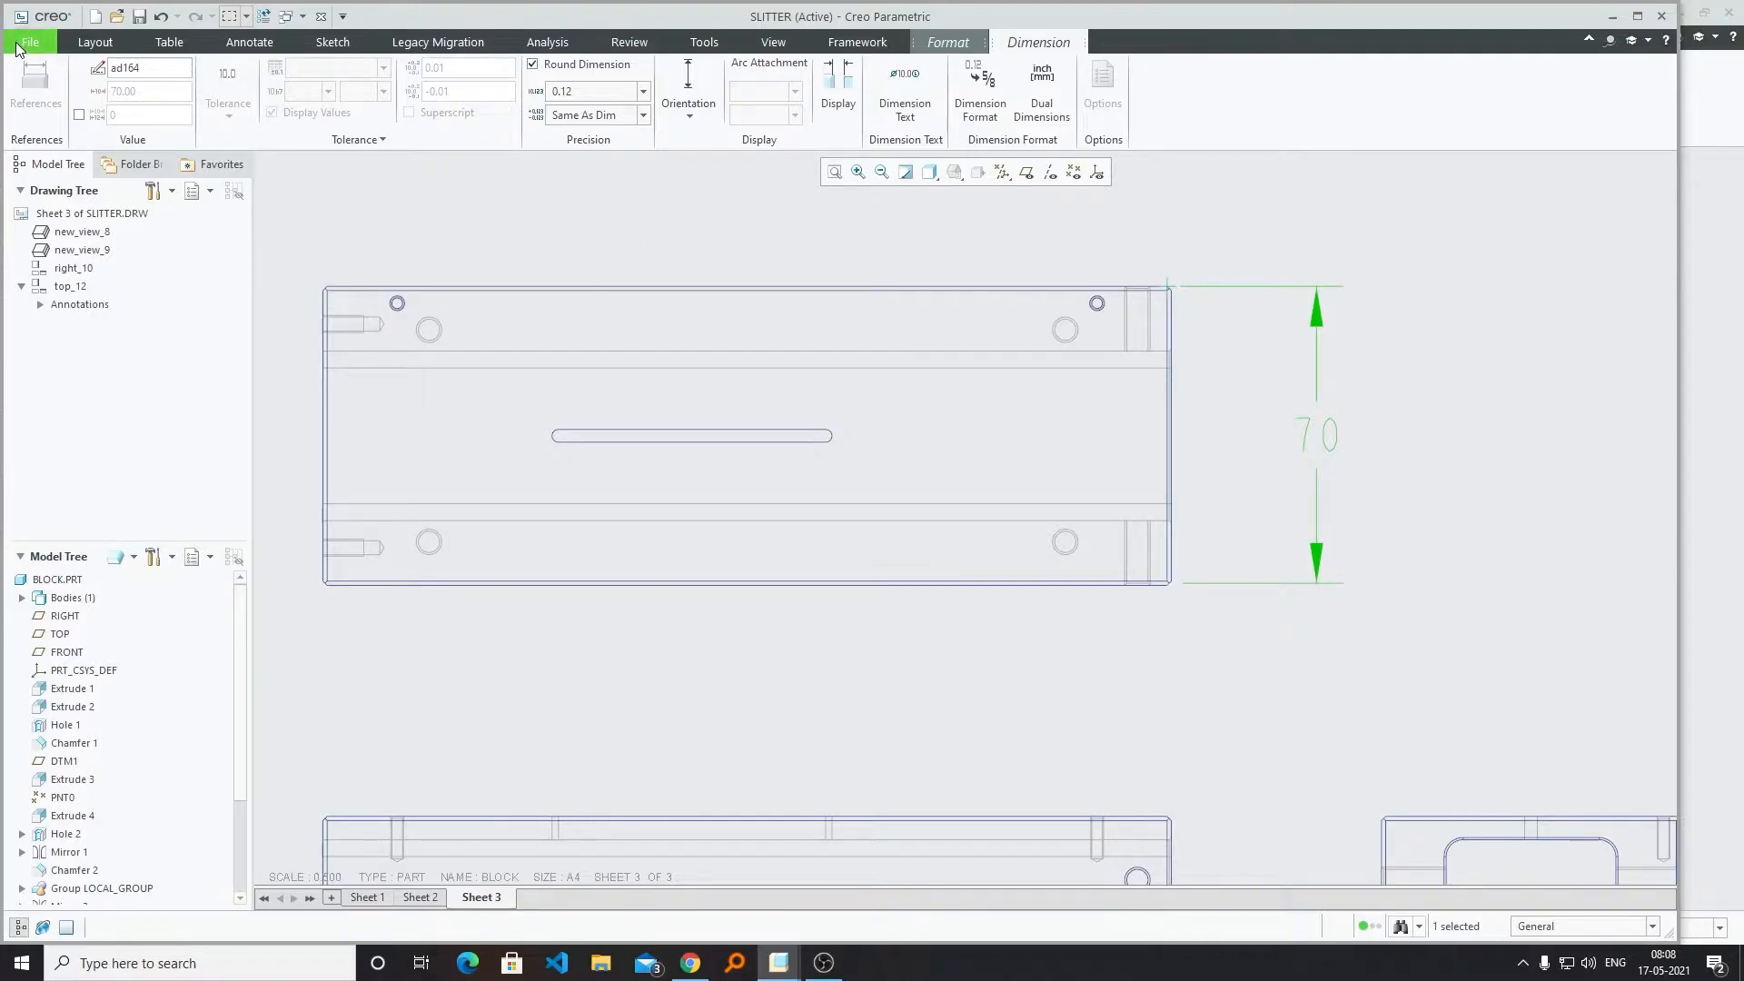
Bring up Drawing Properties via File > Prepare, showing detail options and tolerancing standard.
left_click(31, 42)
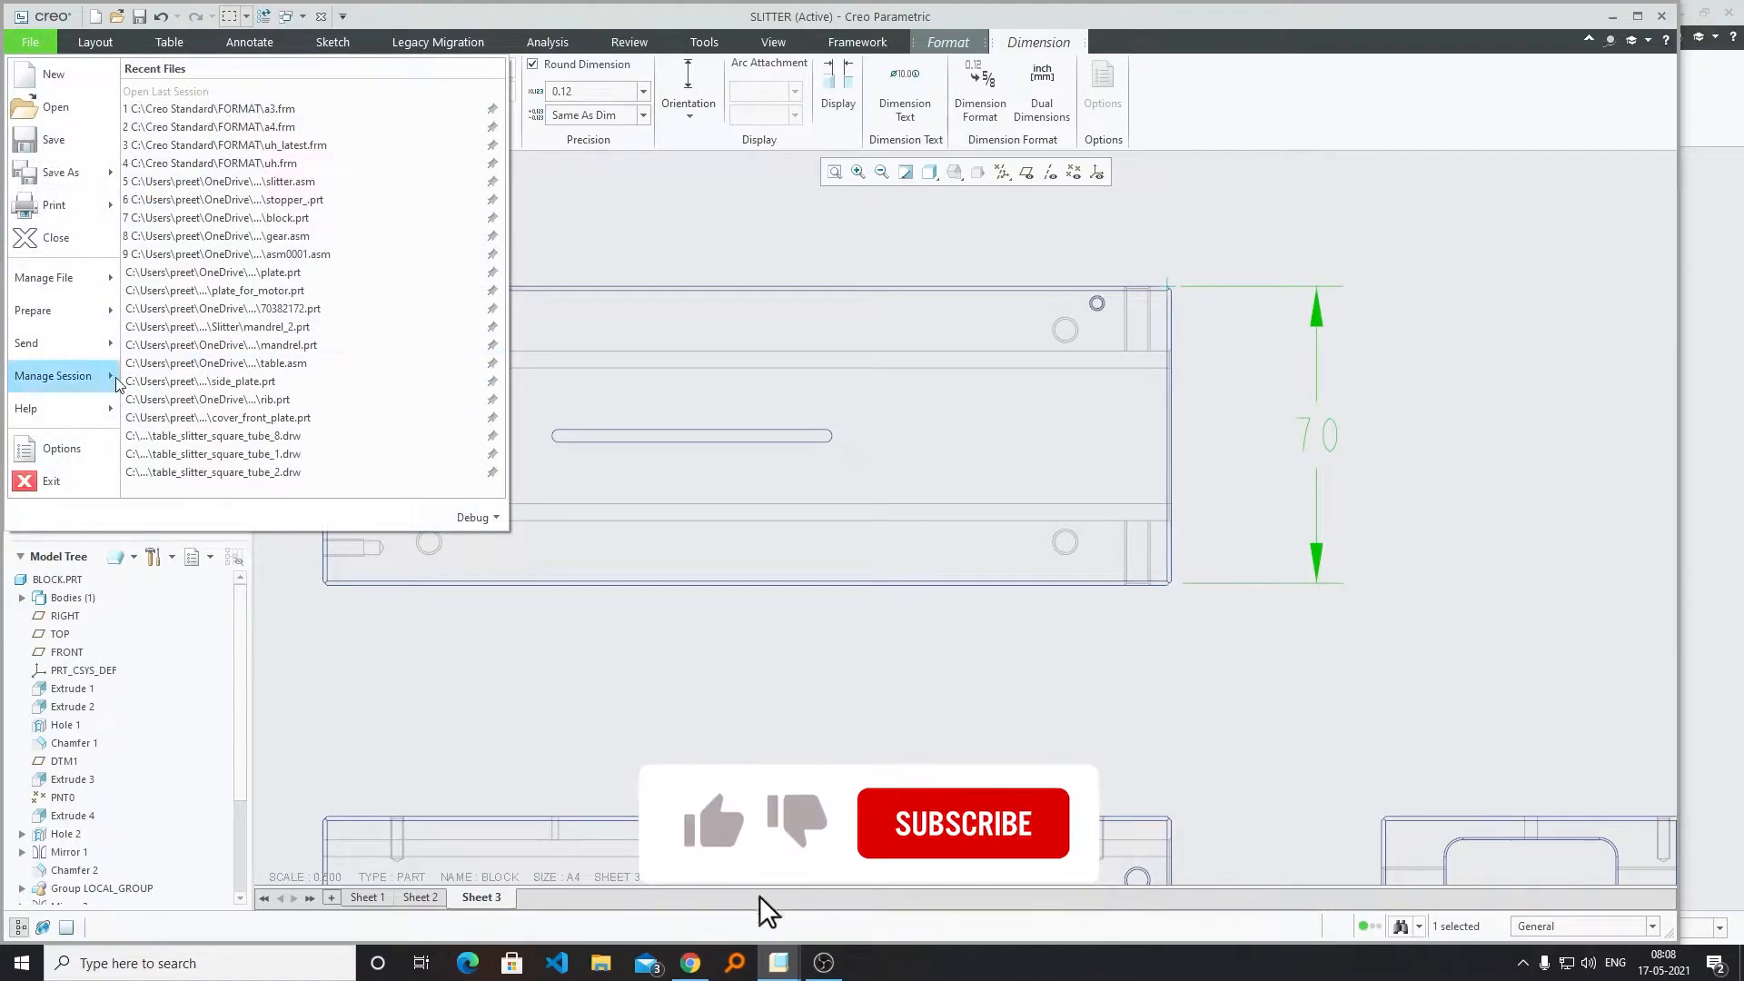
left_click(33, 311)
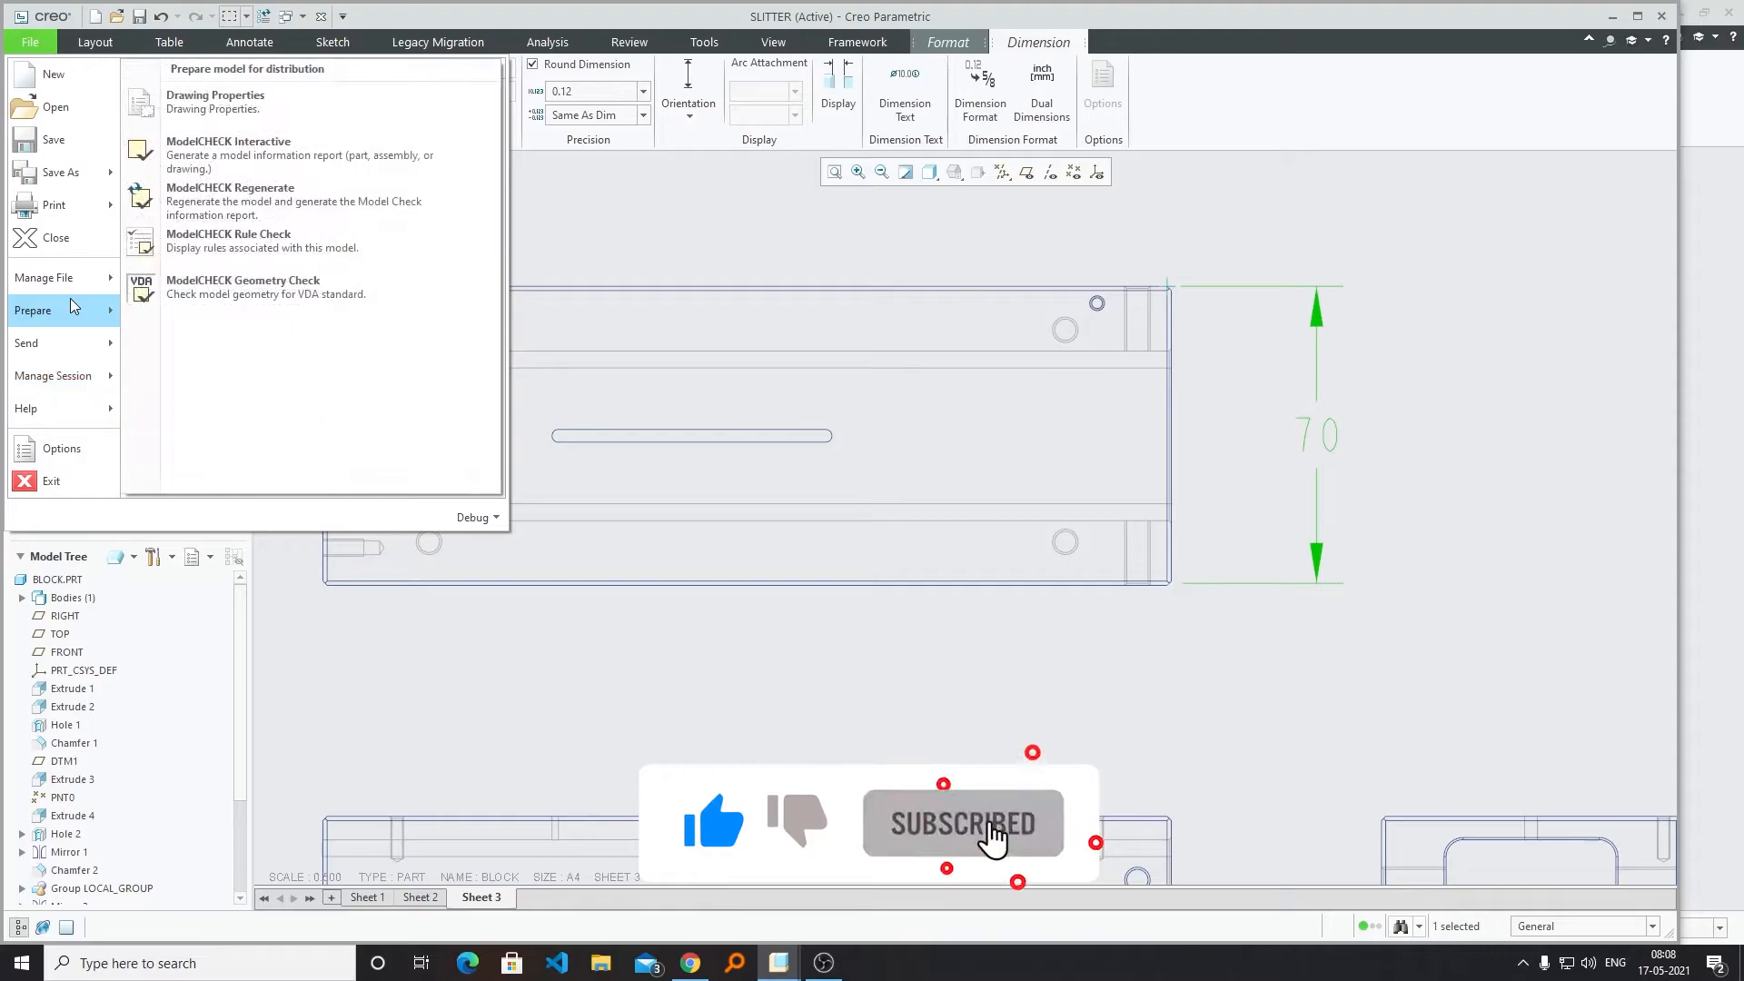
left_click(214, 102)
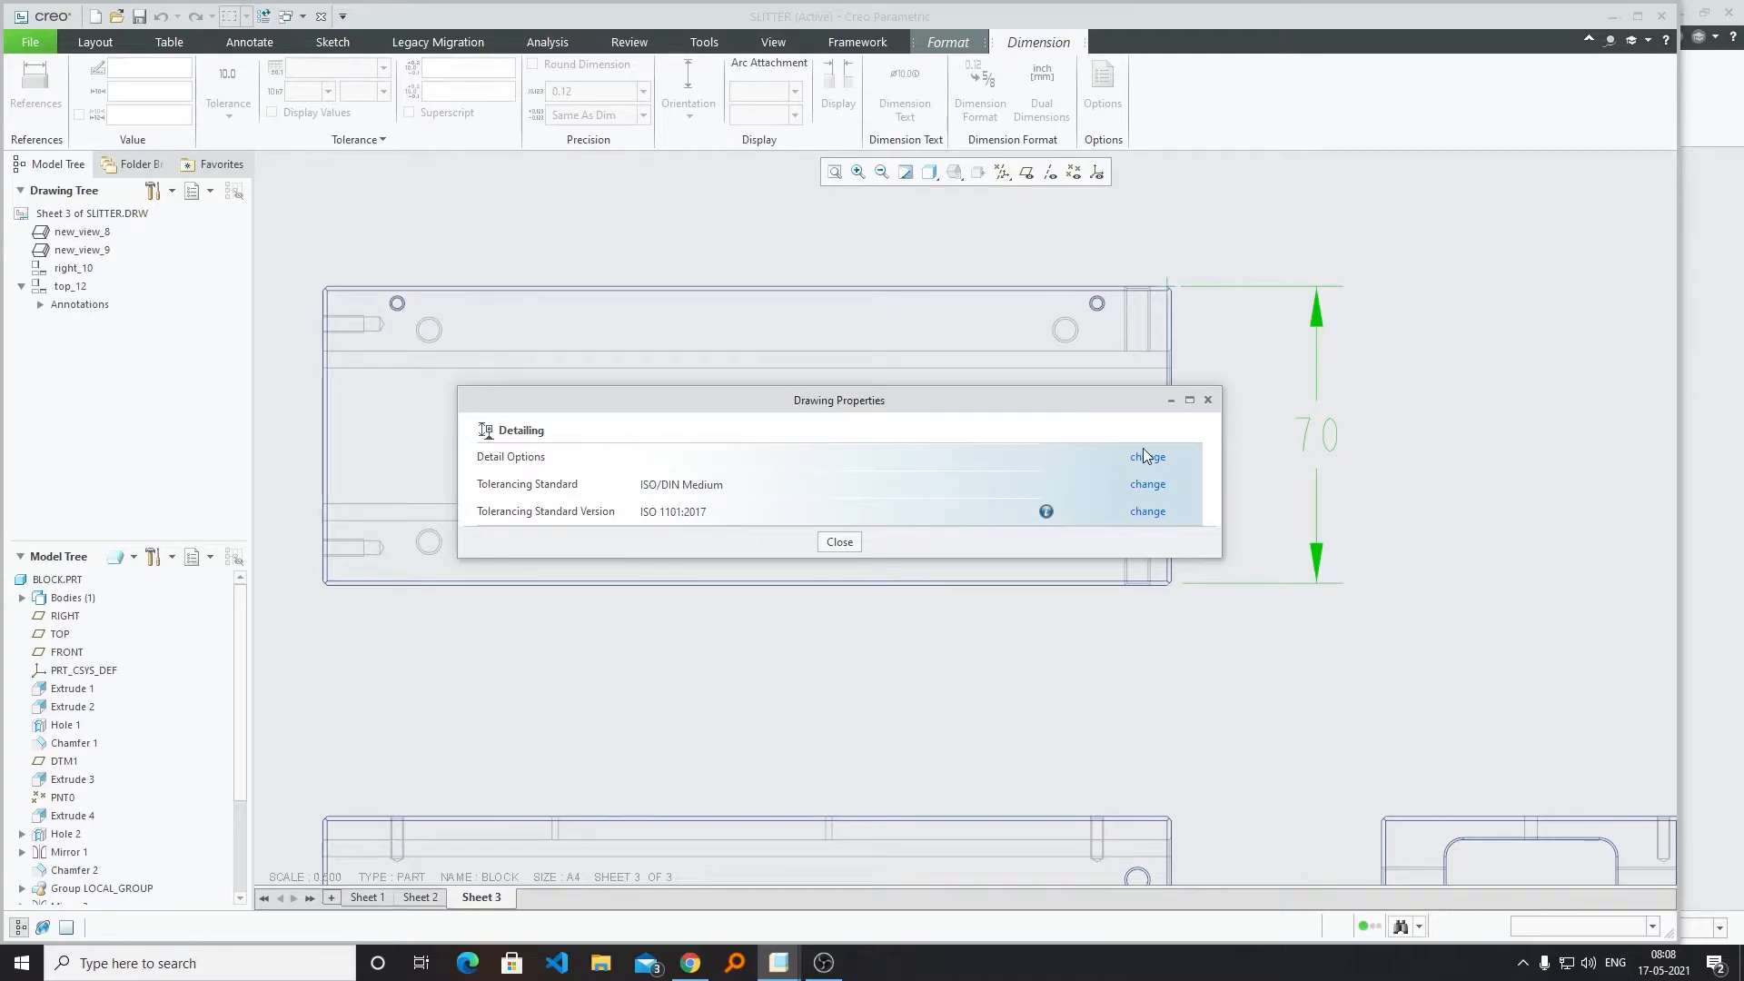
Enter the detail options list and locate the tol_display option, currently set to no.
left_click(1146, 456)
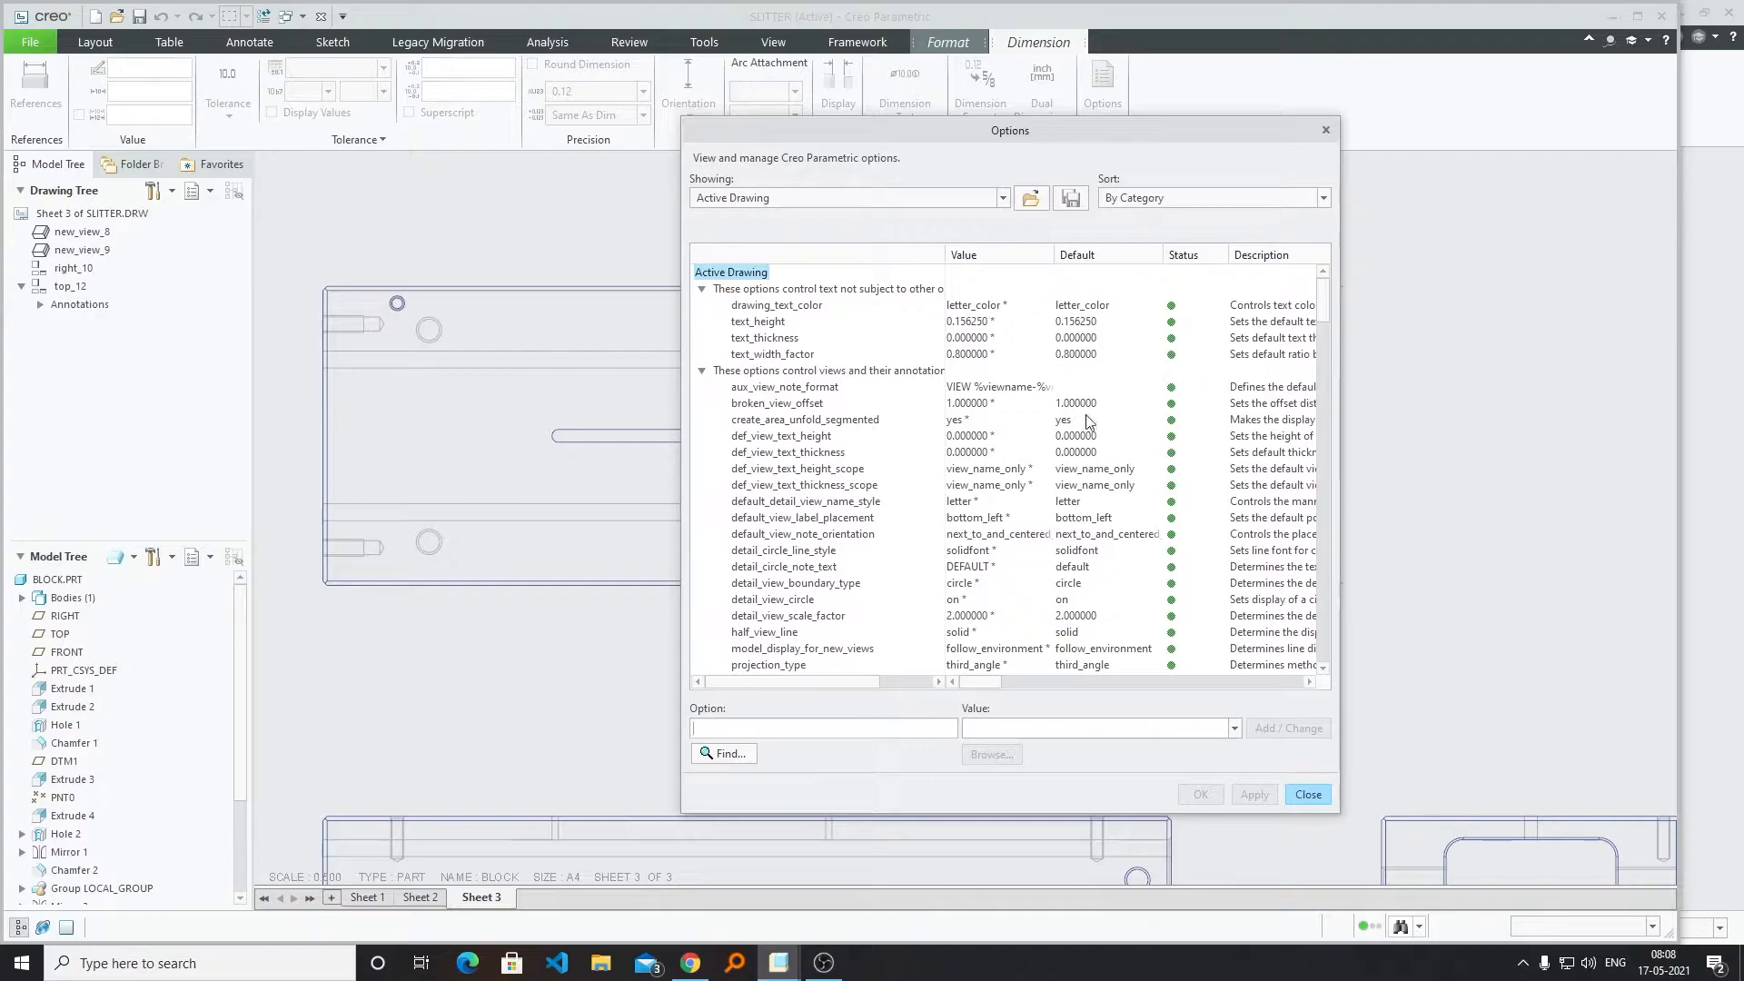
scroll("down", 3)
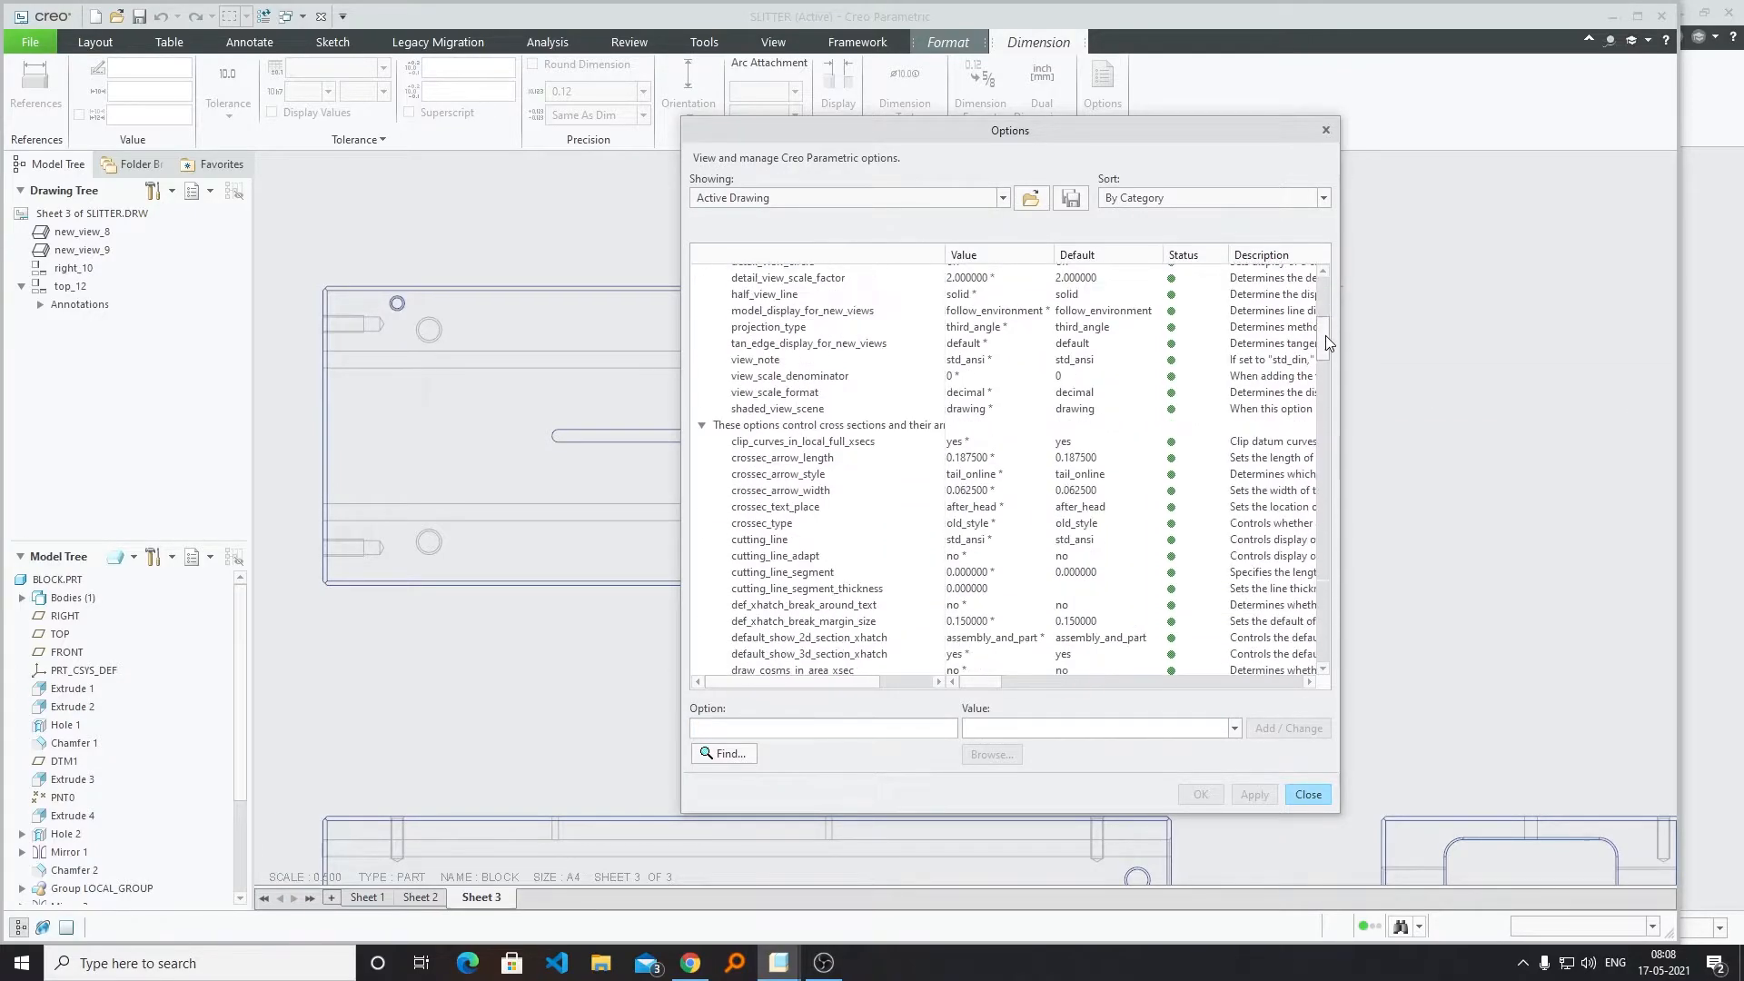
scroll("down", 3)
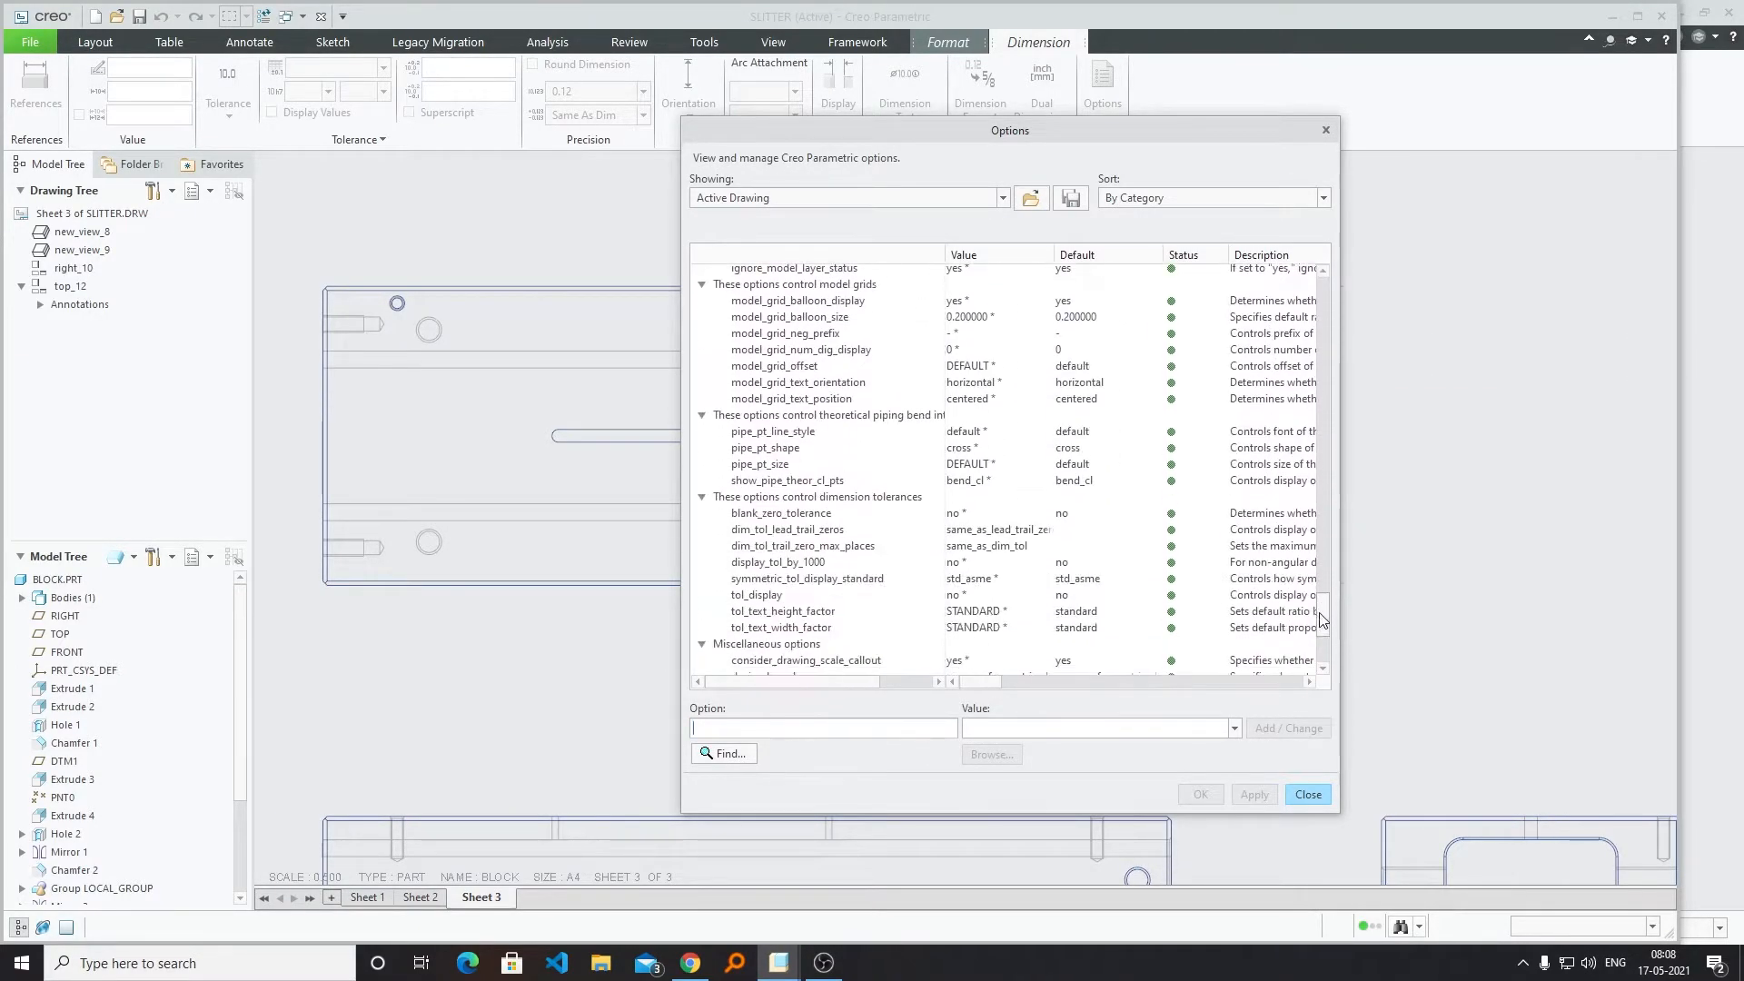
scroll("up", 3)
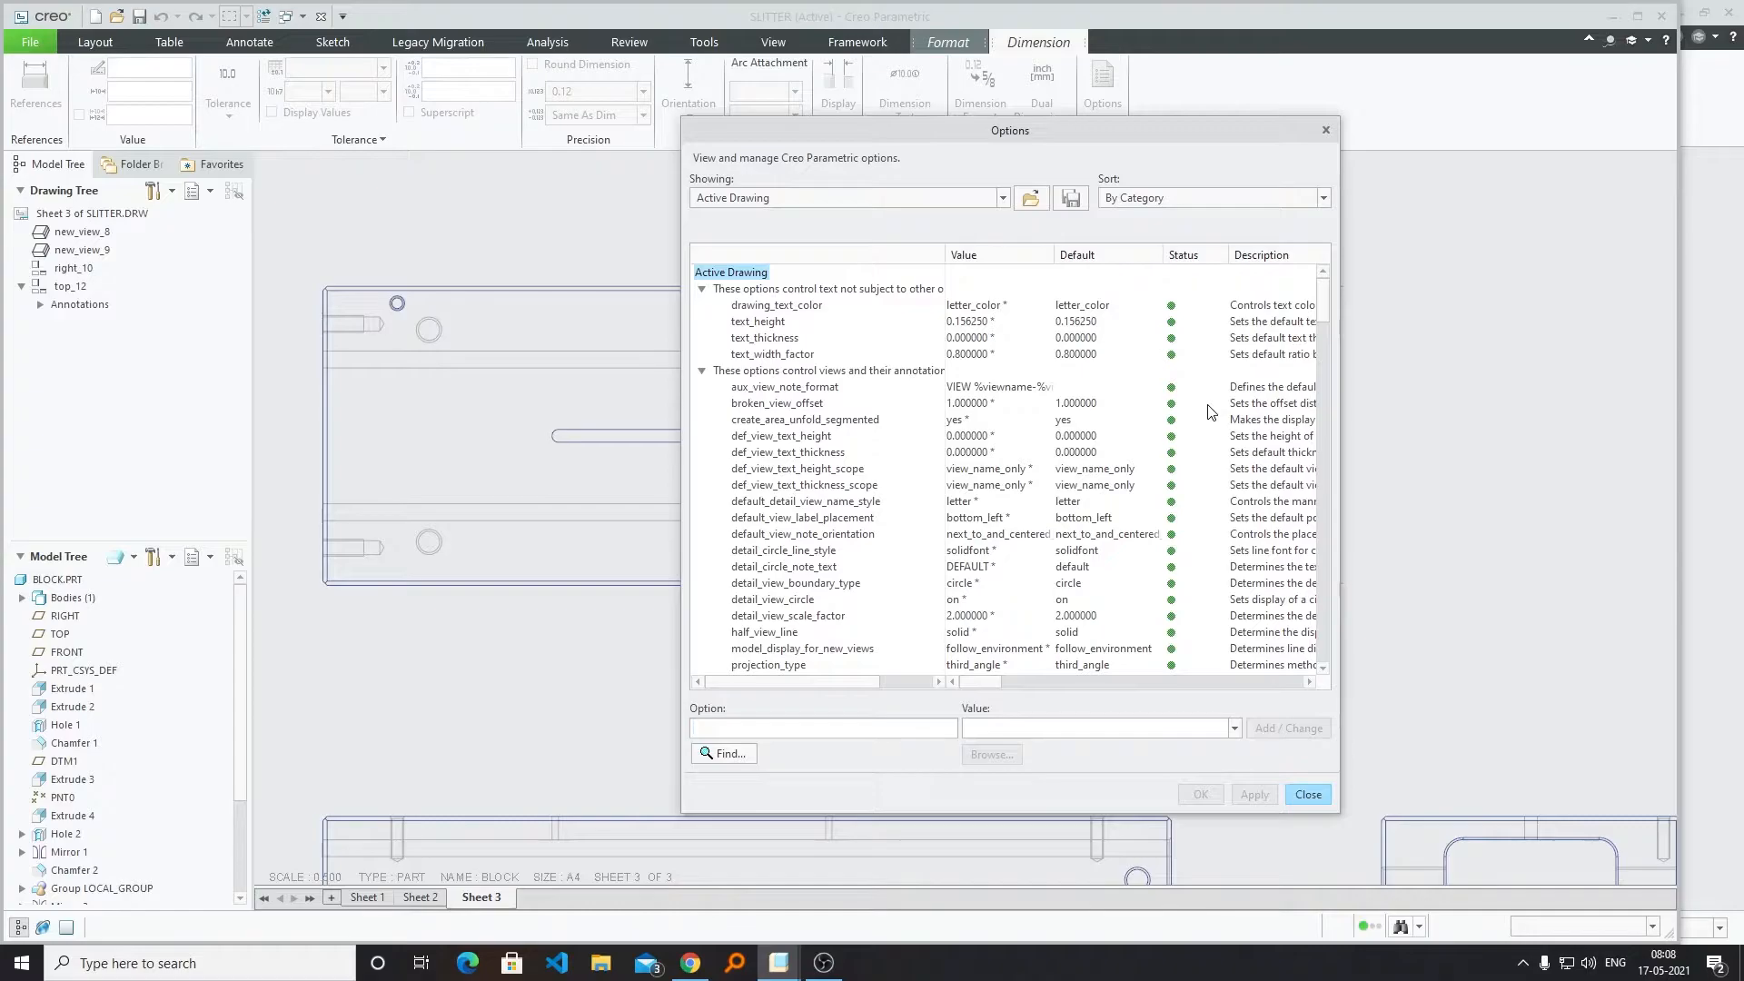
scroll("down", 3)
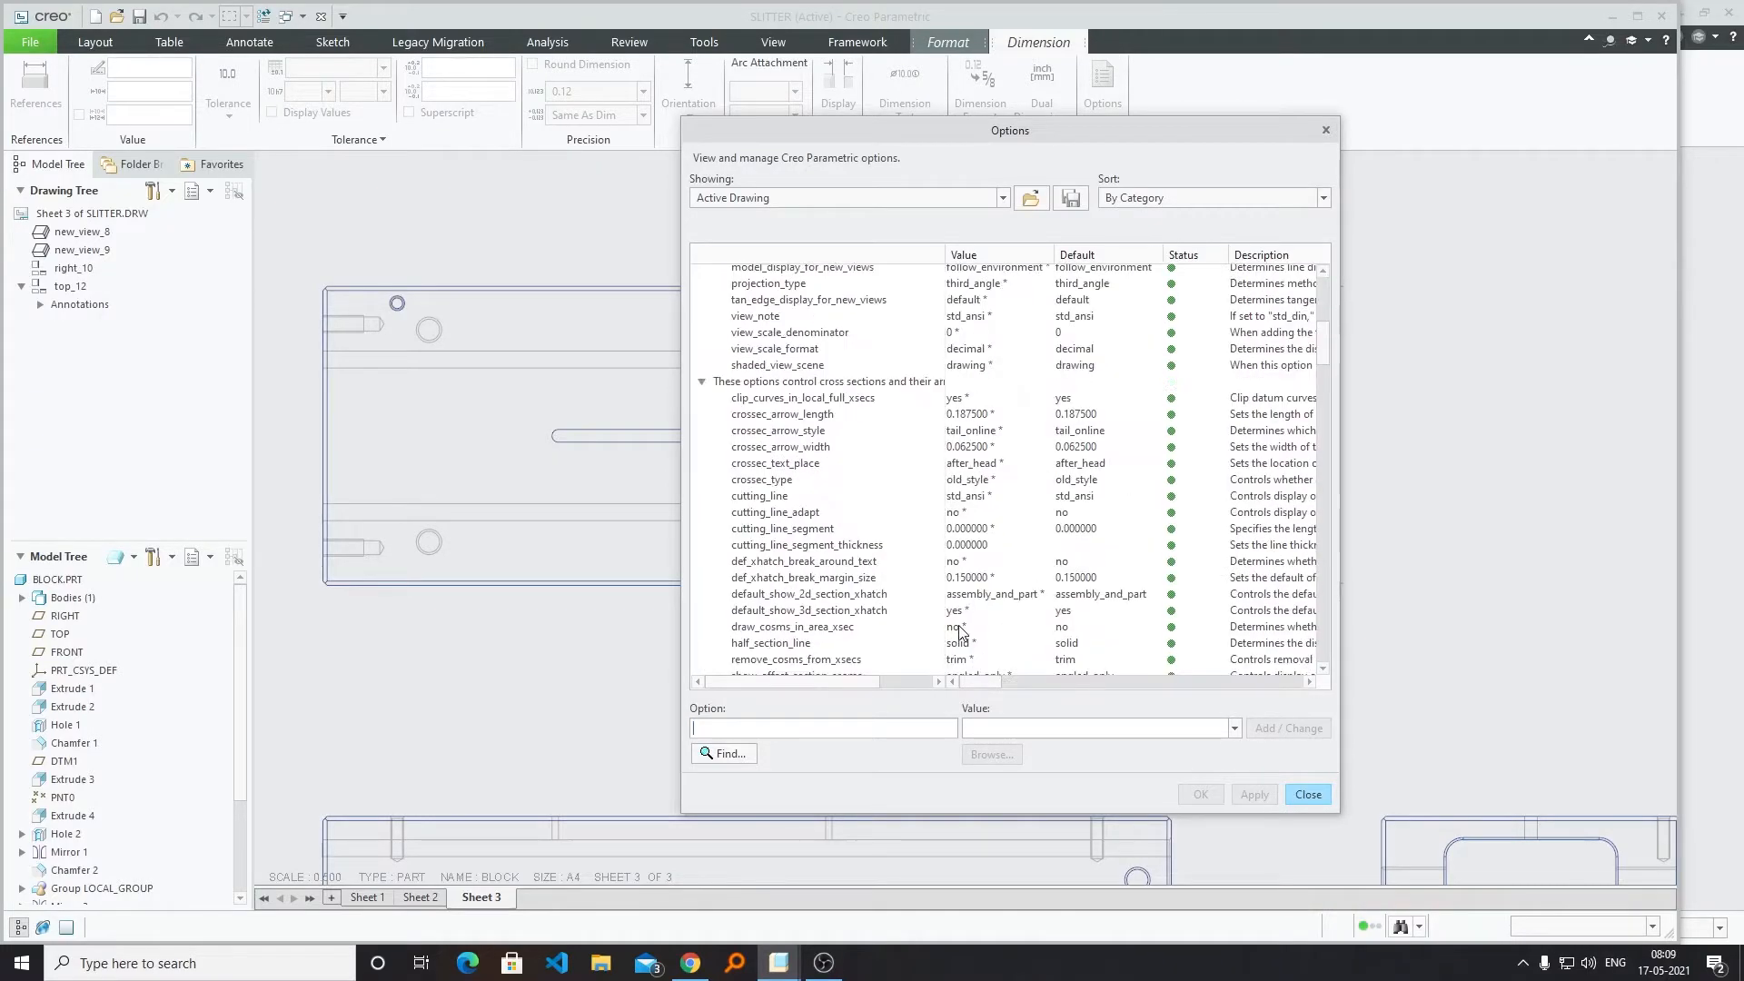
type("tol_display")
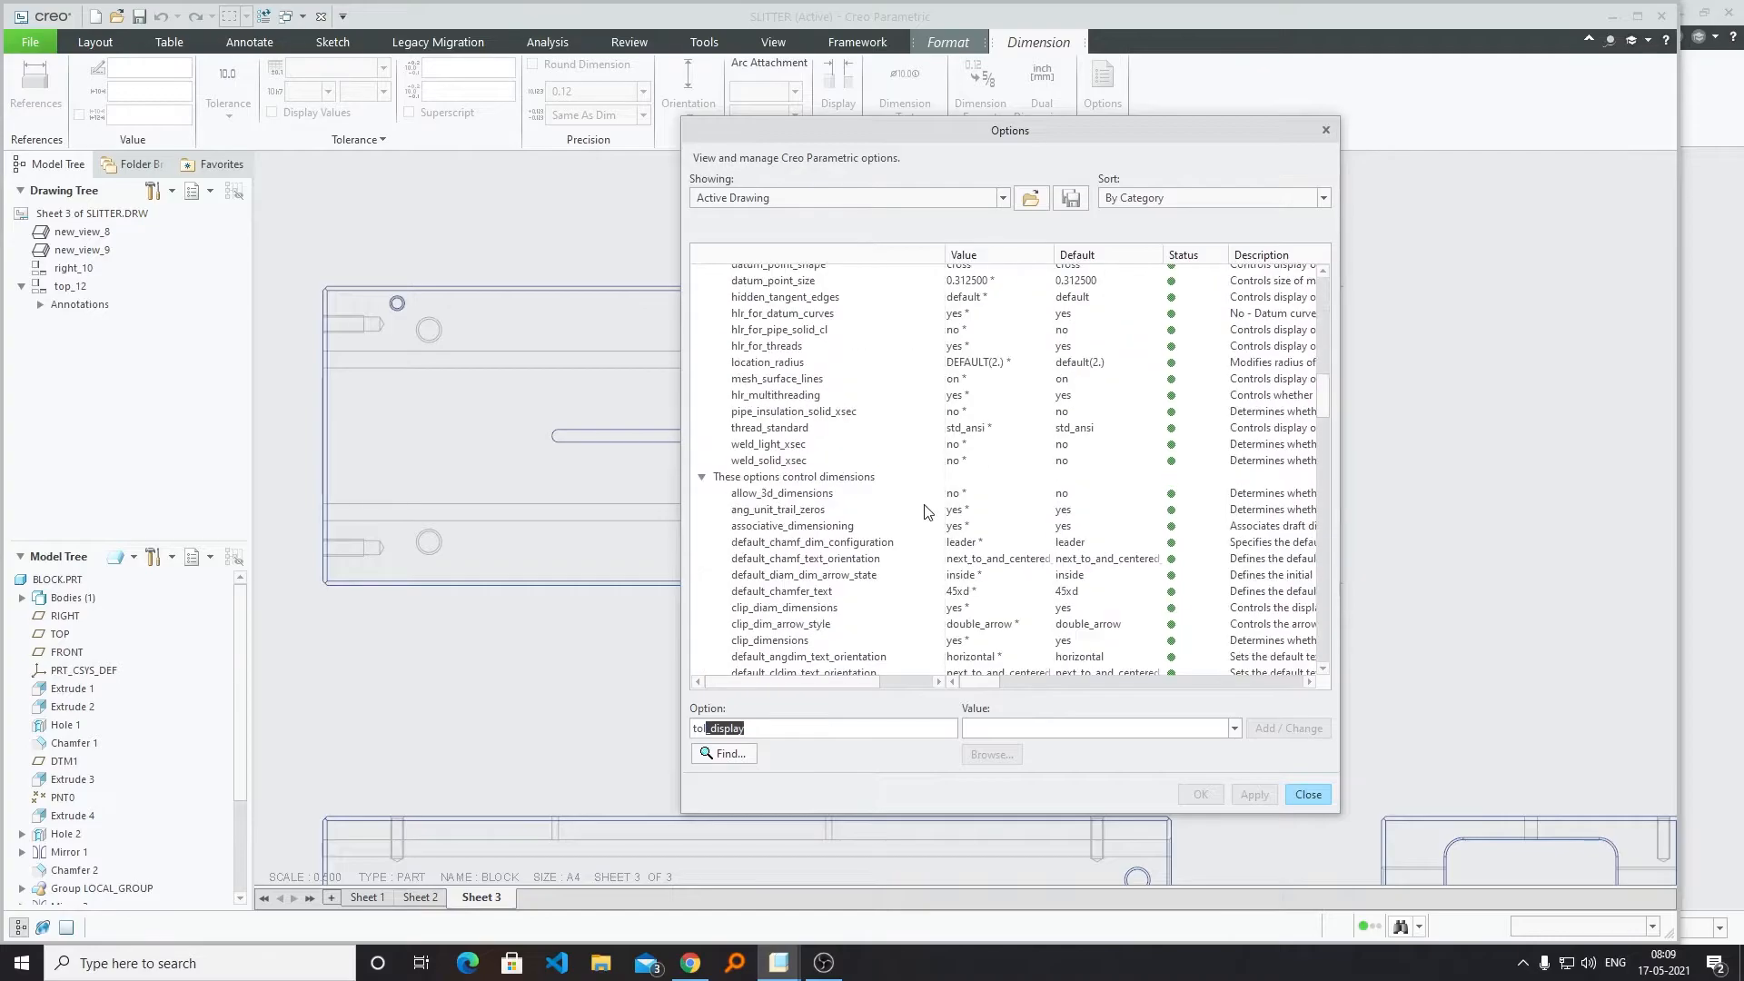
scroll("up", 3)
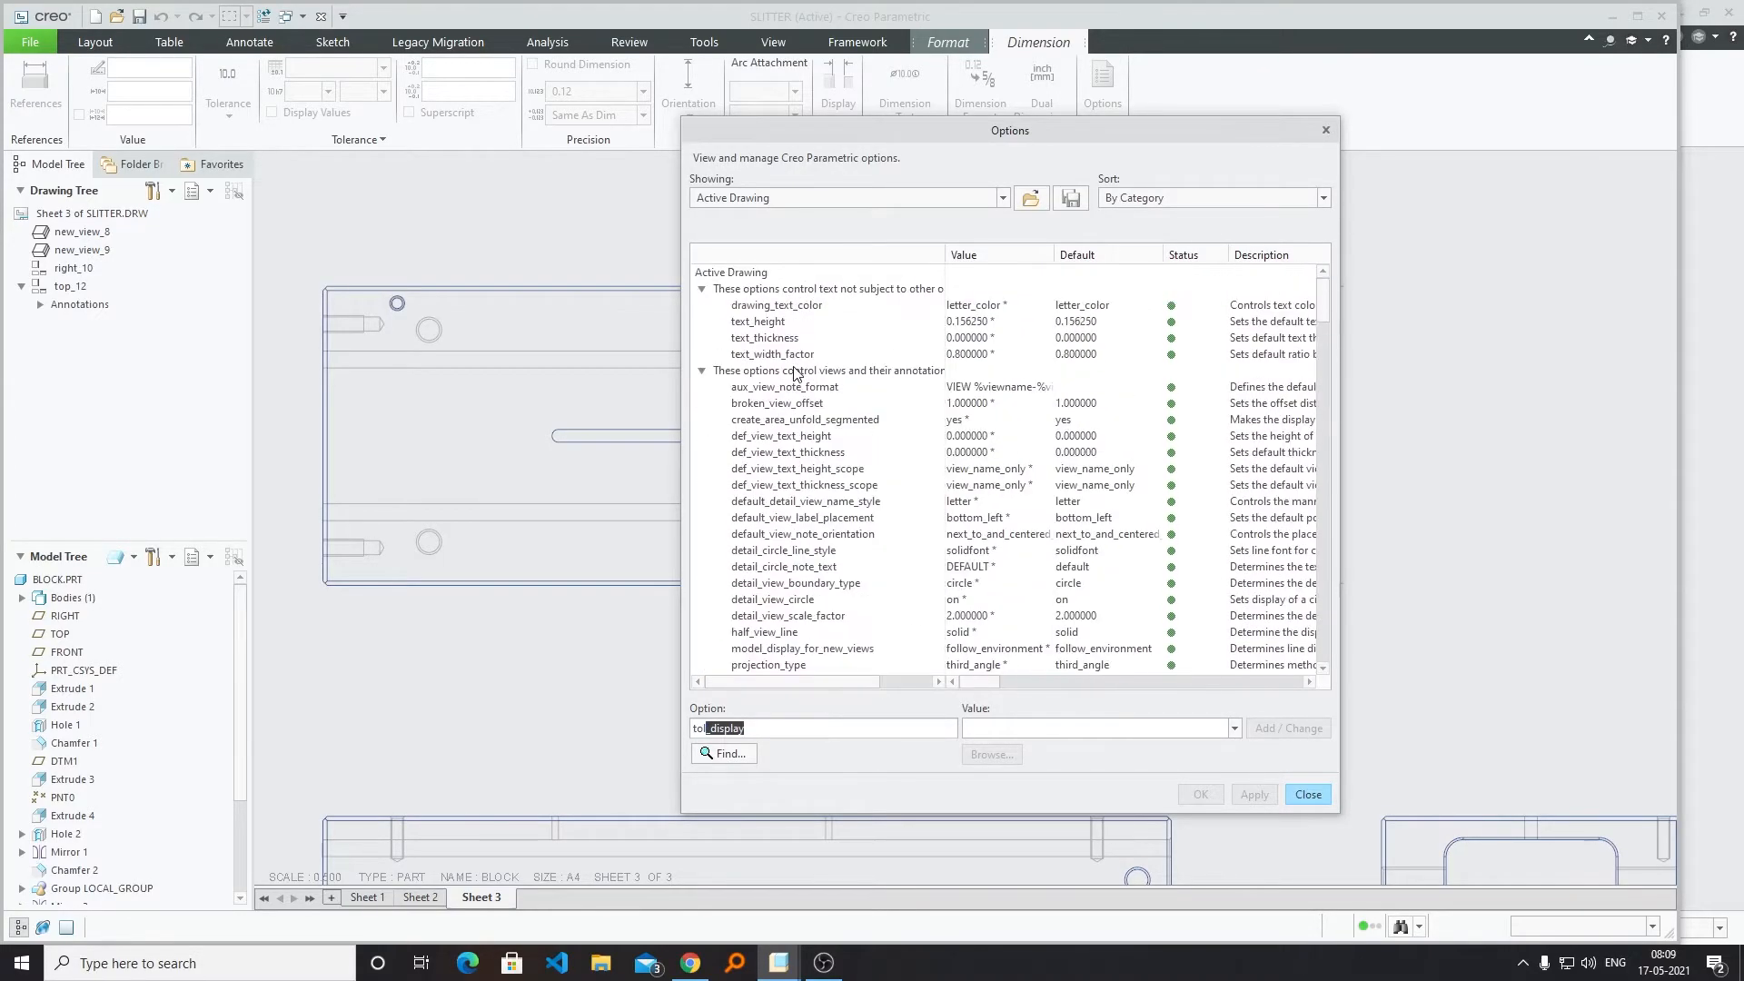
scroll("down", 3)
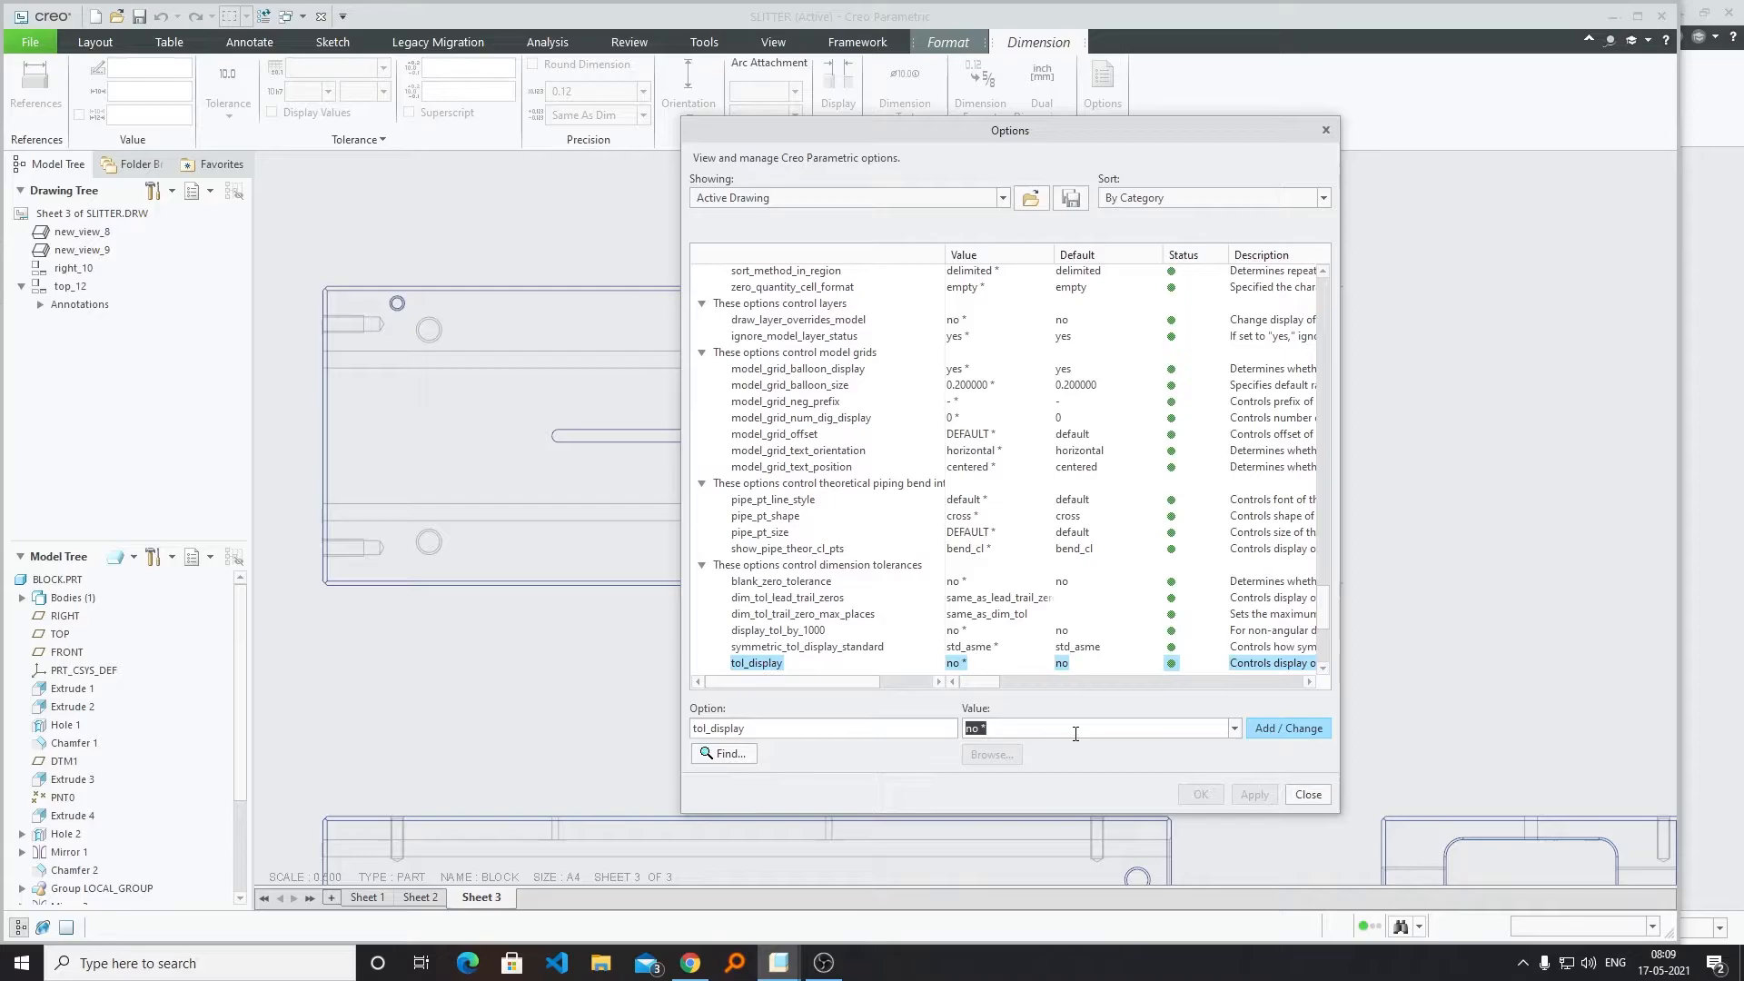
mouse_move(1231, 730)
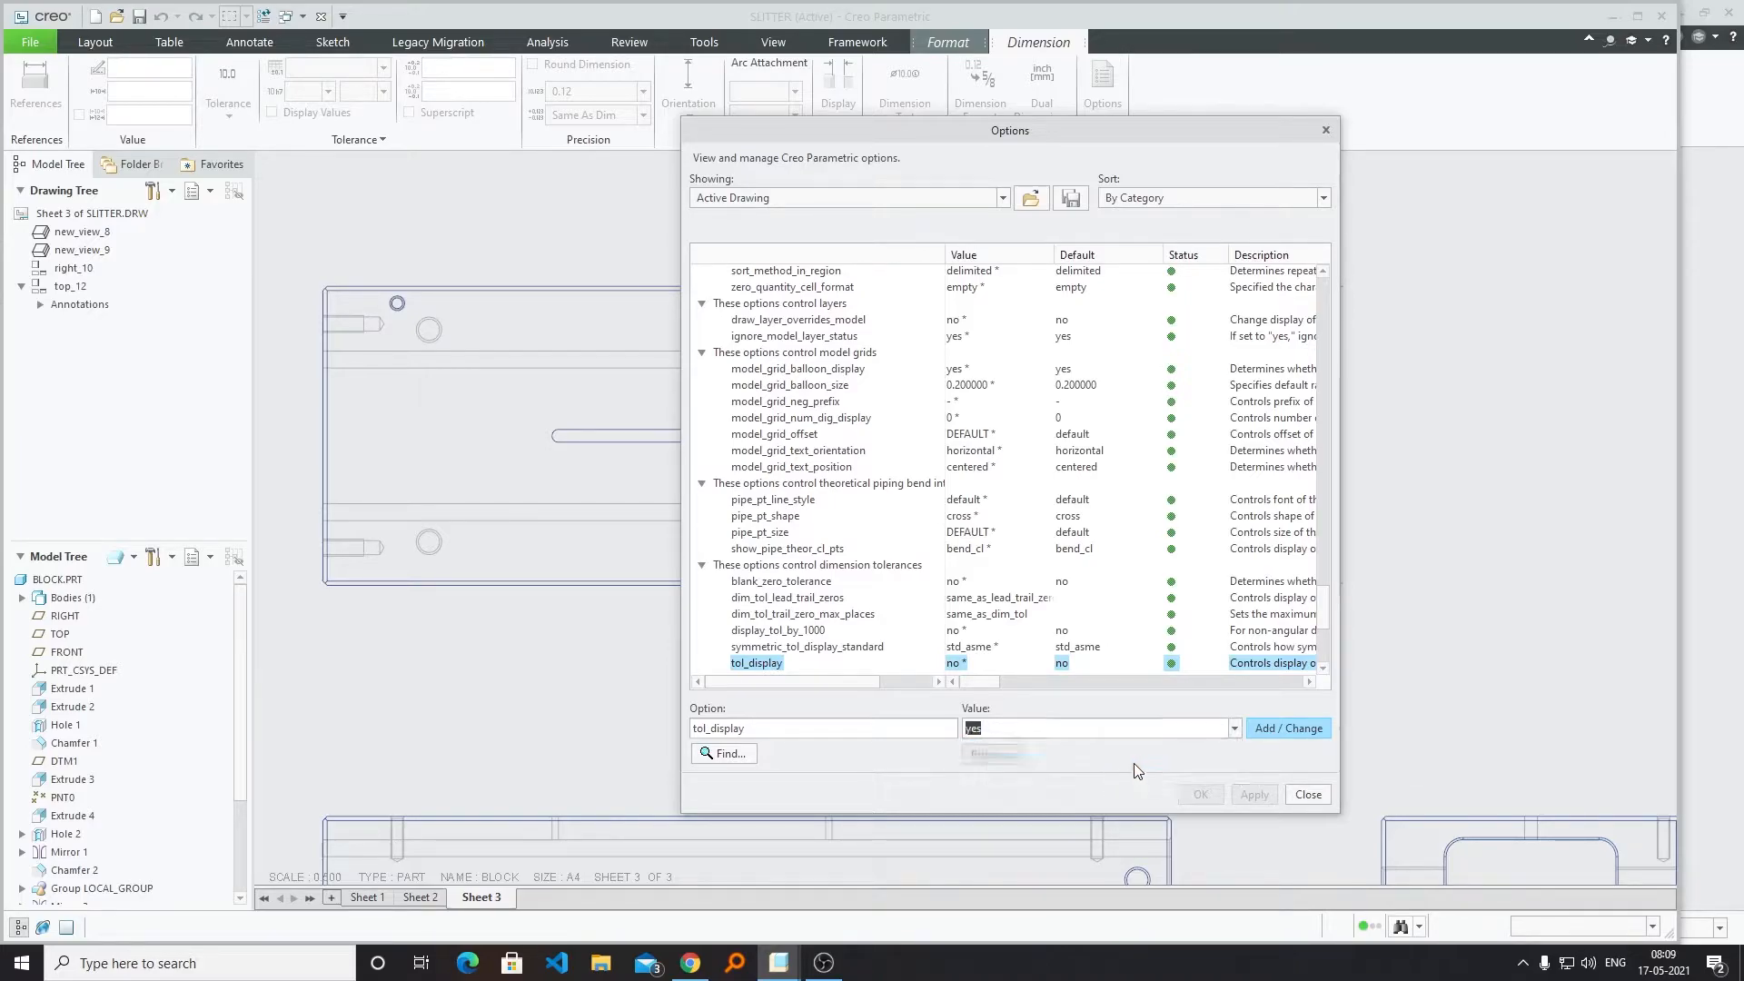
Set tol_display to yes and start saving the detail options to a file.
left_click(1286, 727)
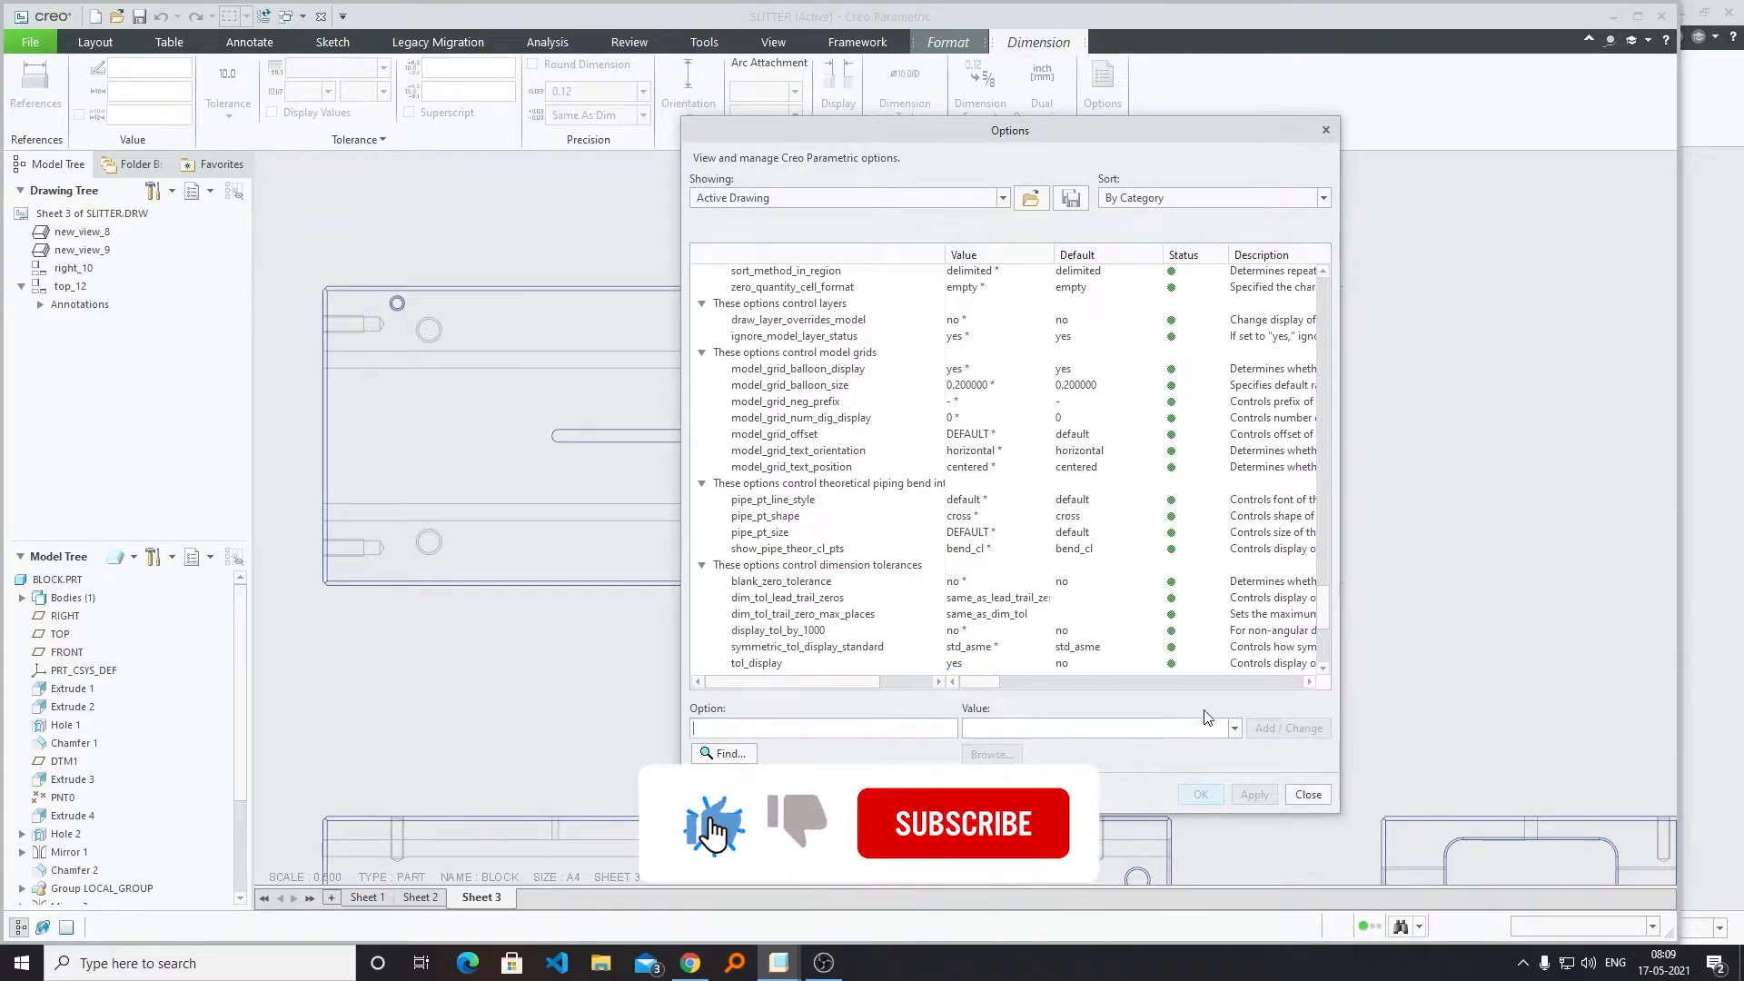
left_click(1070, 198)
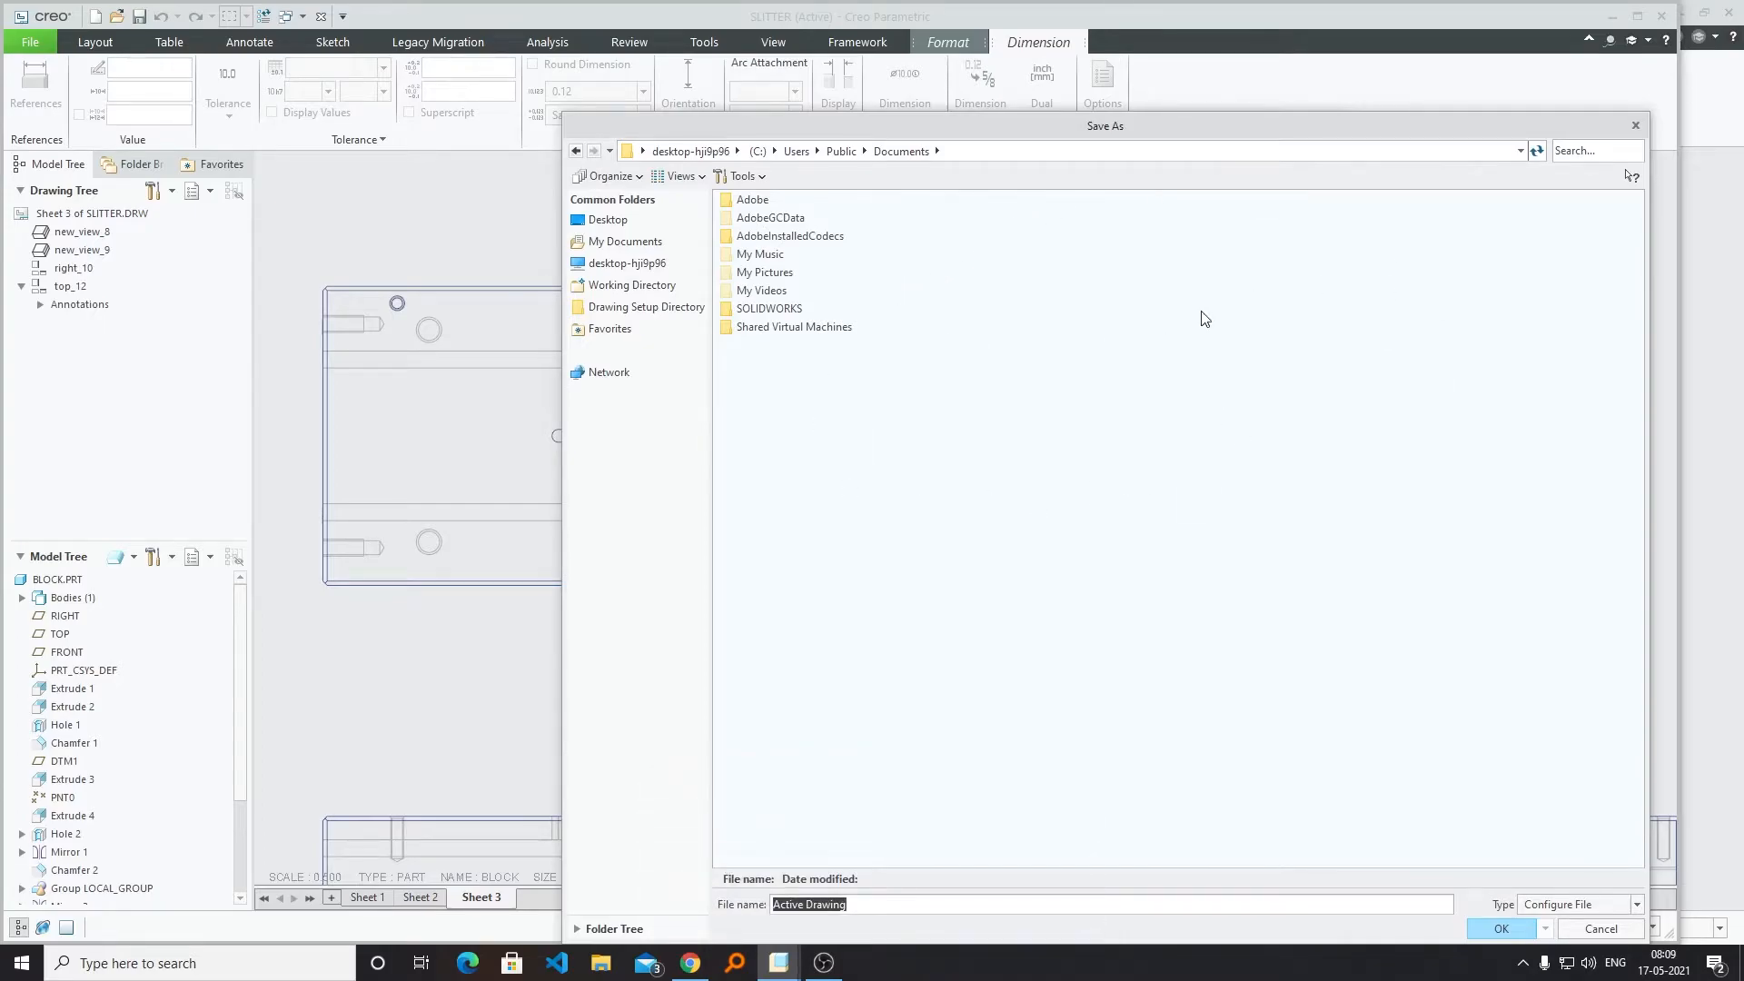
Save the detail options as Prodetails in C:\Creo Standard.
left_click(626, 261)
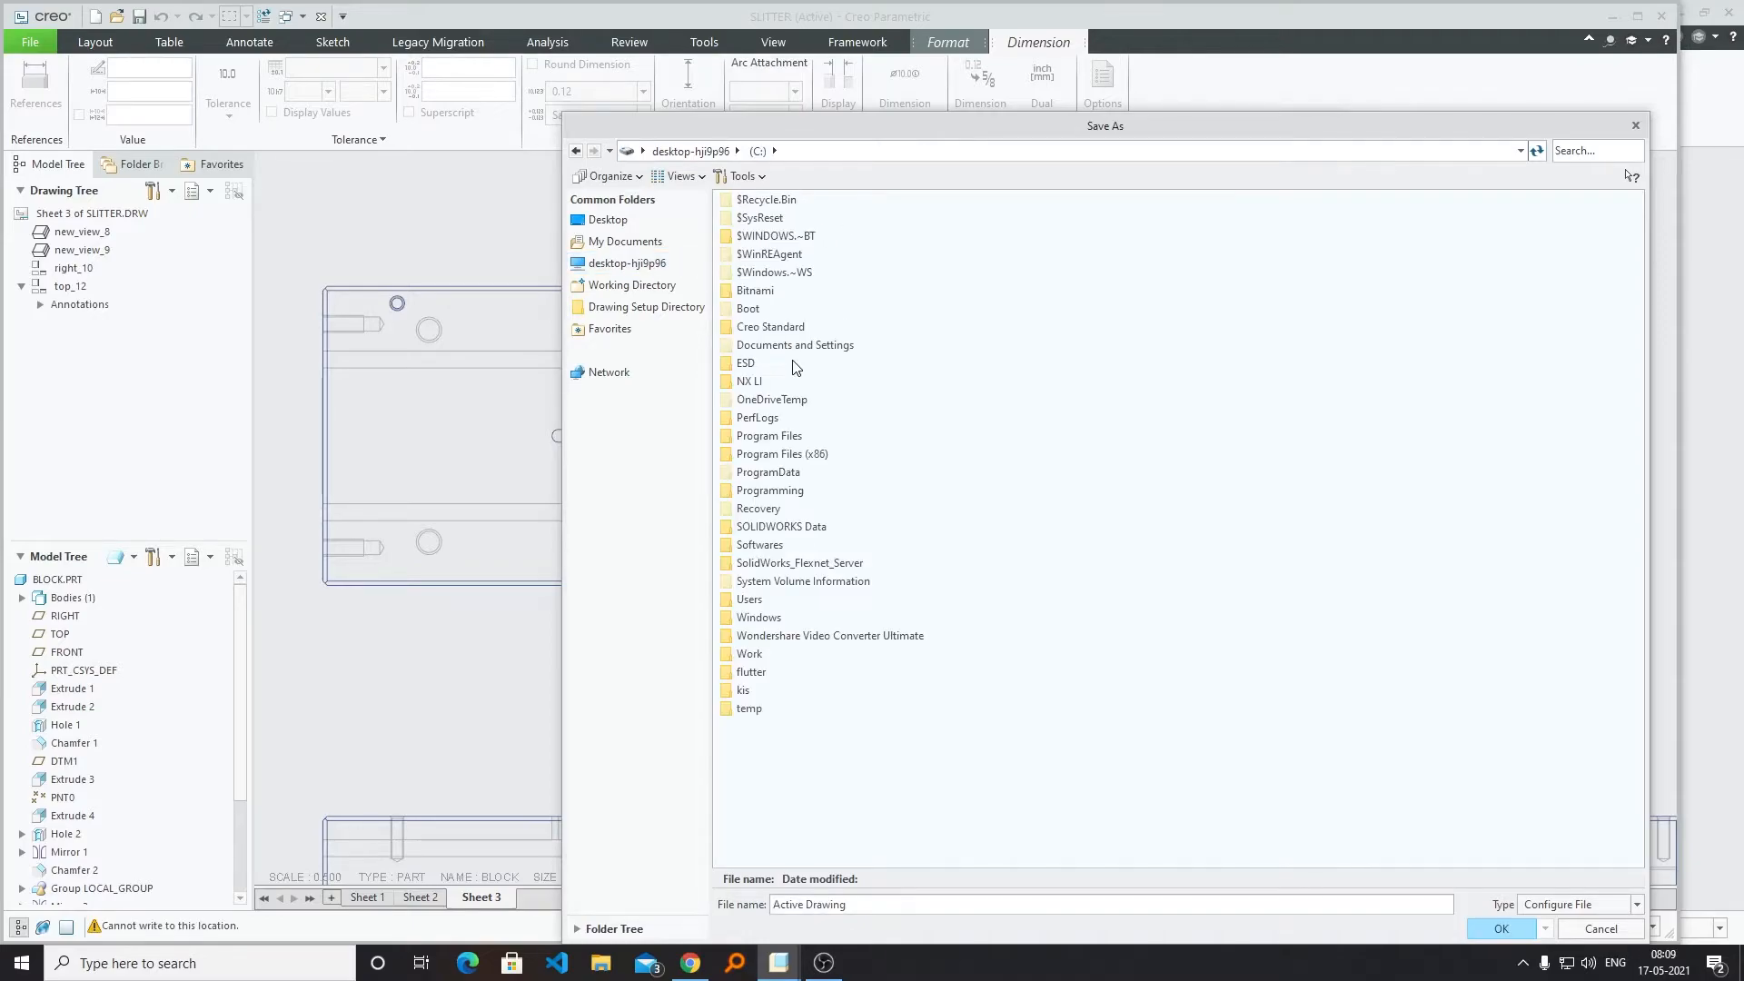
mouse_move(774, 335)
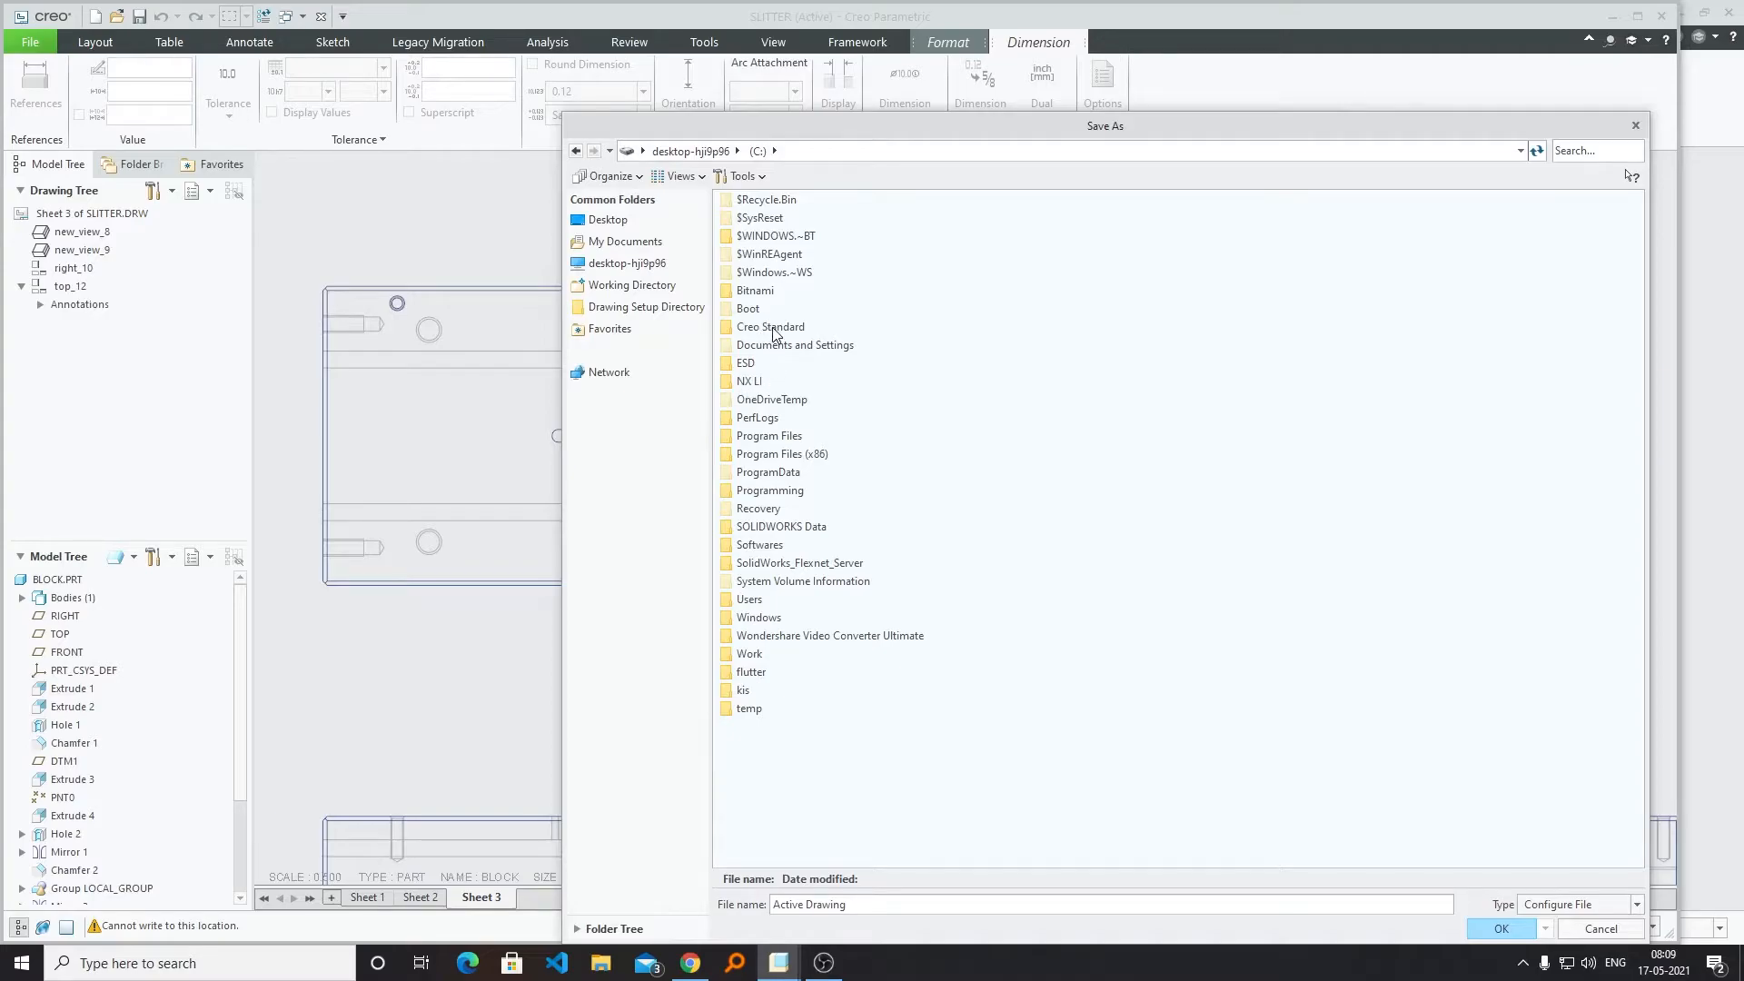
double_click(768, 325)
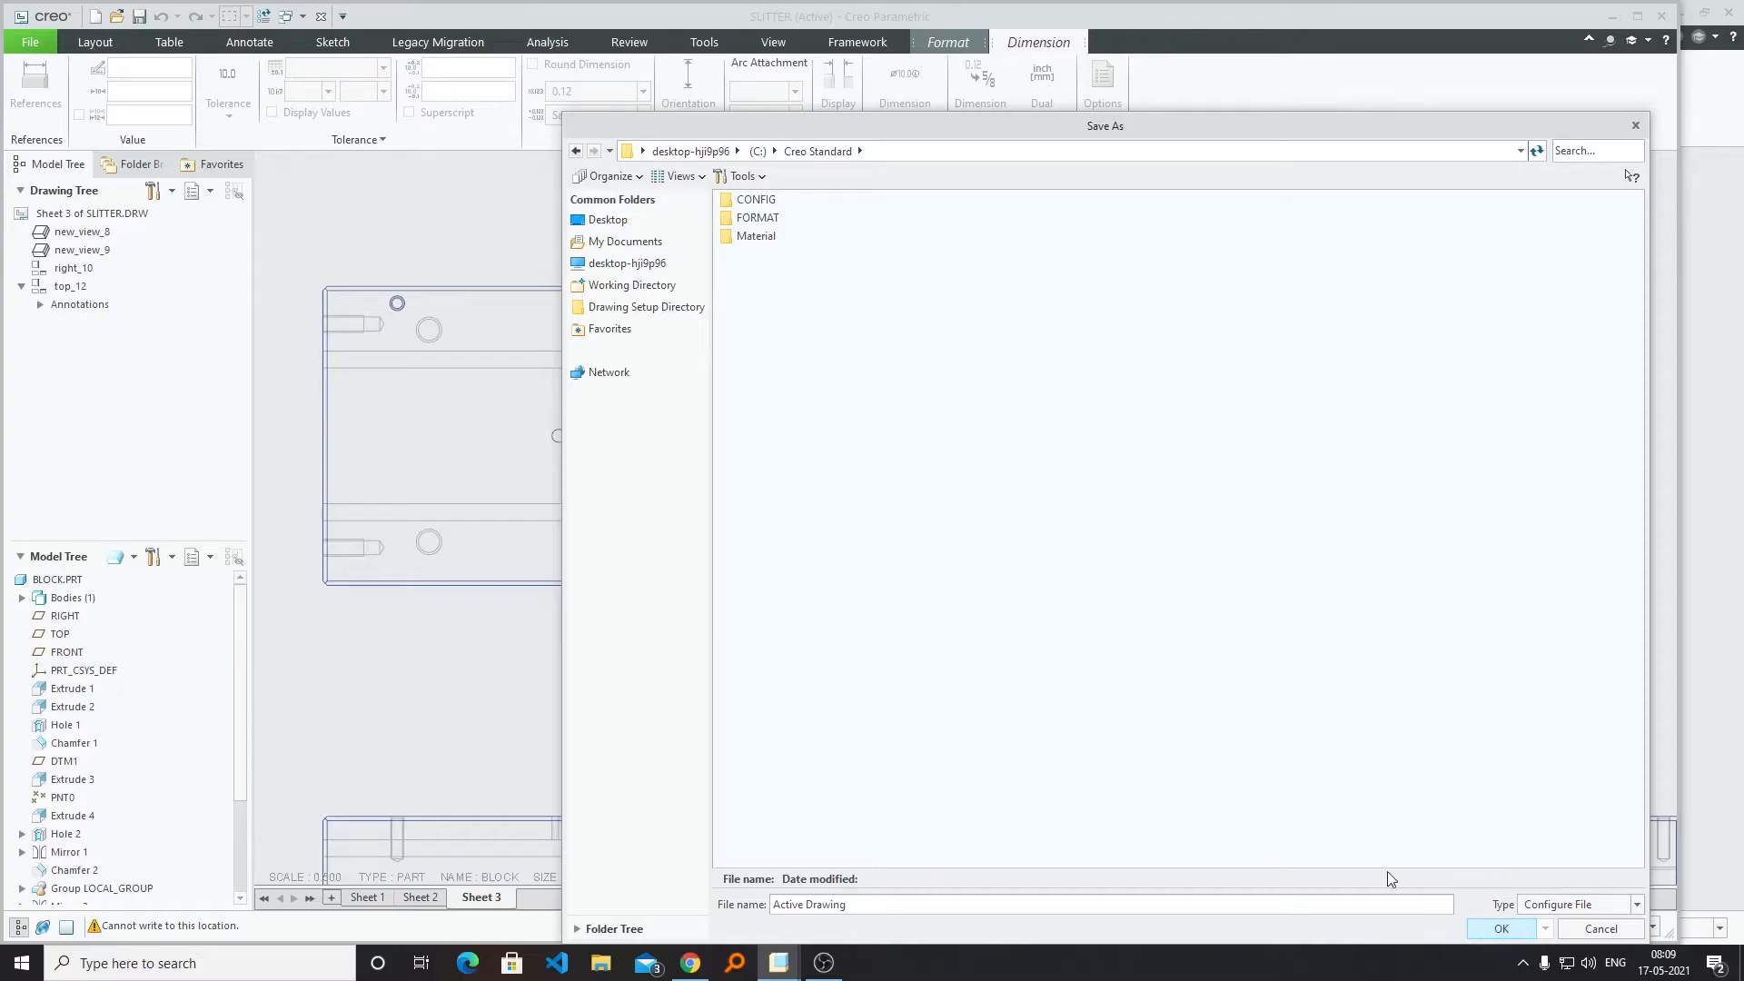
double_click(823, 905)
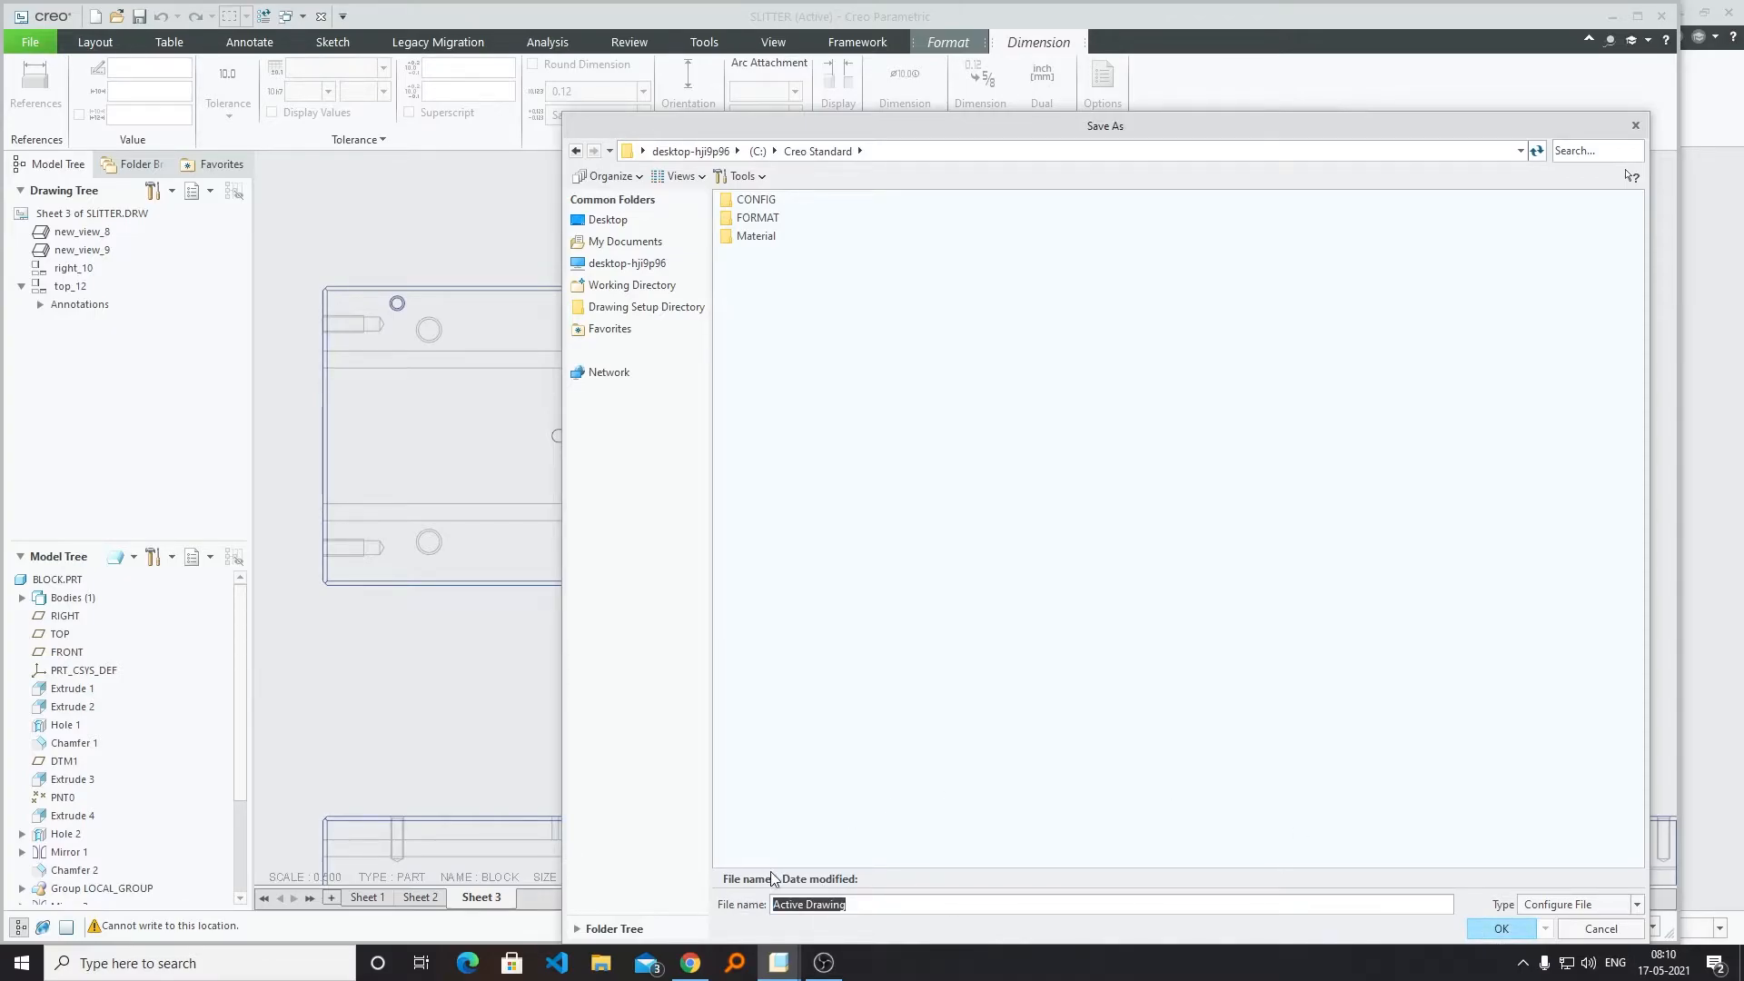
type("Pro")
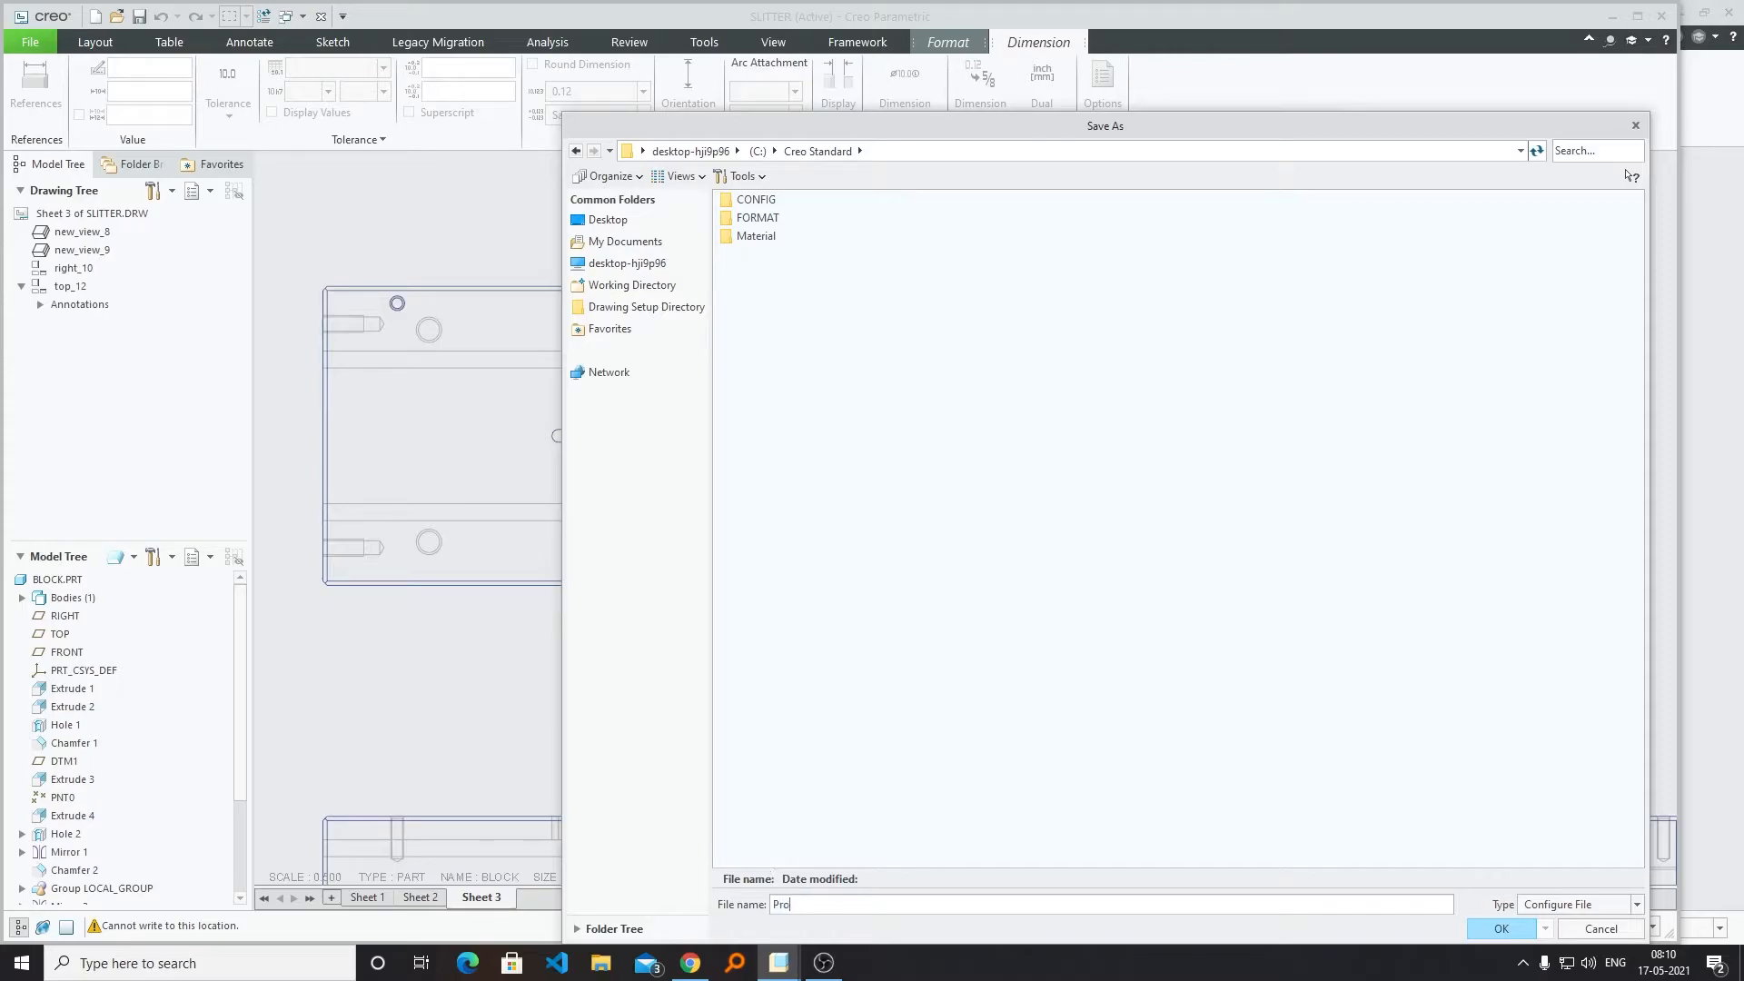
type("details")
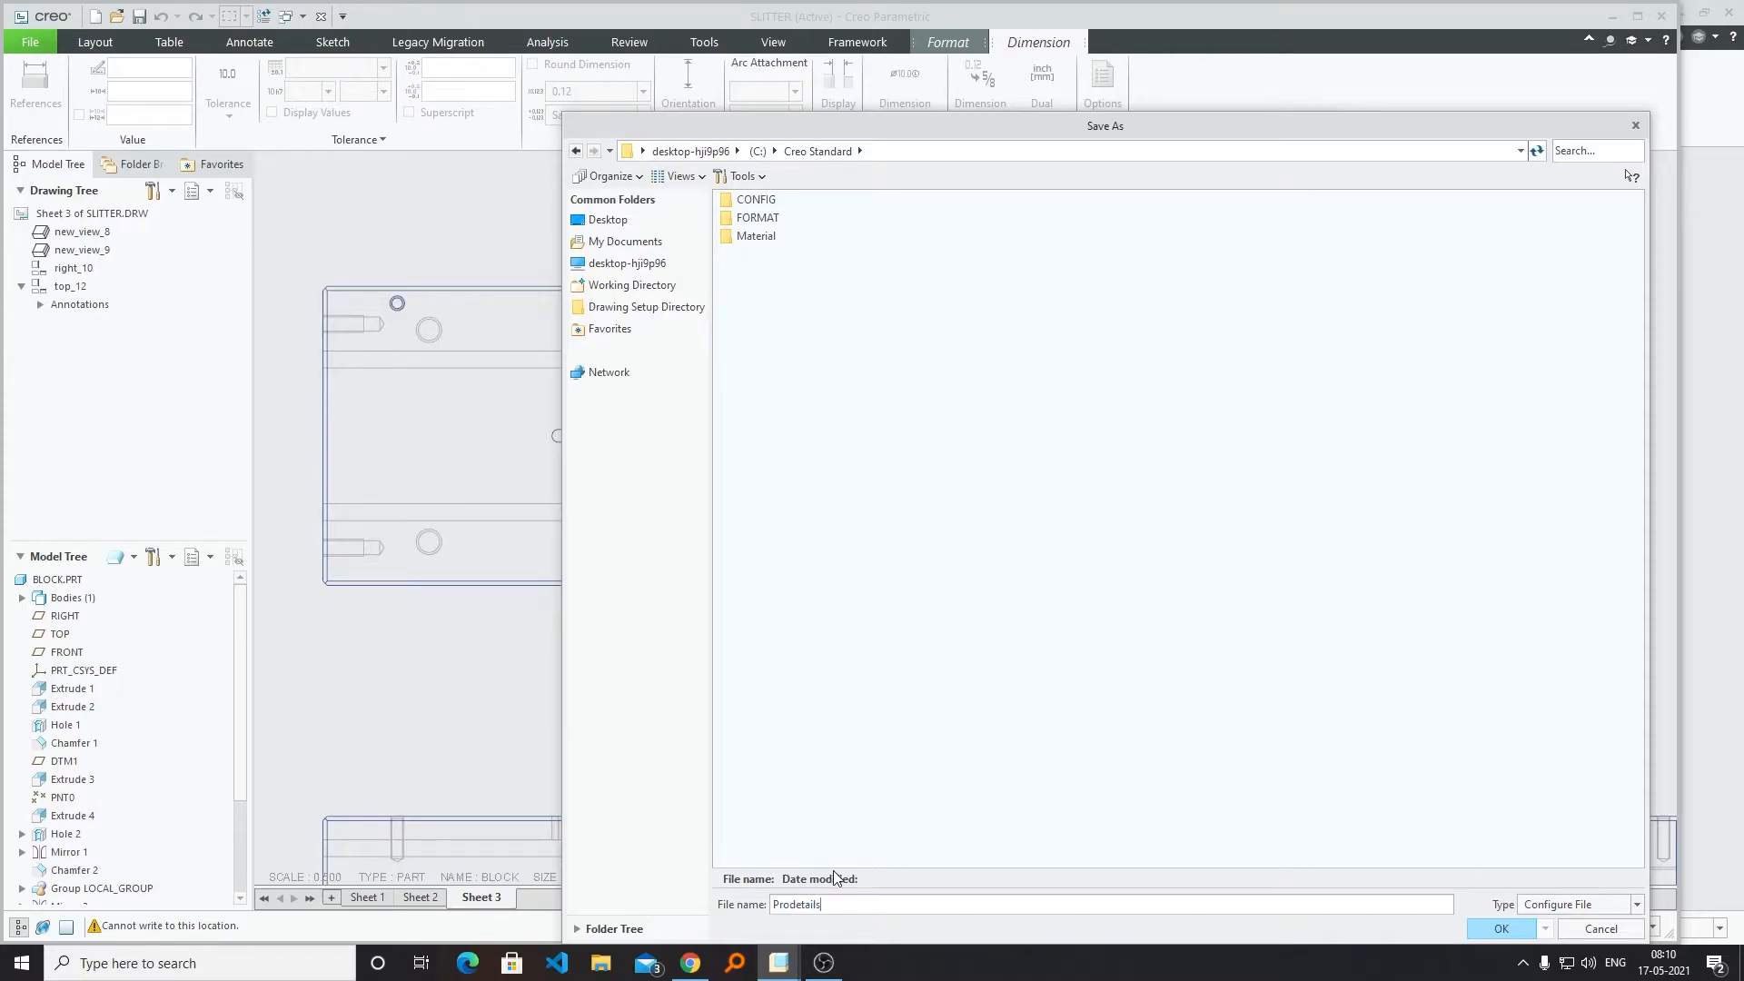
type("\\")
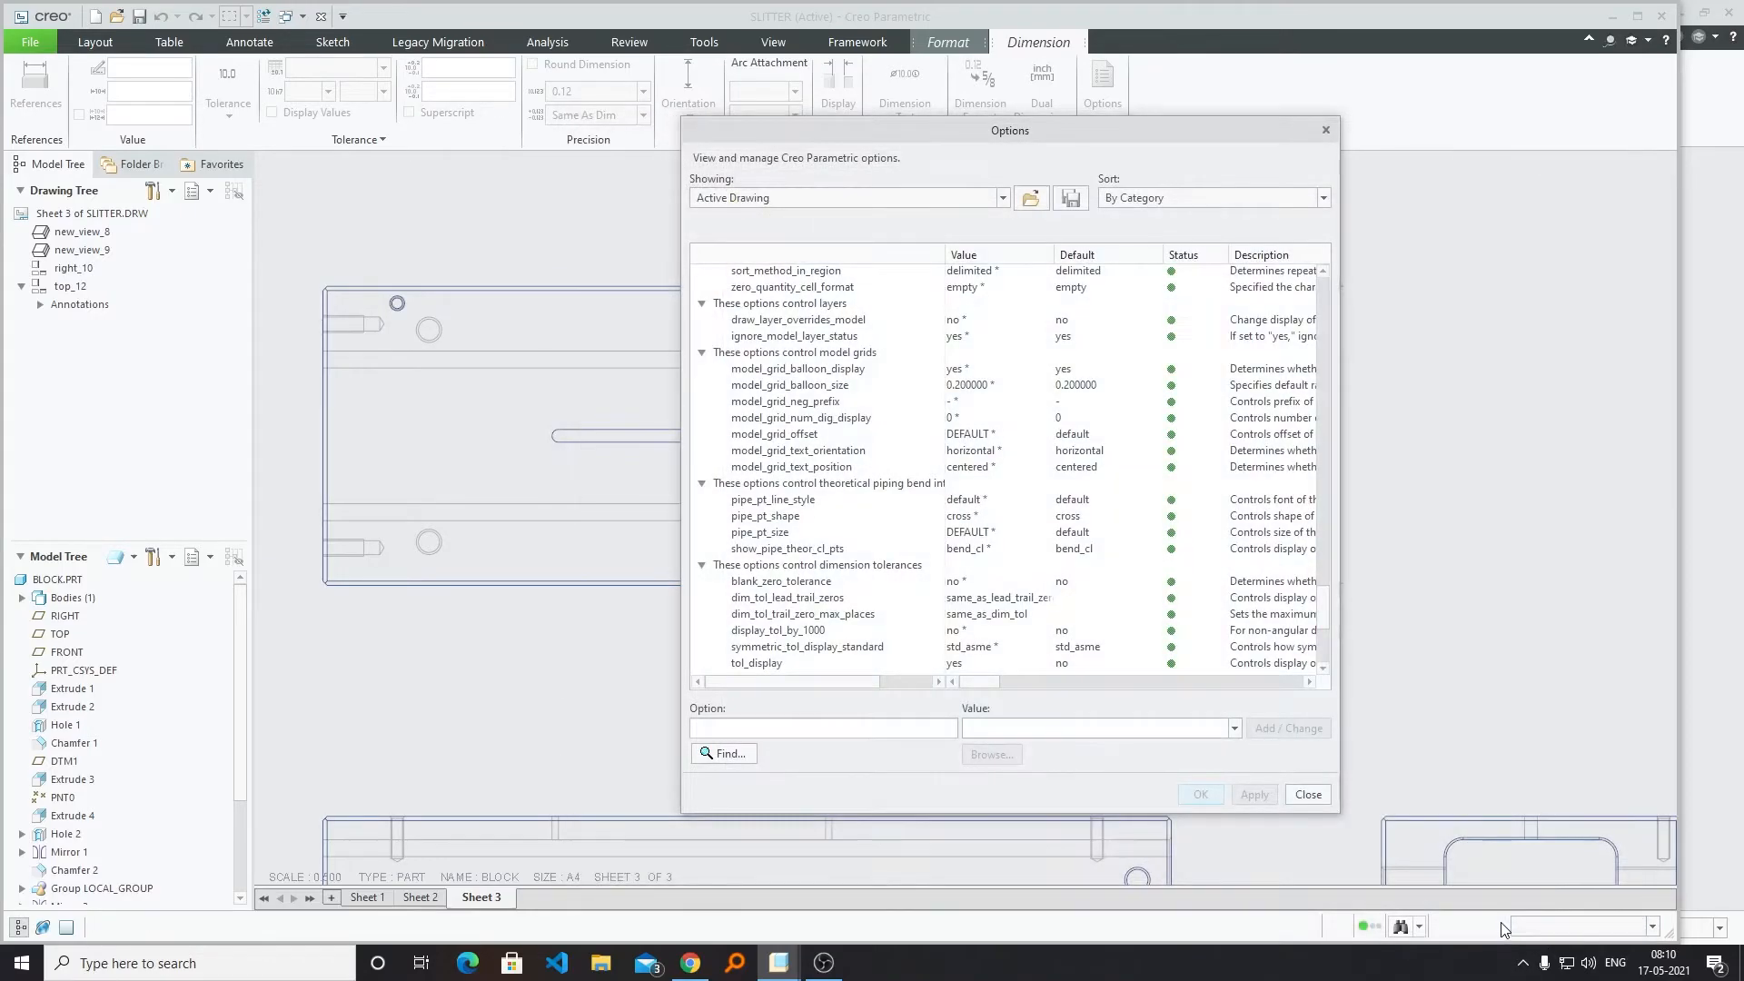
mouse_move(1341, 518)
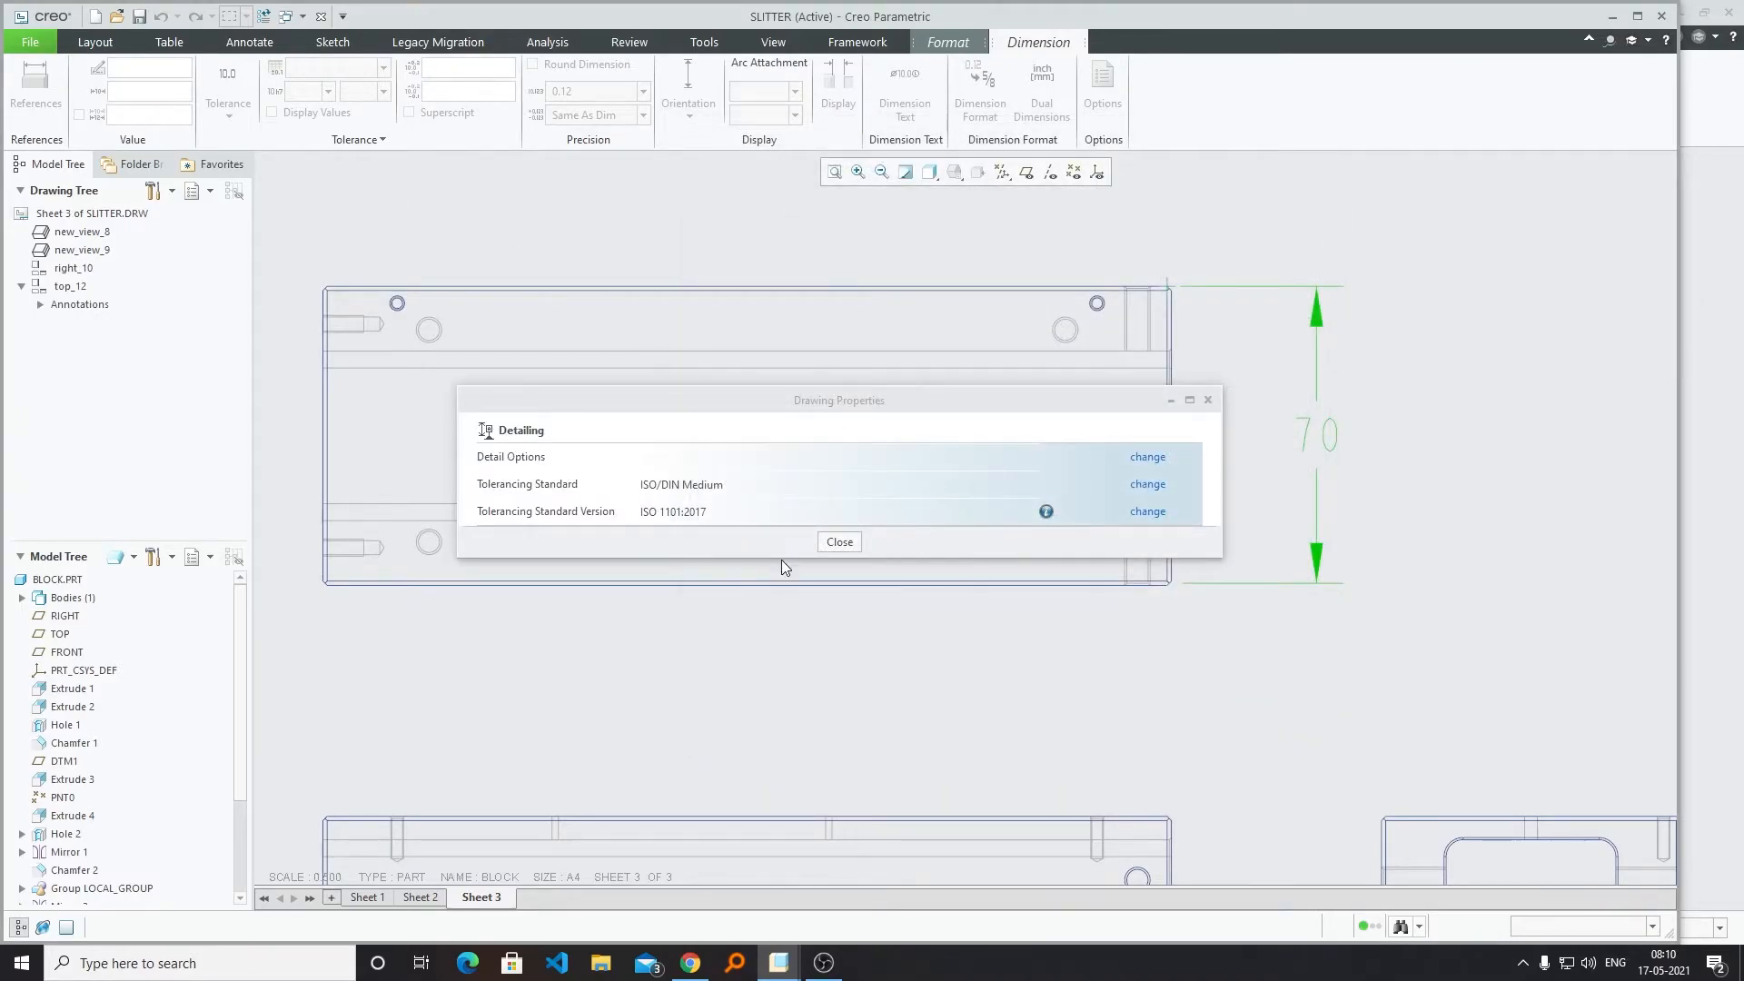
Close Drawing Properties and bring up the File menu commands.
left_click(31, 42)
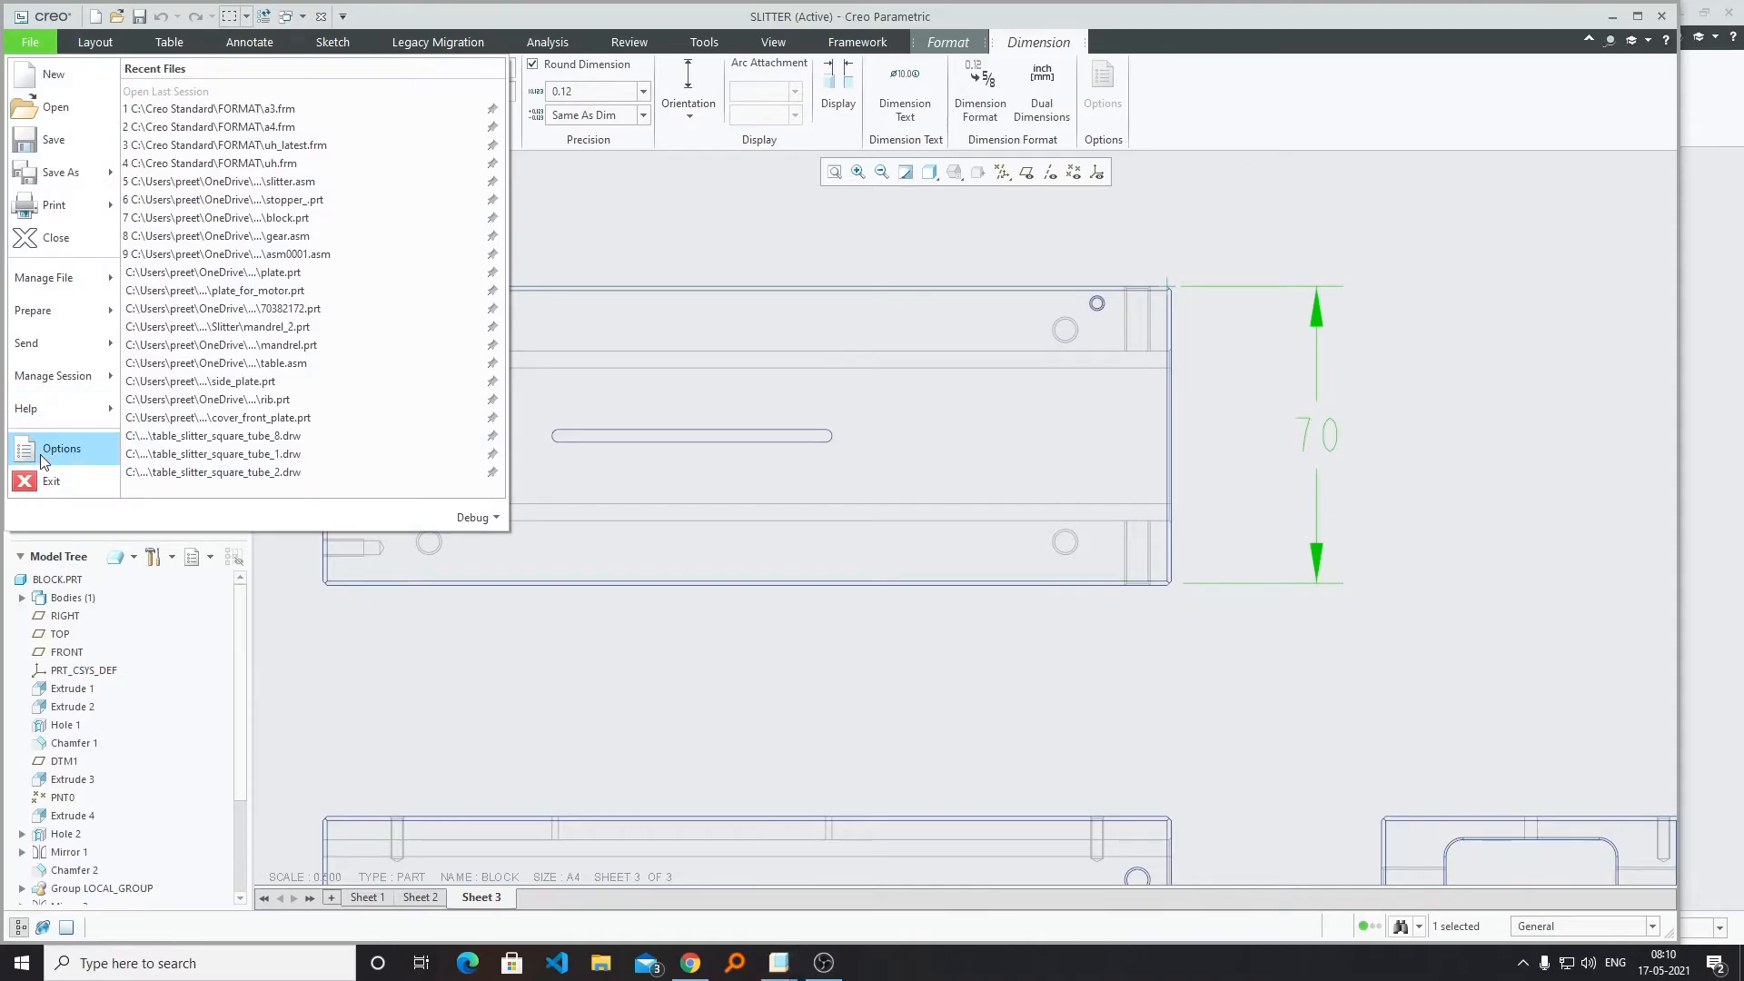
Enter the configuration editor and start a Find search for drawing_setup_file.
left_click(62, 449)
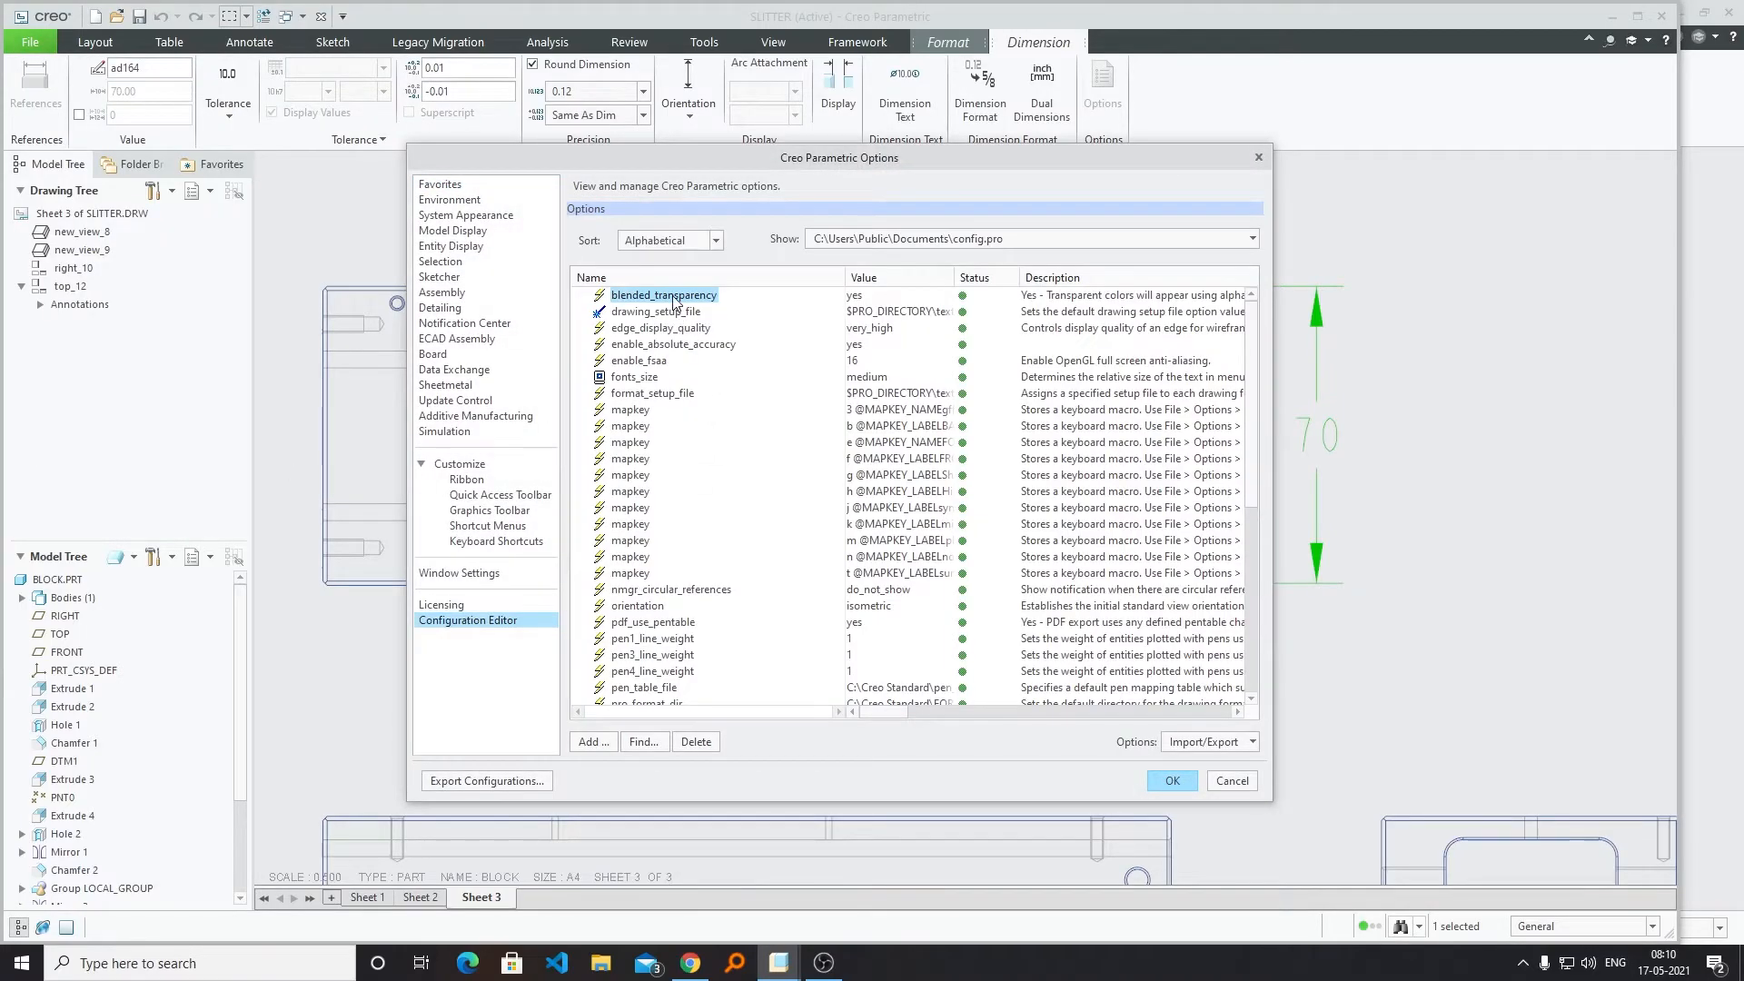
mouse_move(554, 765)
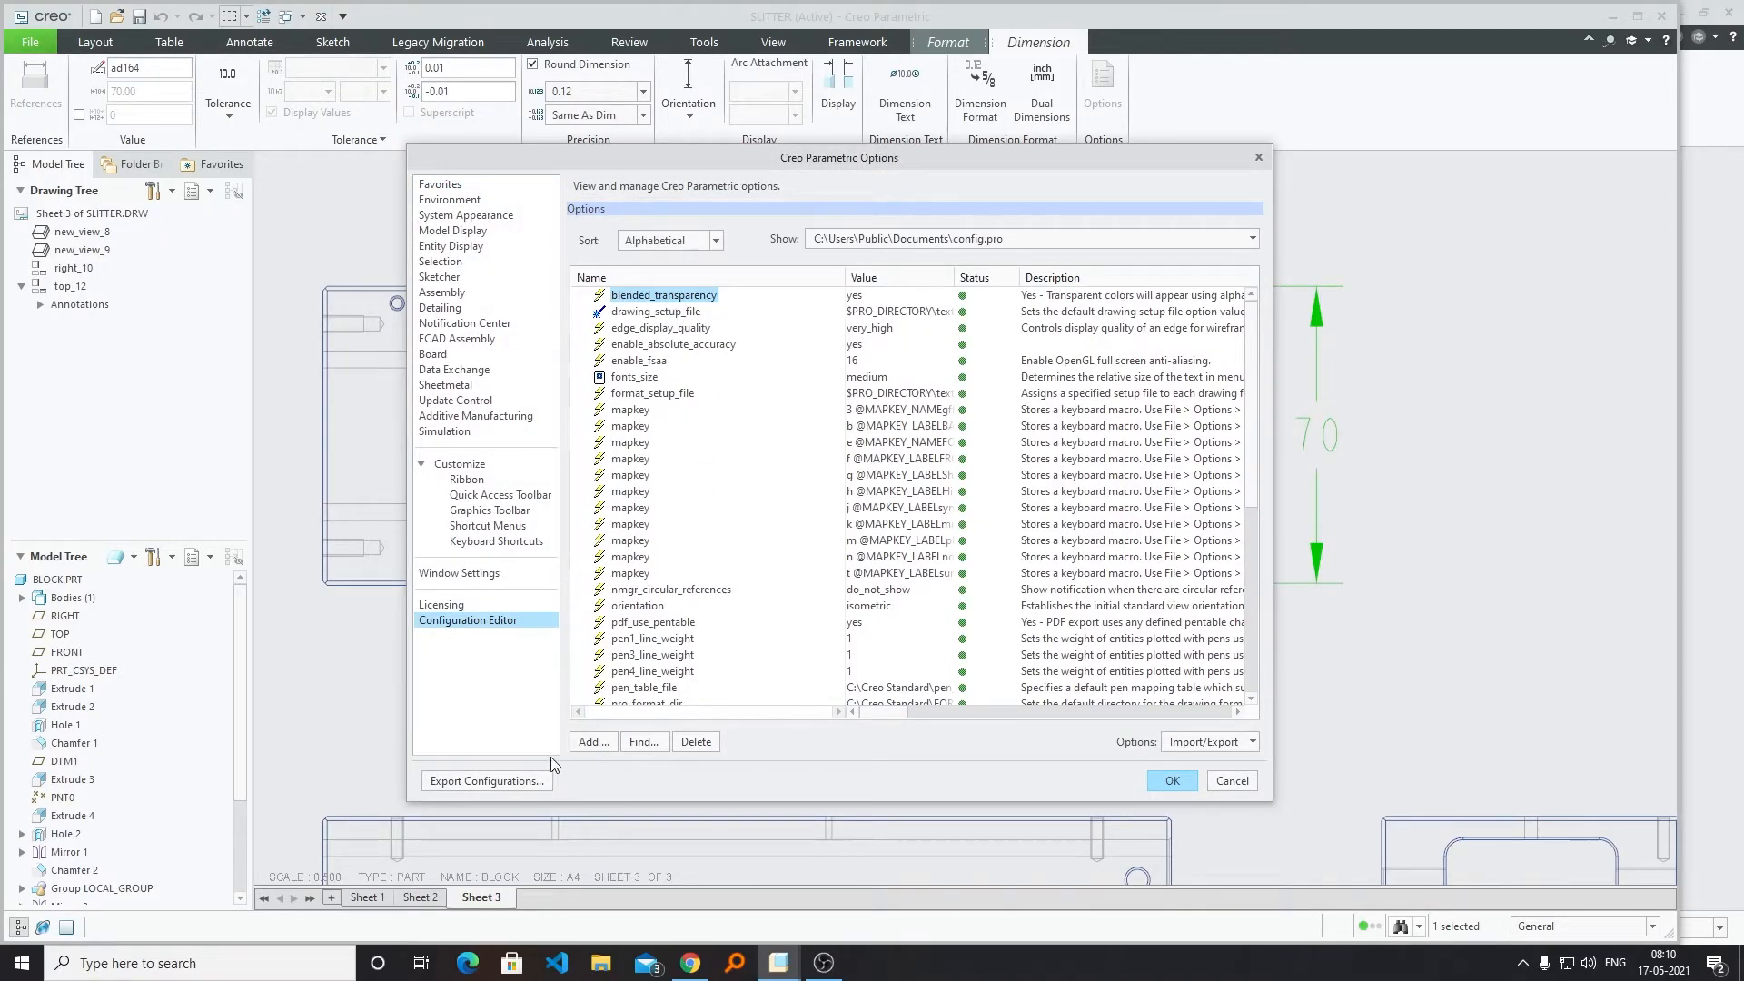
scroll("down", 3)
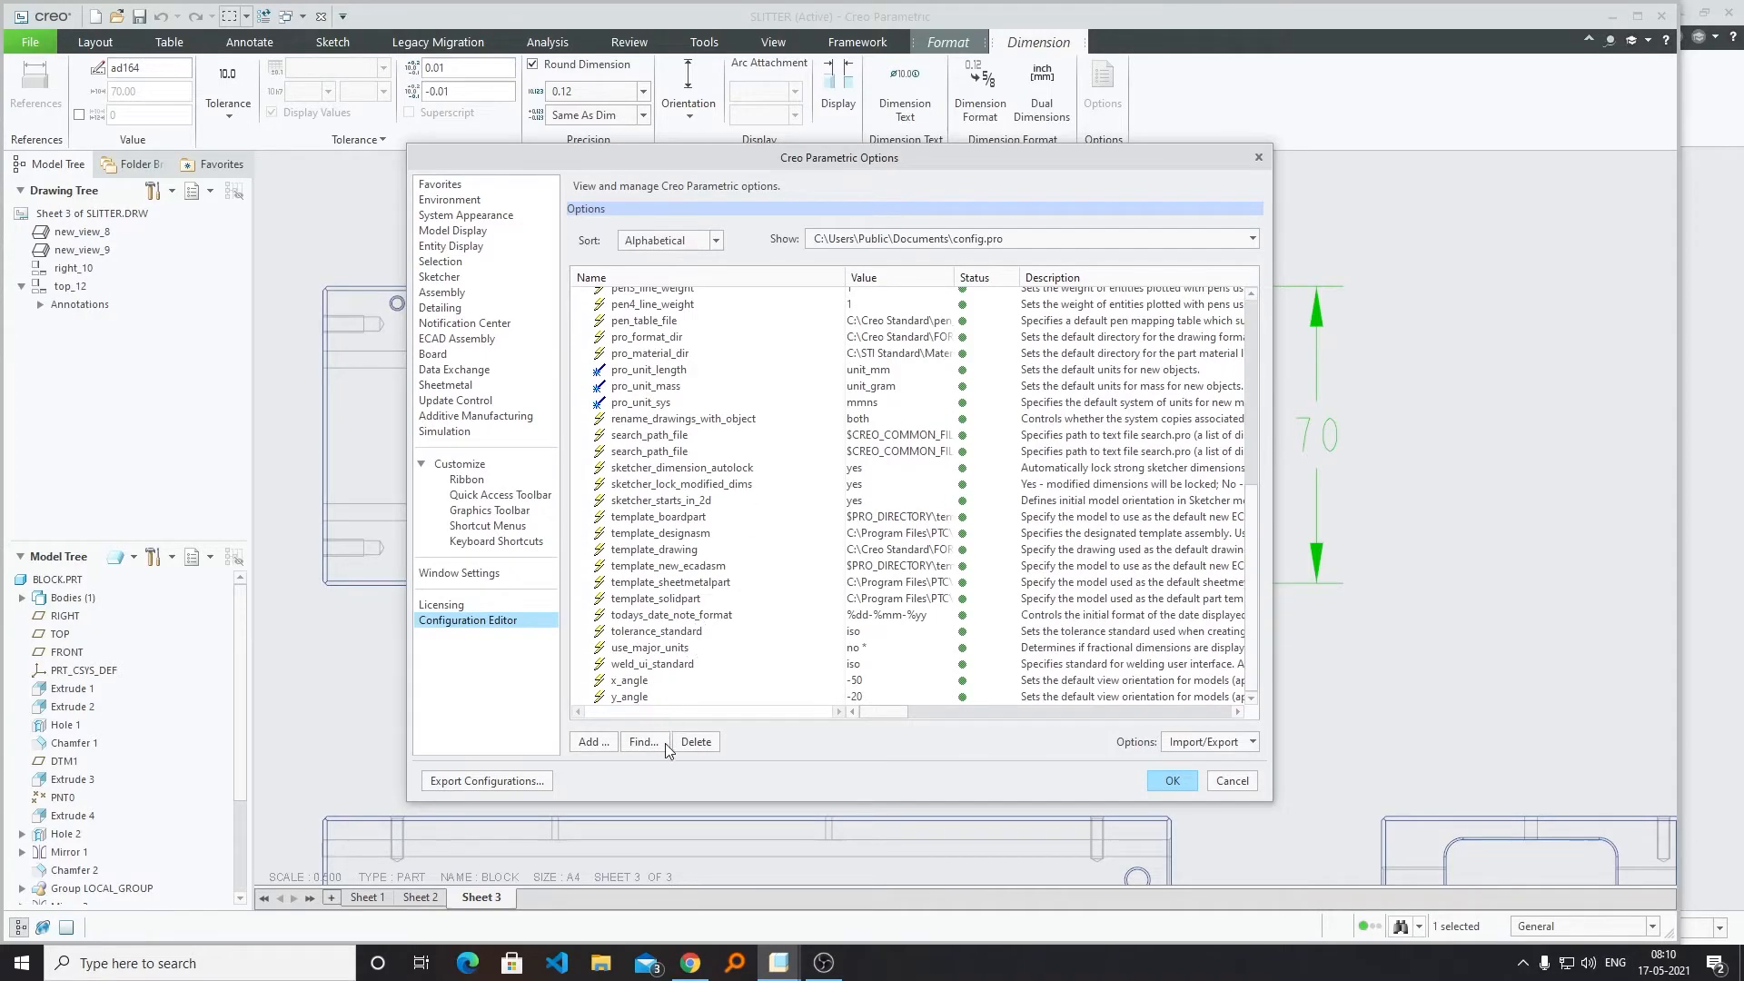
left_click(643, 742)
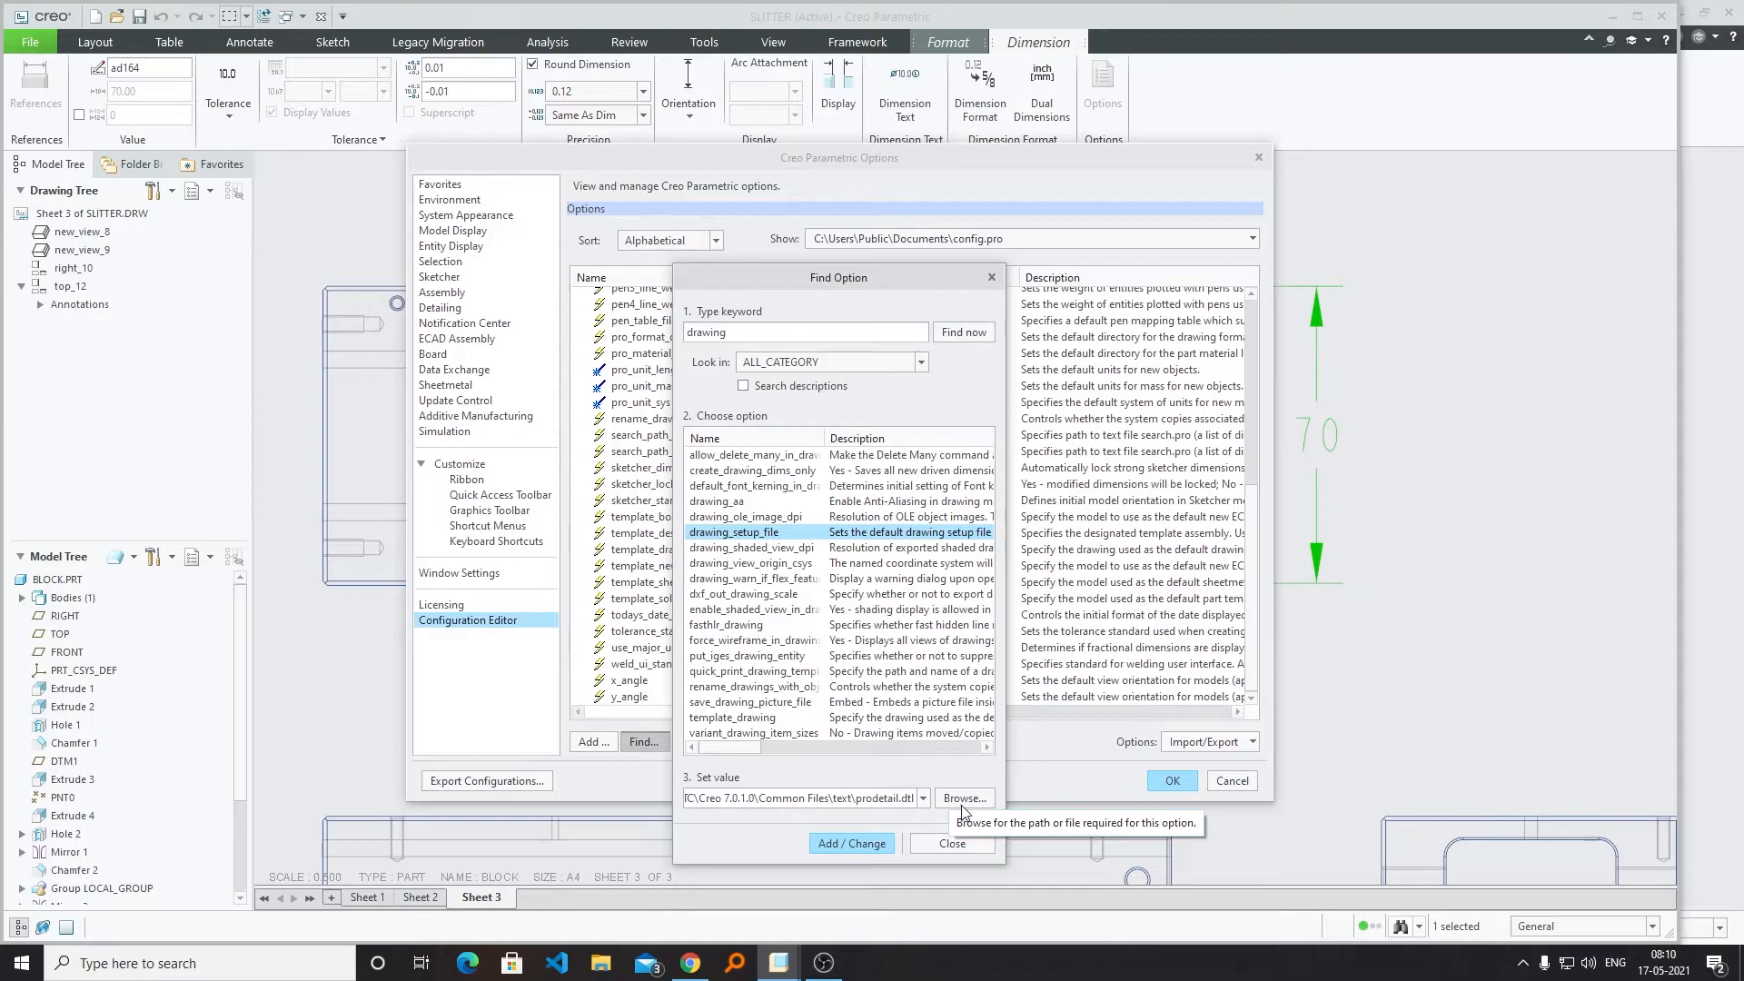
Browse to C:\Creo Standard and pick prodetail.dtl as the drawing_setup_file value.
left_click(963, 797)
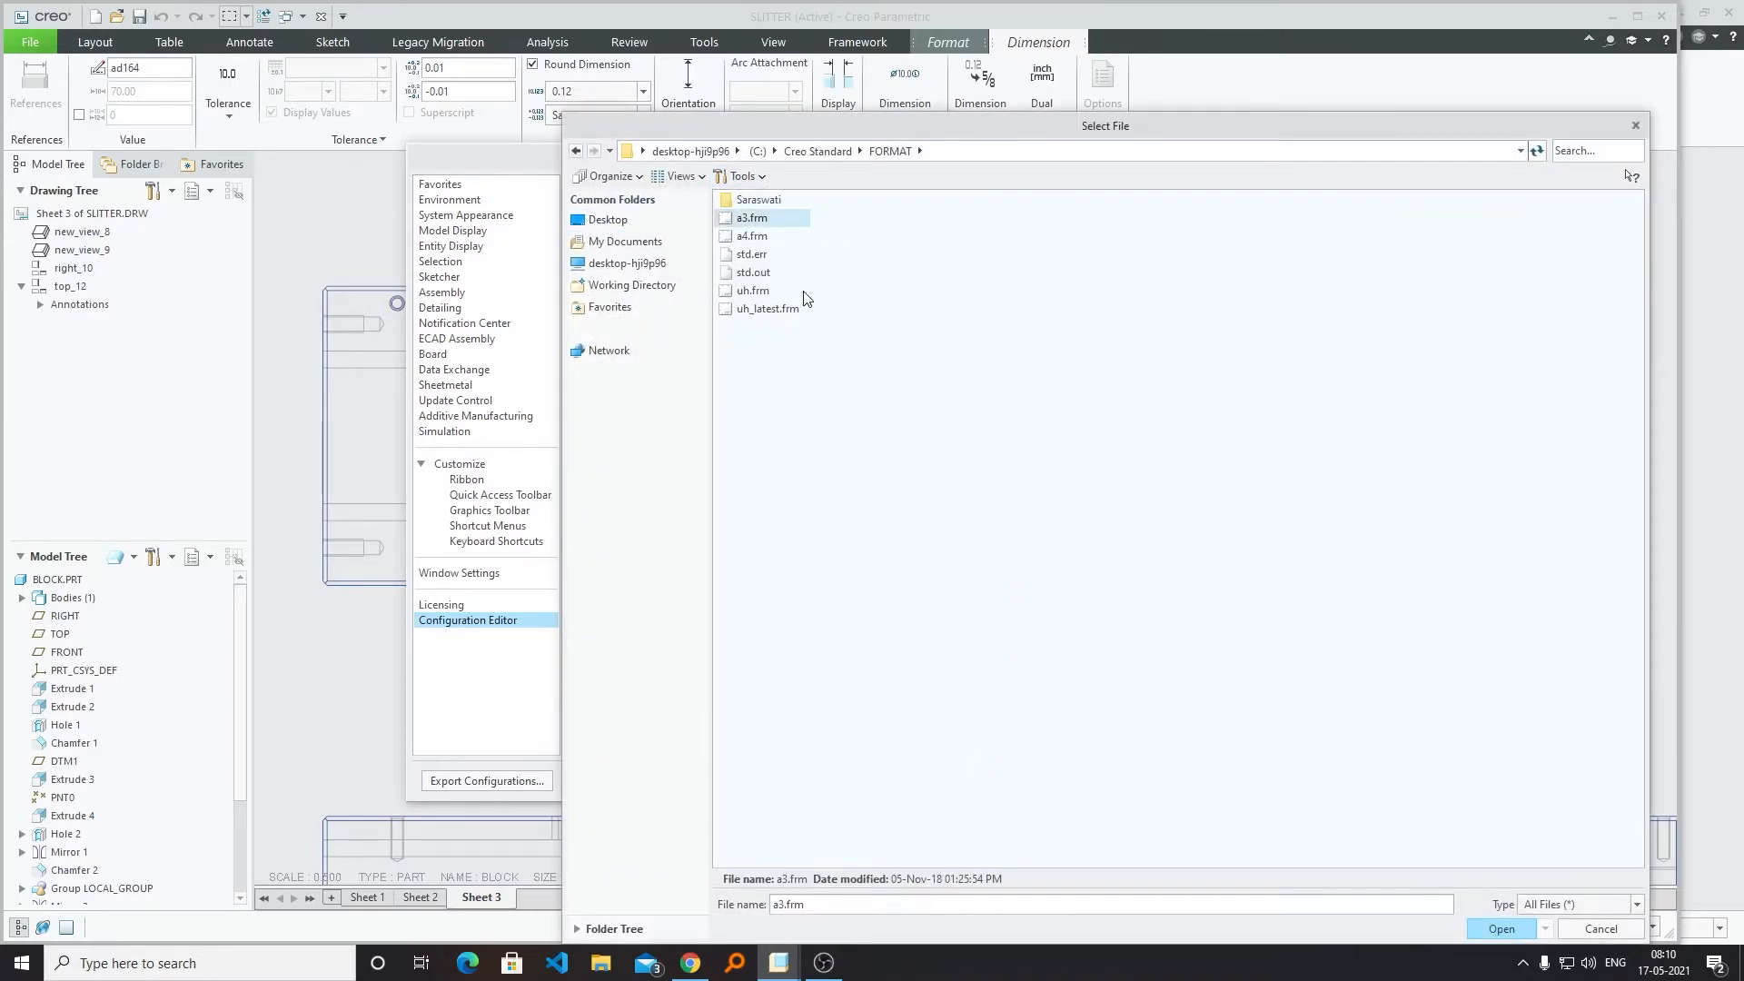
left_click(818, 151)
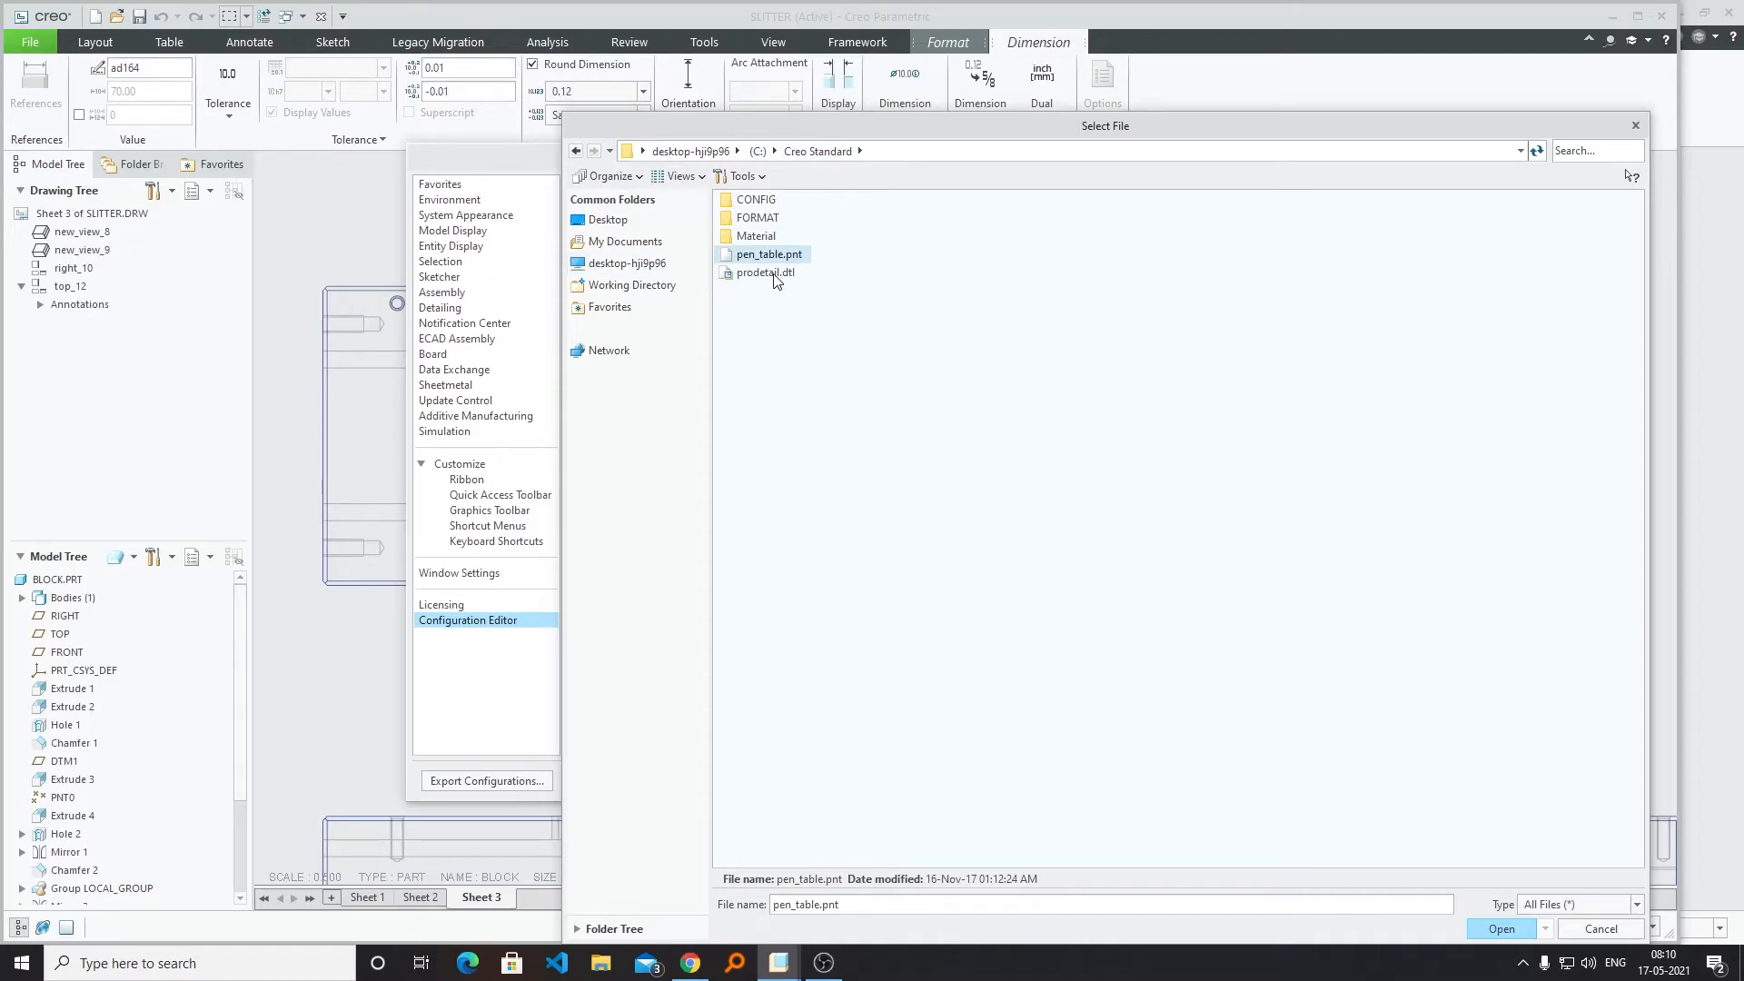
mouse_move(780, 291)
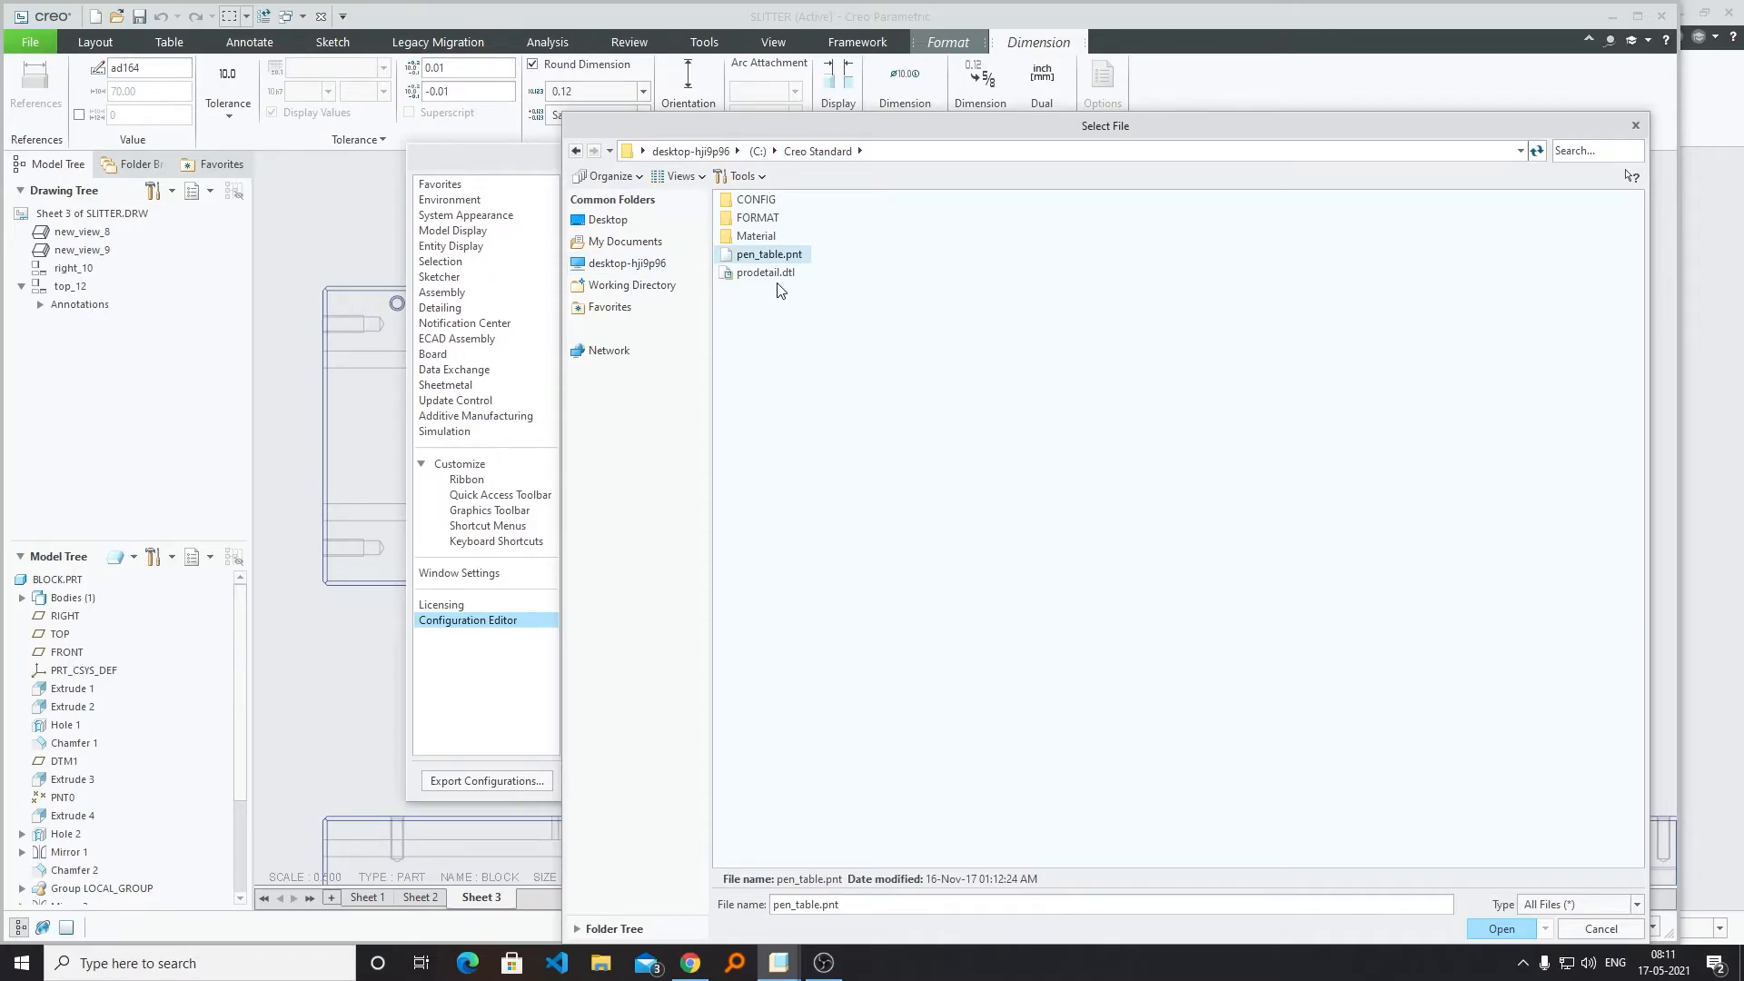
left_click(765, 273)
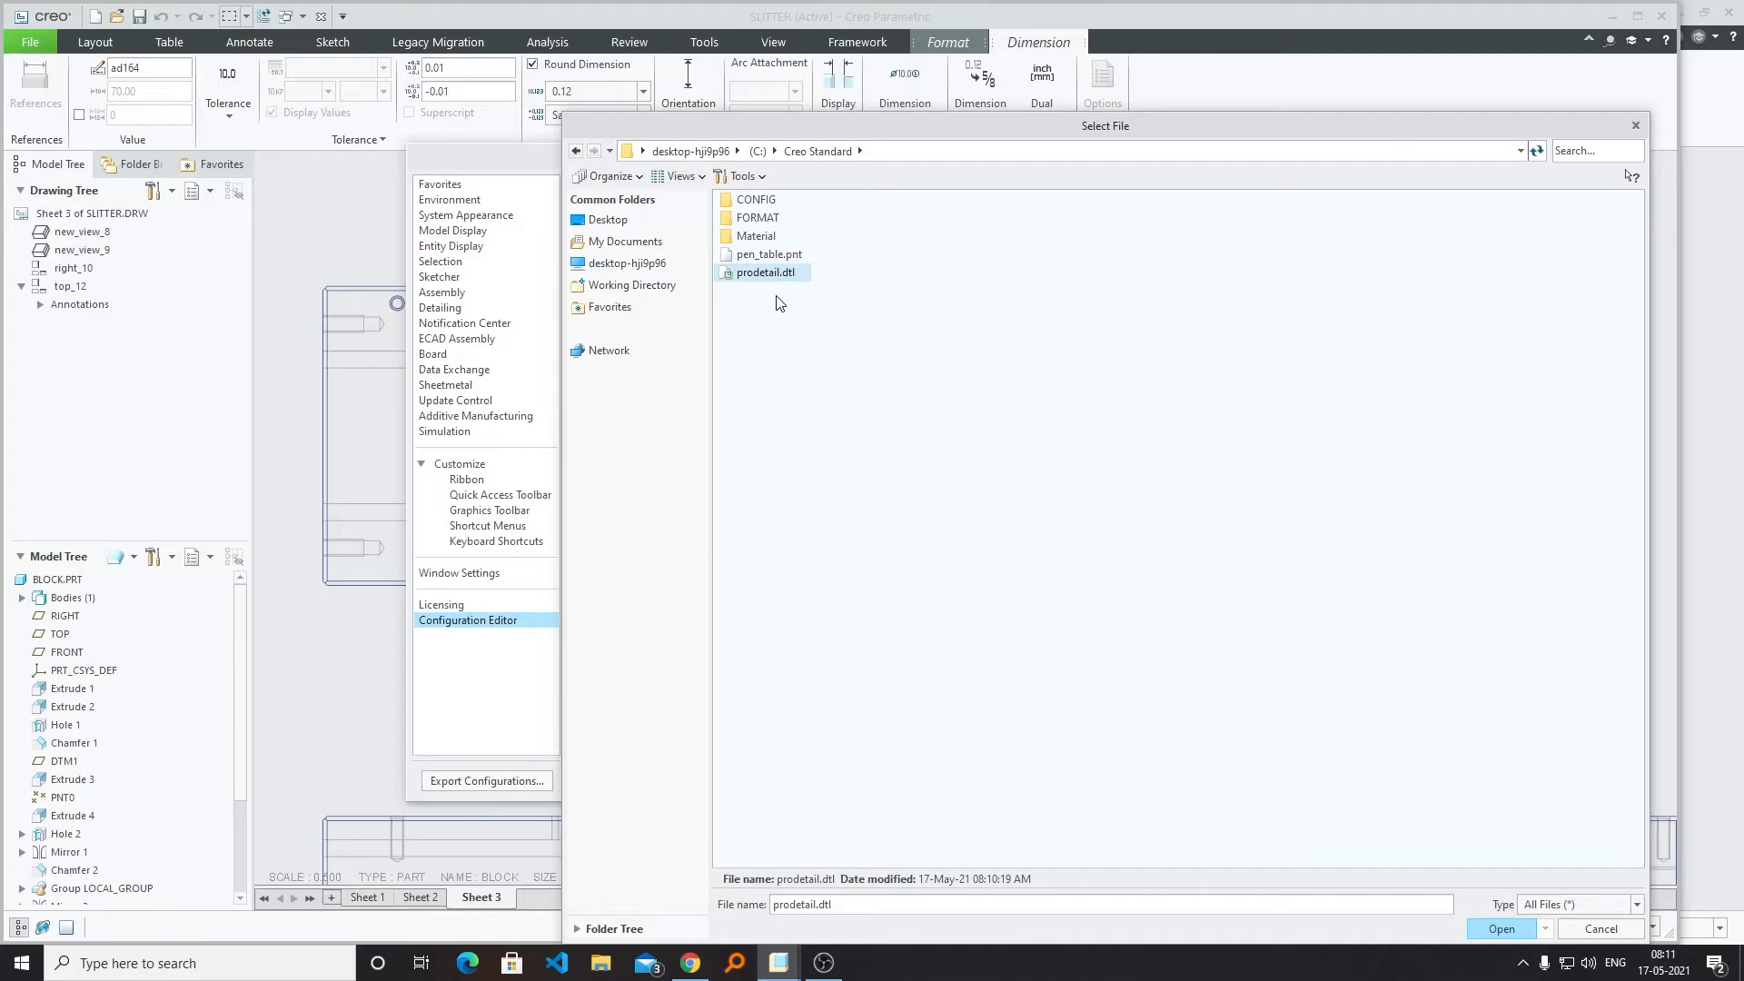
mouse_move(1364, 775)
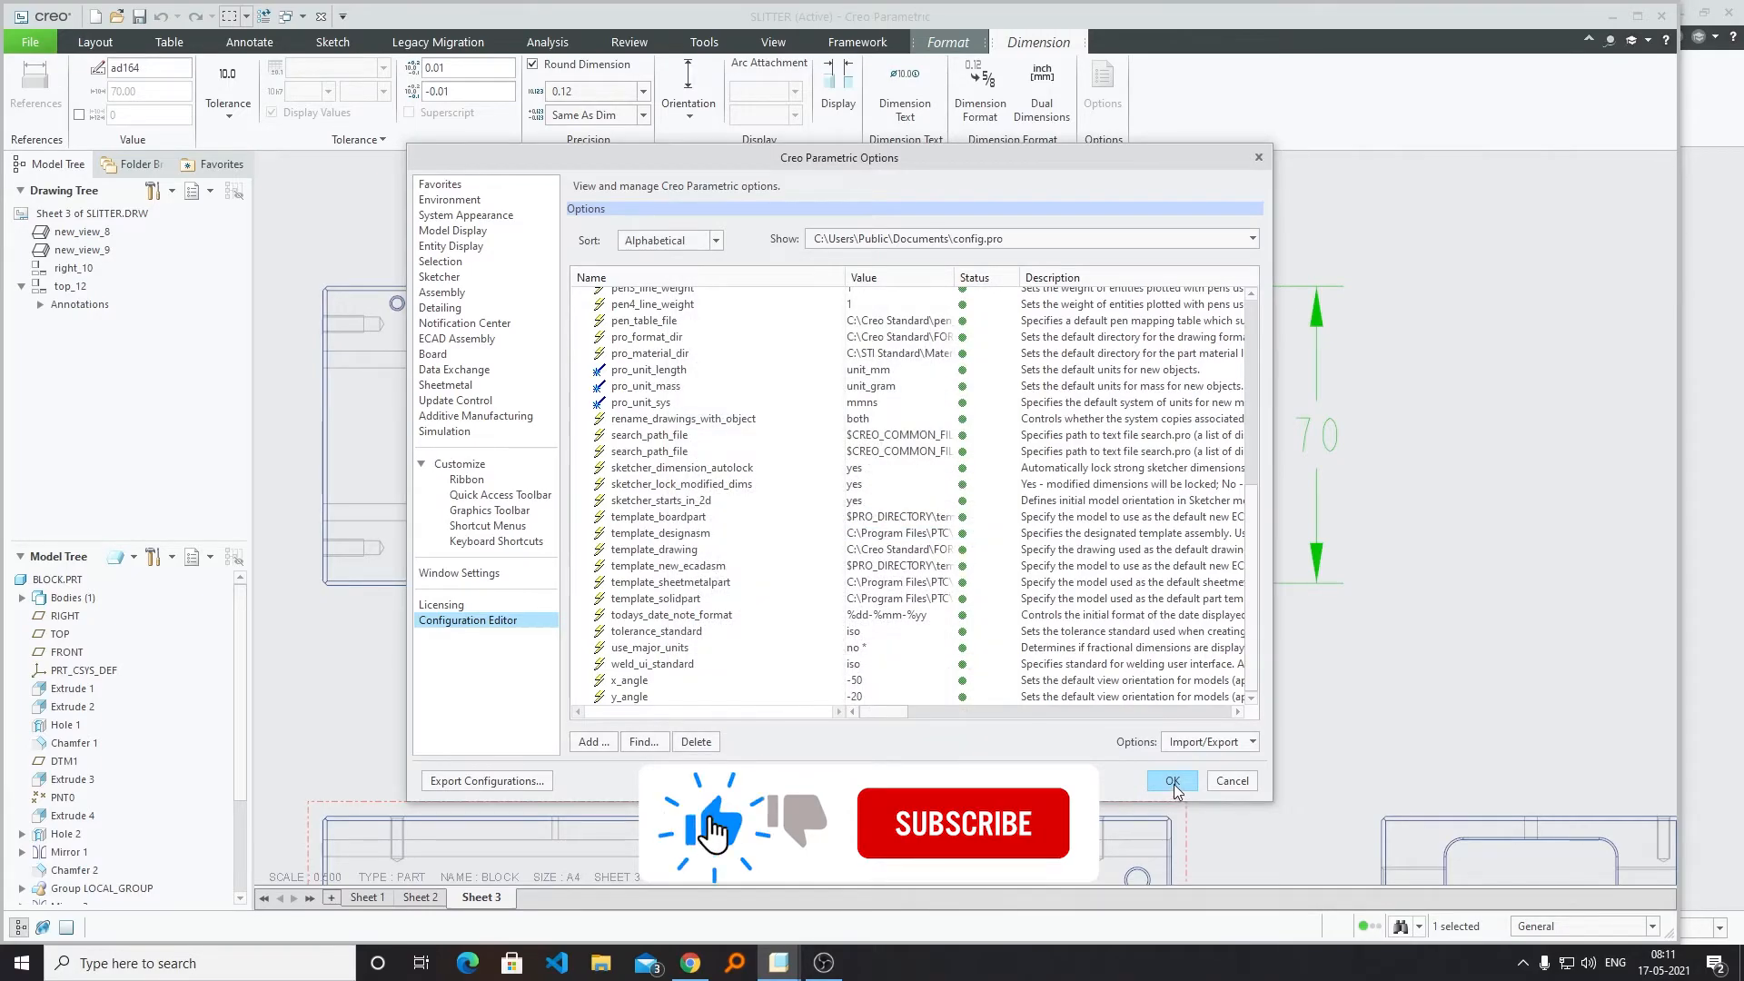
Confirm the configuration change and answer the save-settings prompt, returning to the sheet.
left_click(1170, 780)
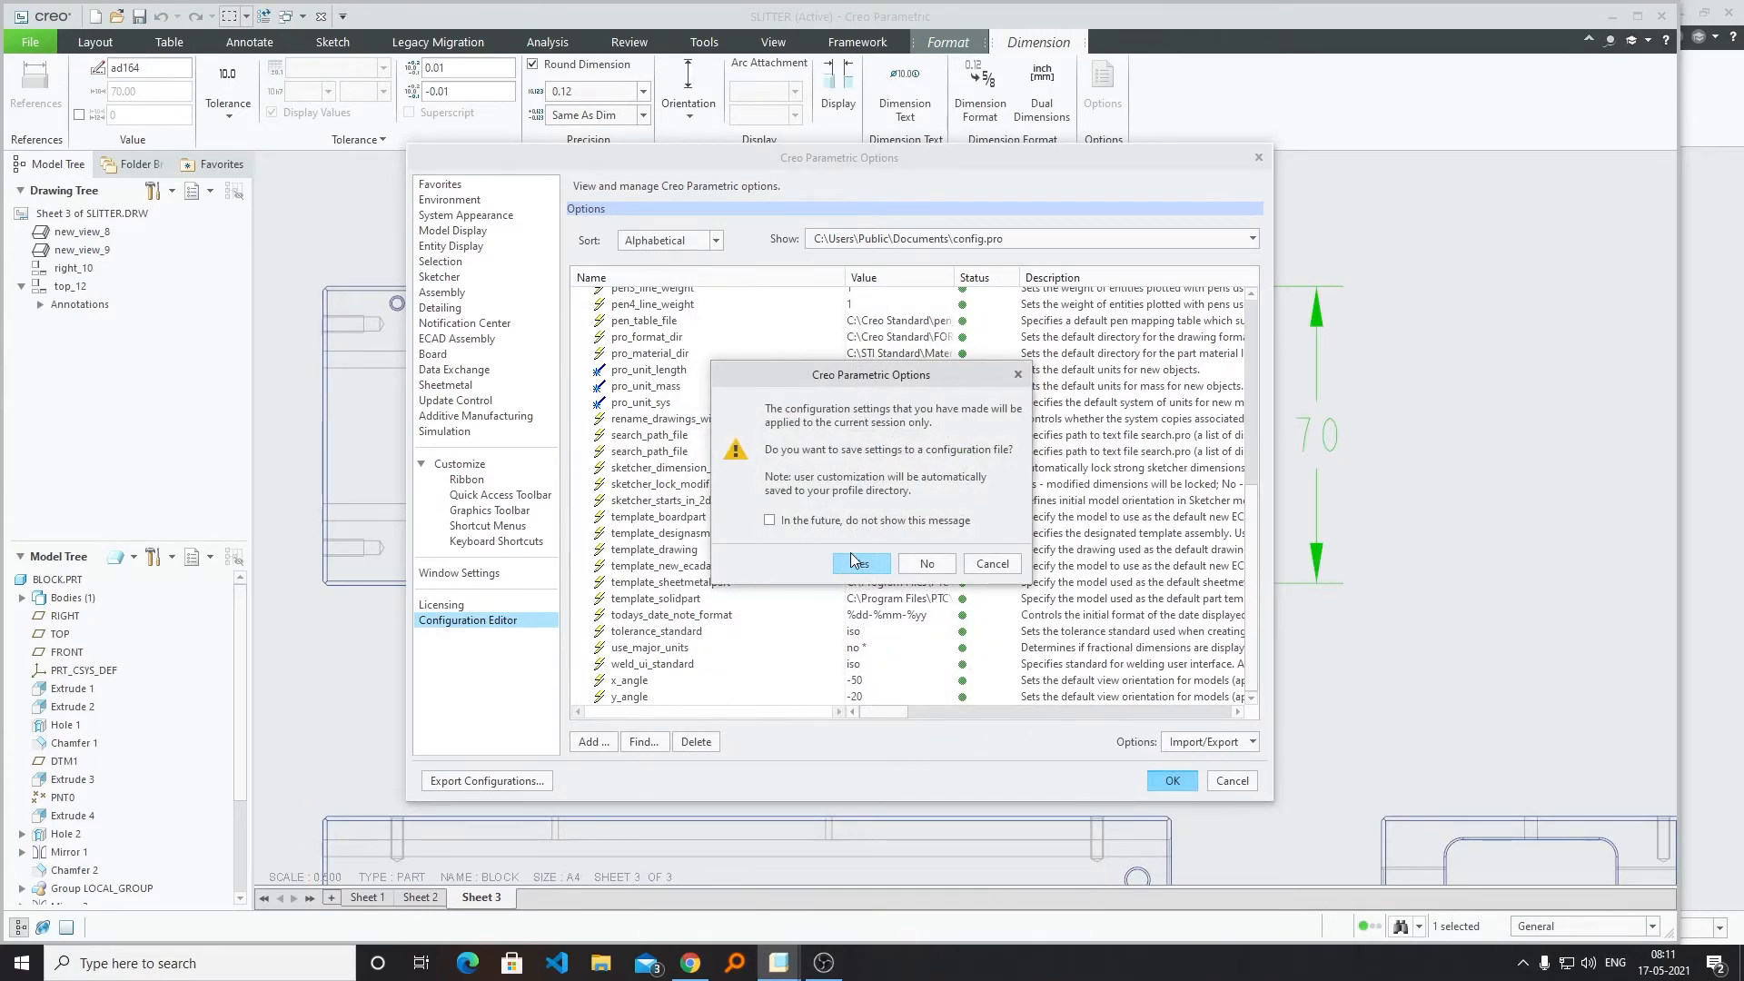
left_click(859, 563)
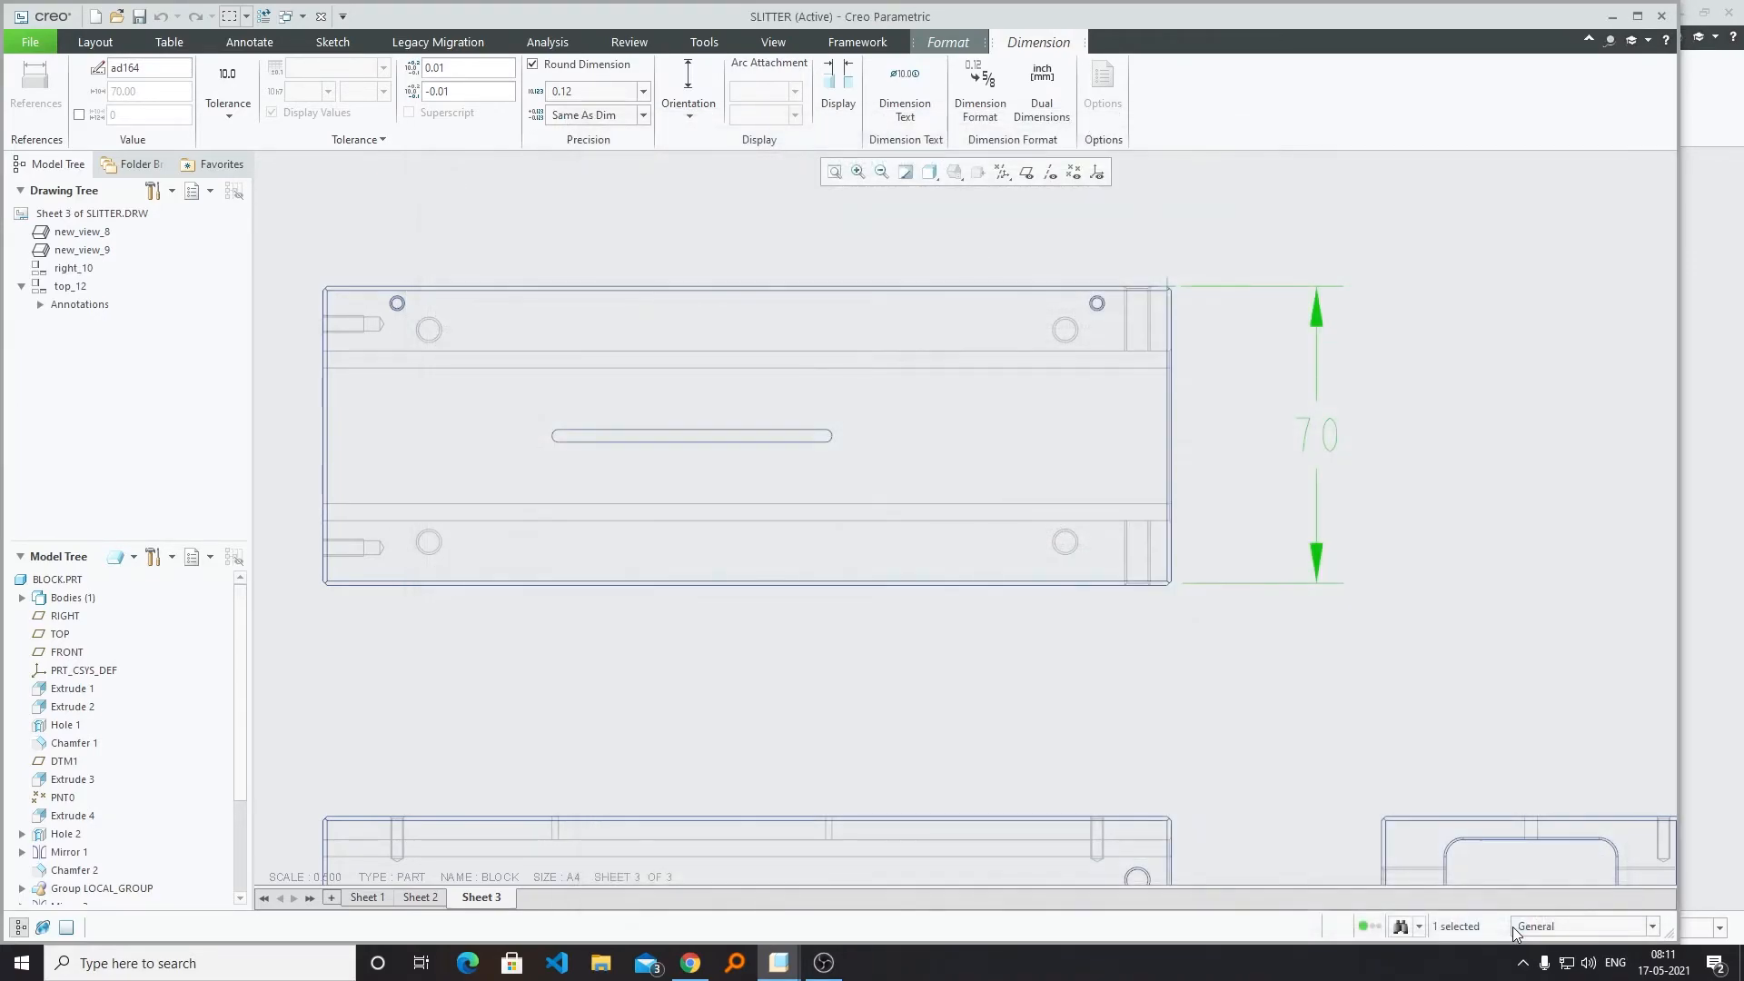
Give dimension 70 a plus-minus tolerance, displayed as 70 +0.01 / -0.01.
left_click(249, 41)
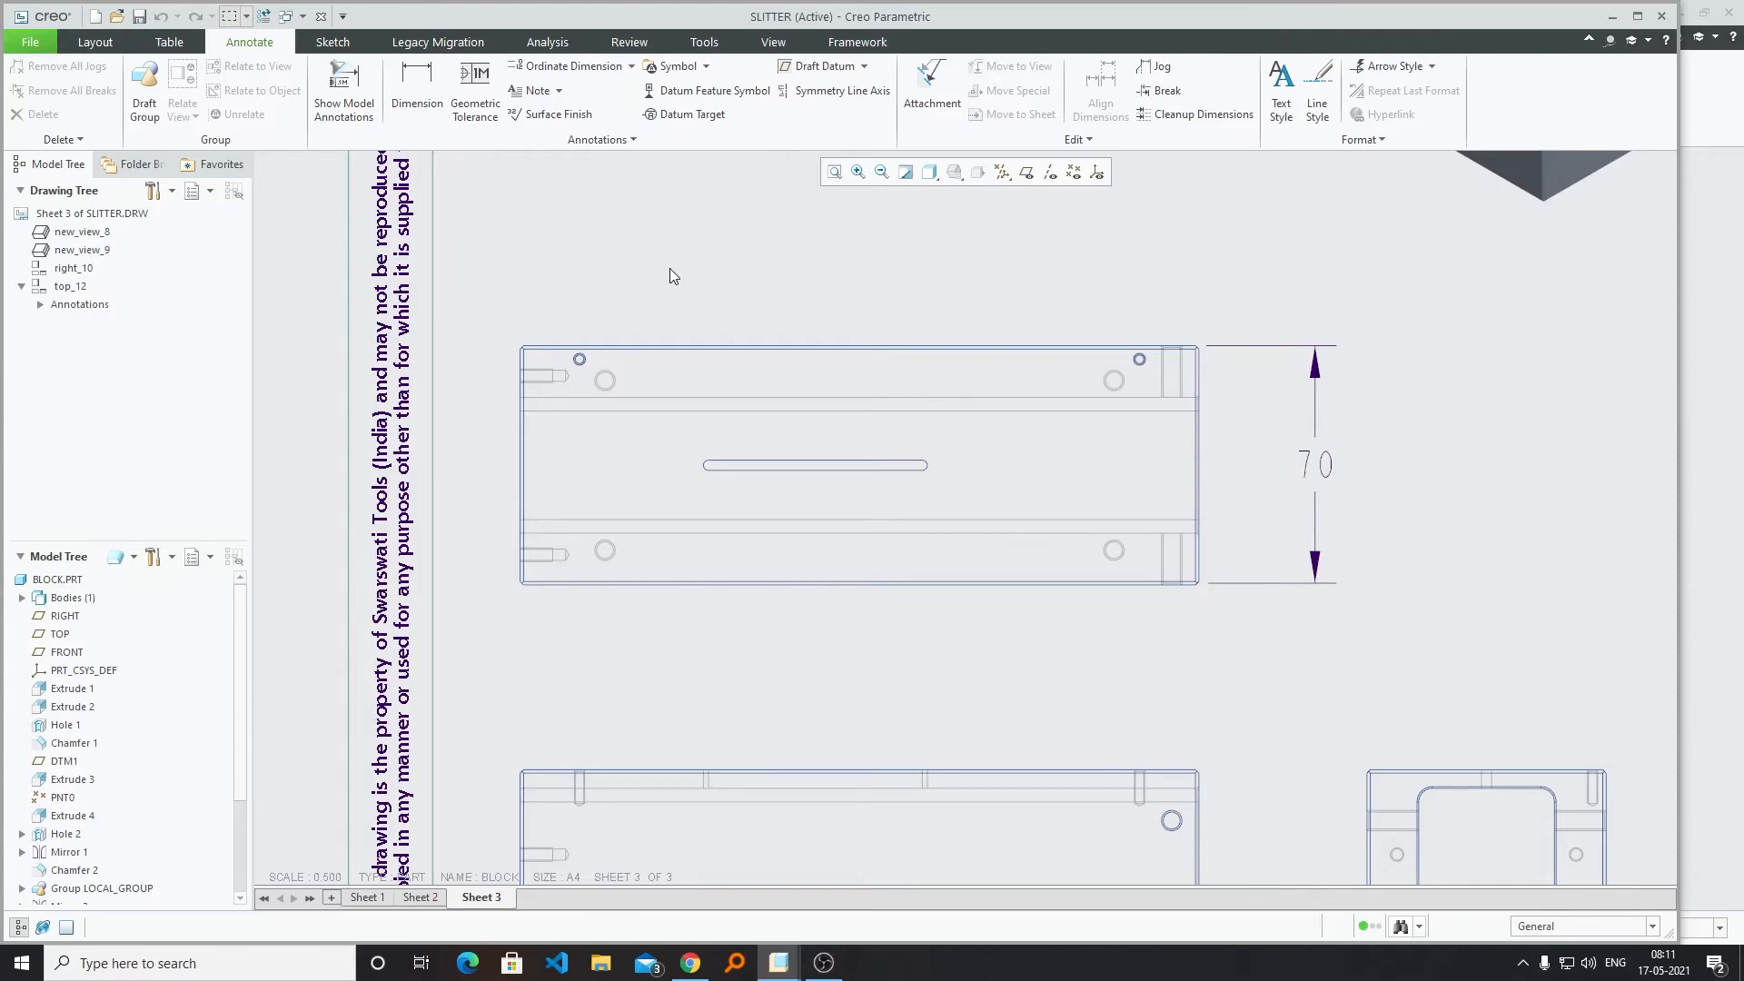
mouse_move(768, 255)
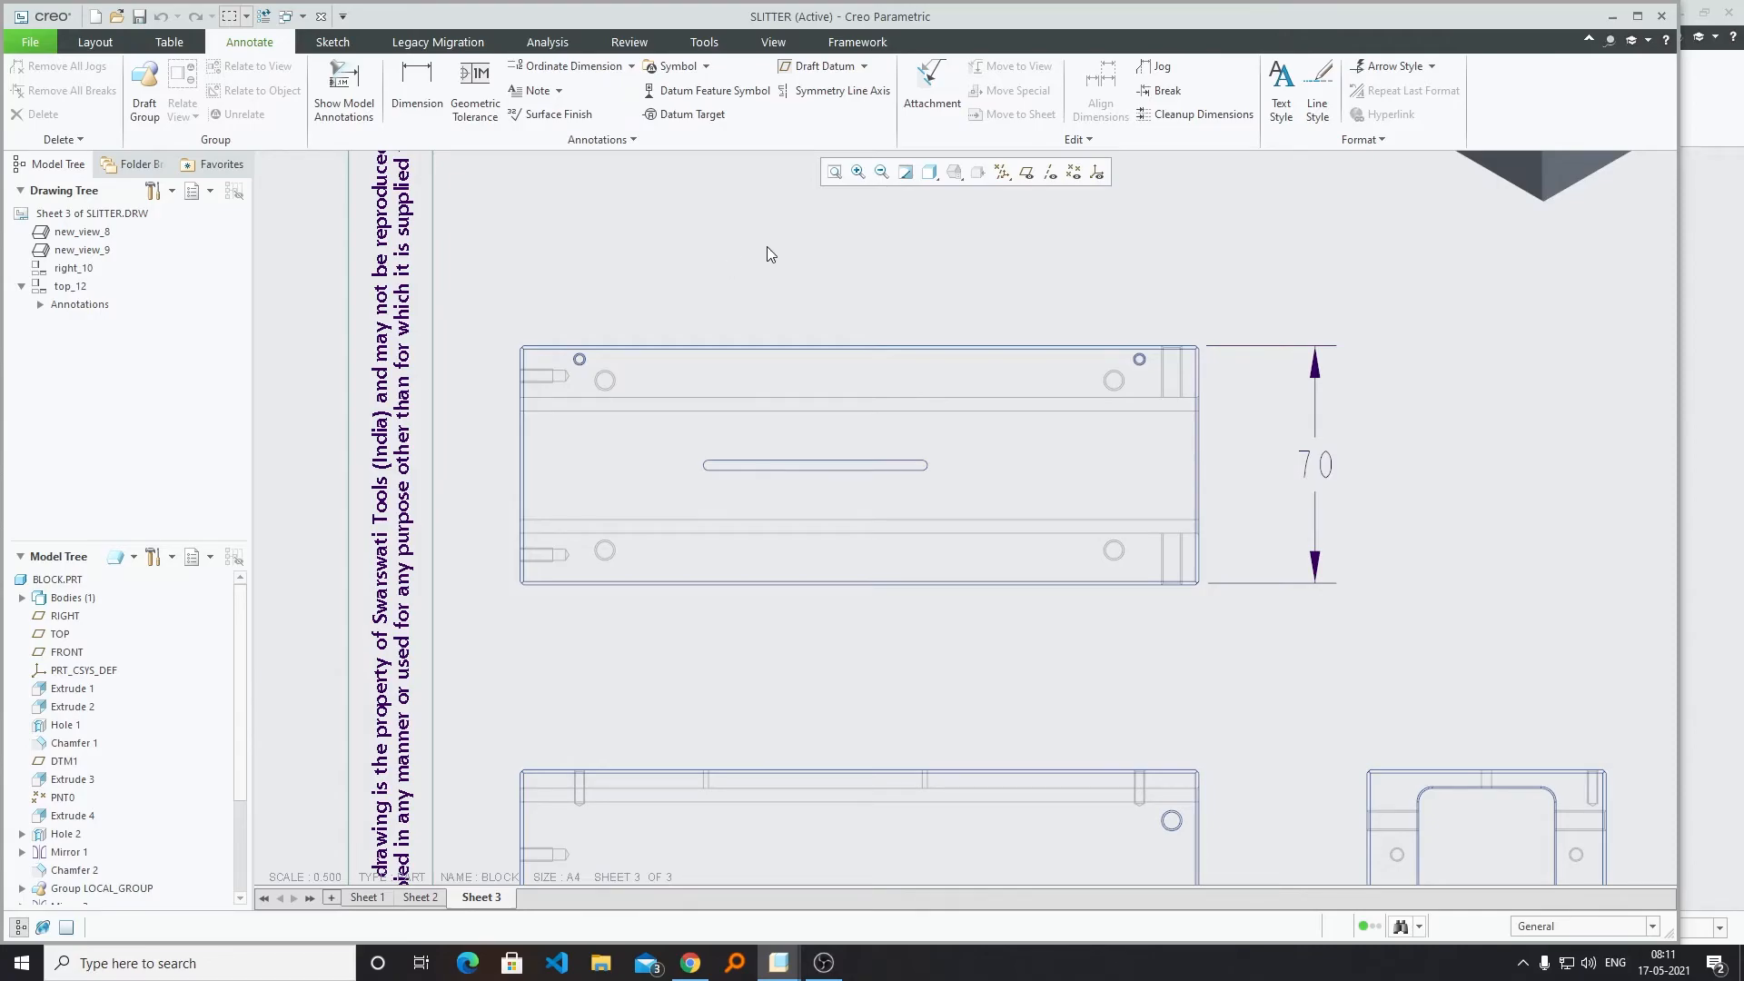
left_click(1316, 463)
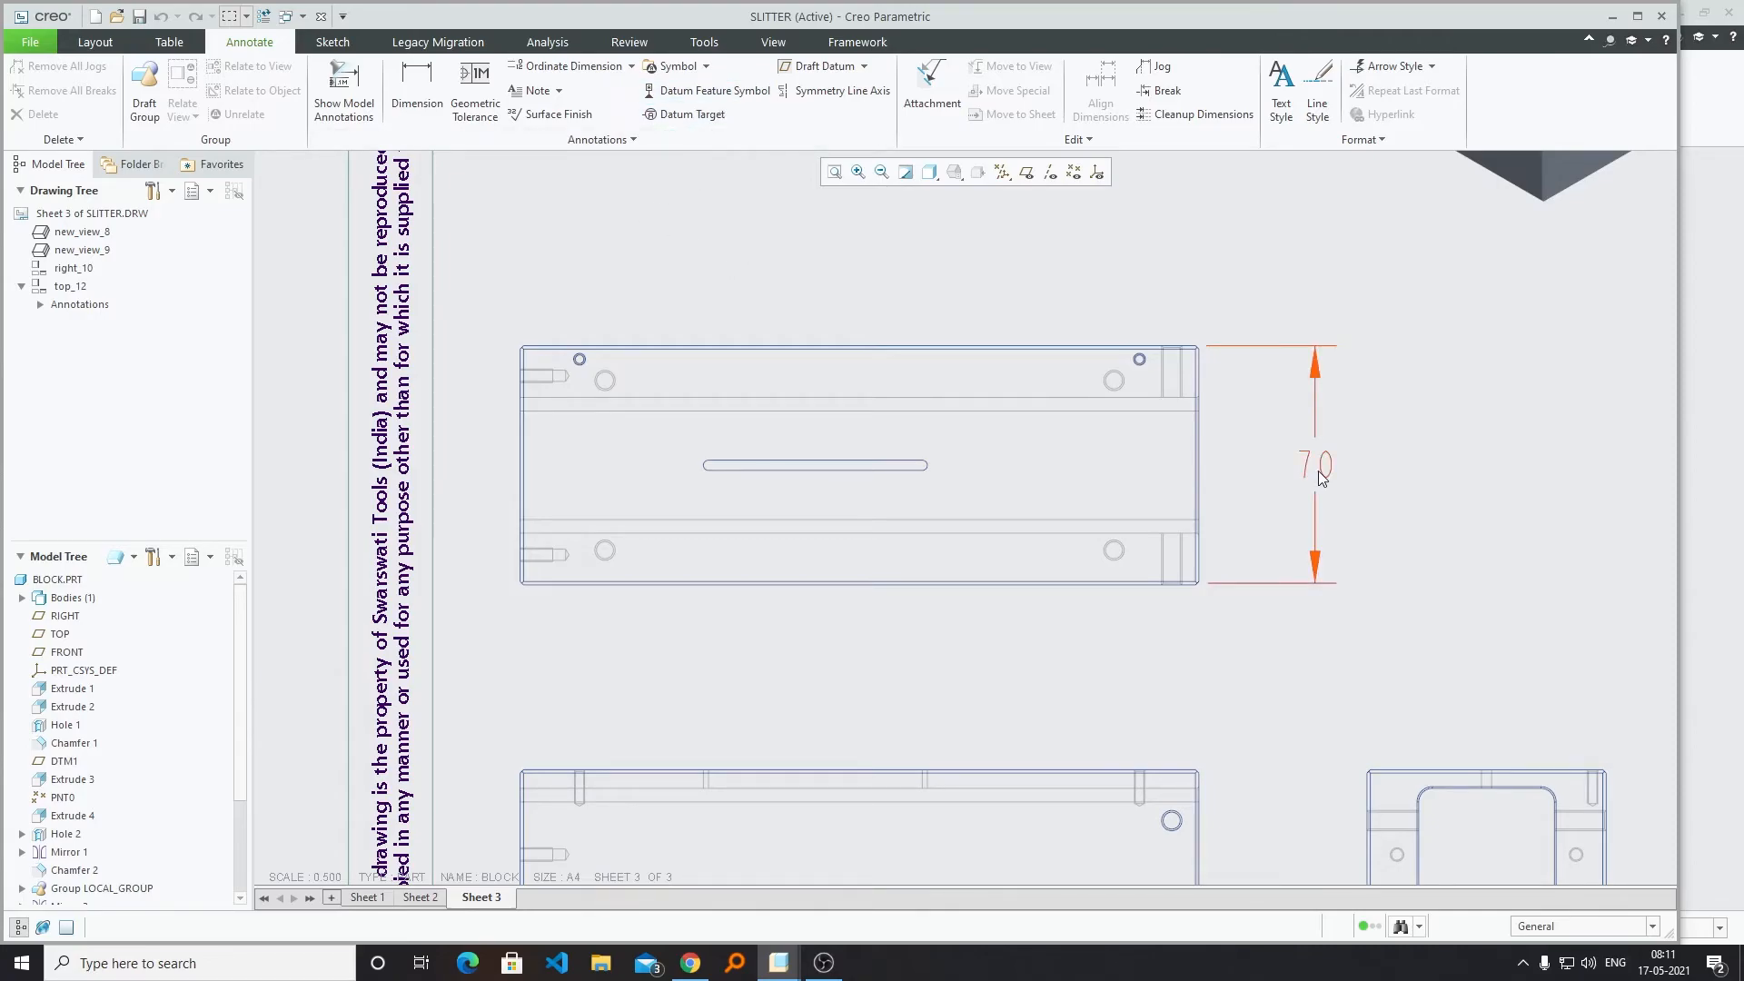
left_click(1318, 464)
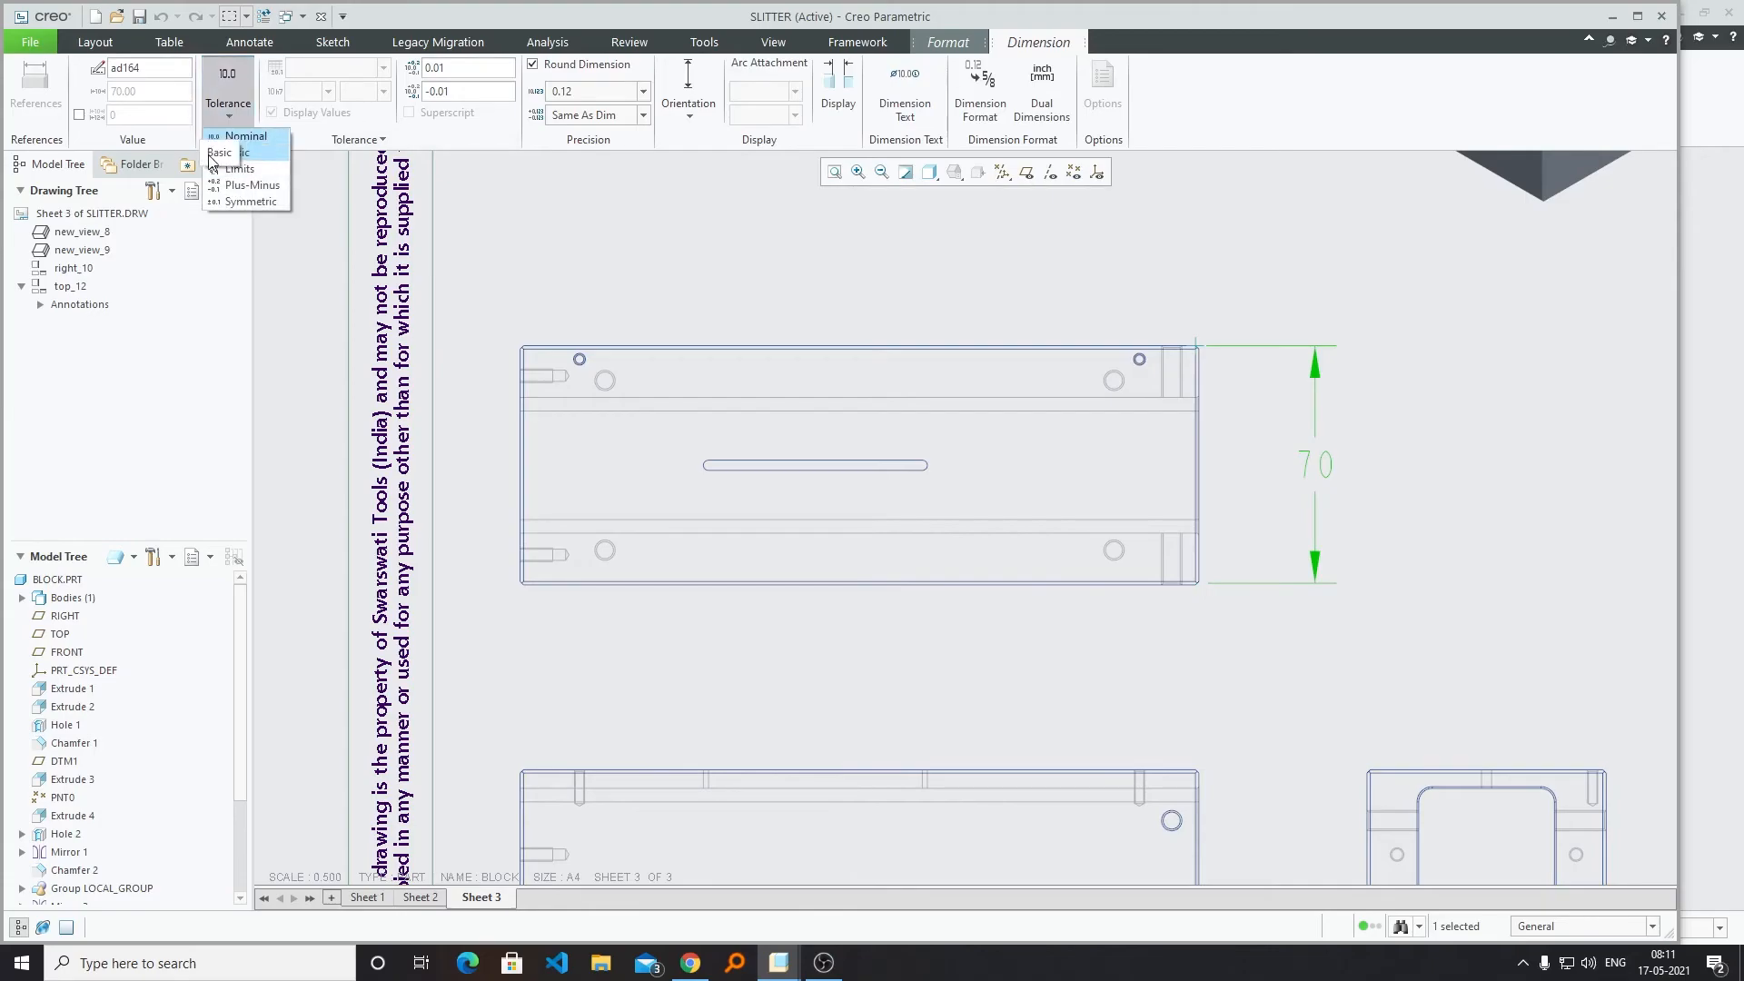
left_click(254, 202)
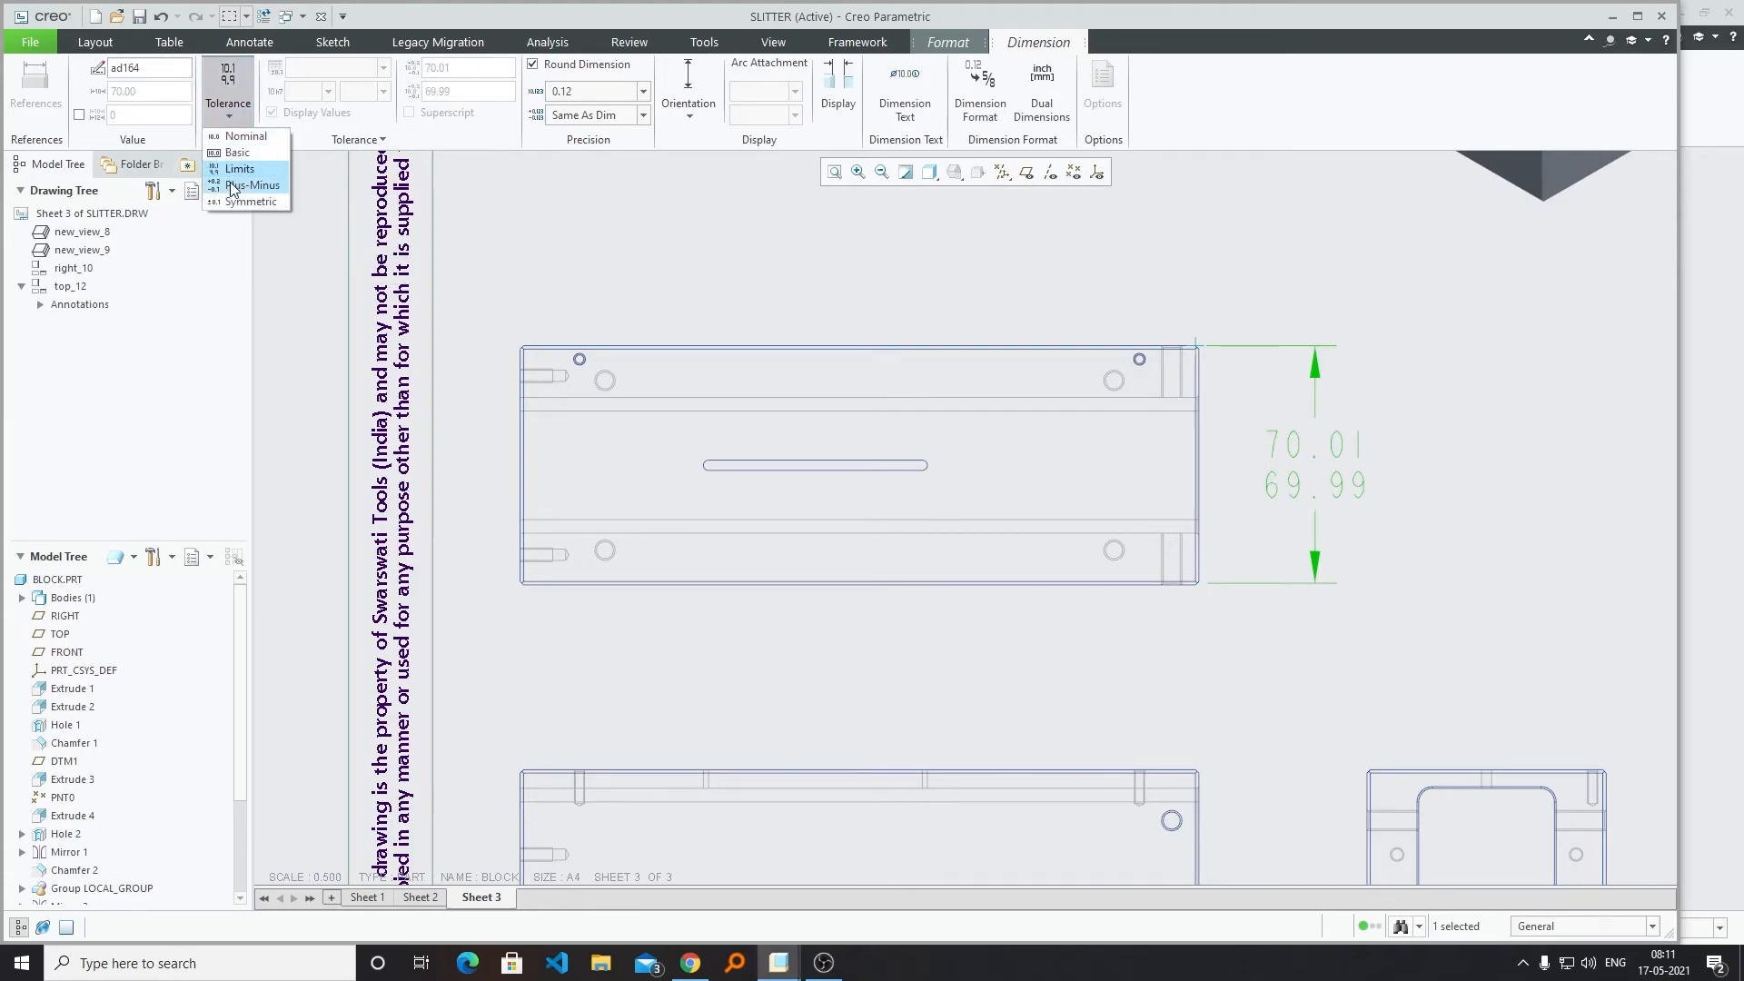
left_click(255, 202)
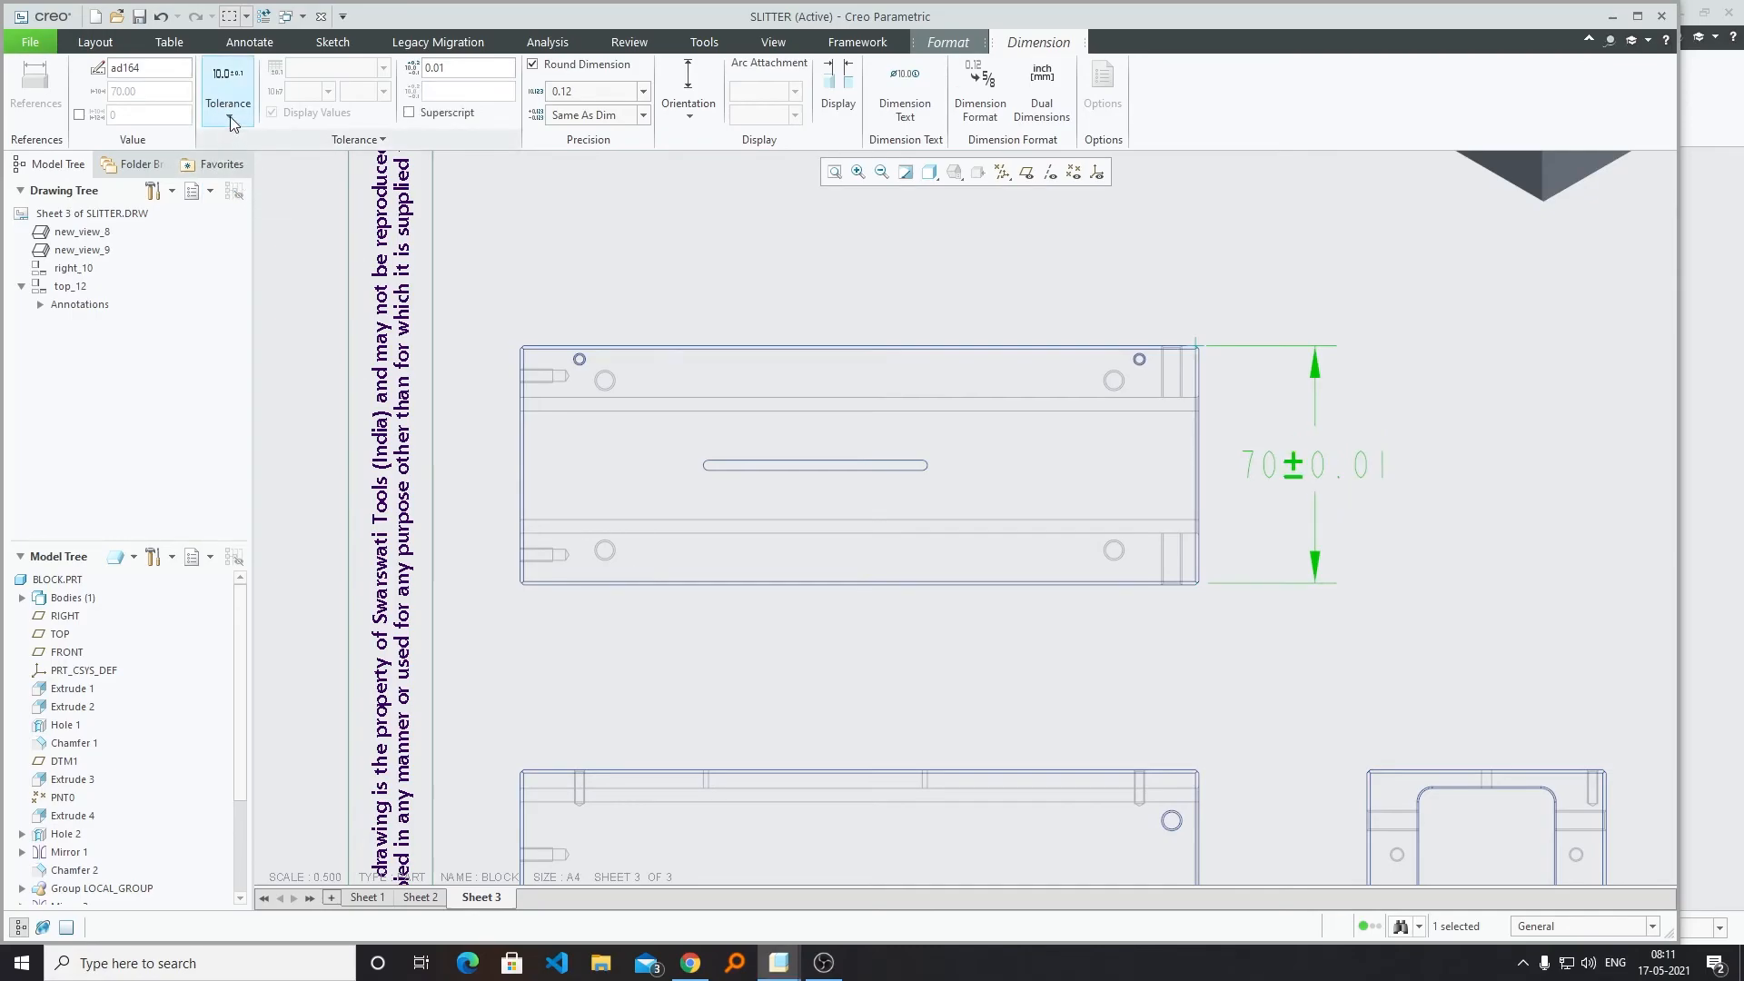
left_click(227, 104)
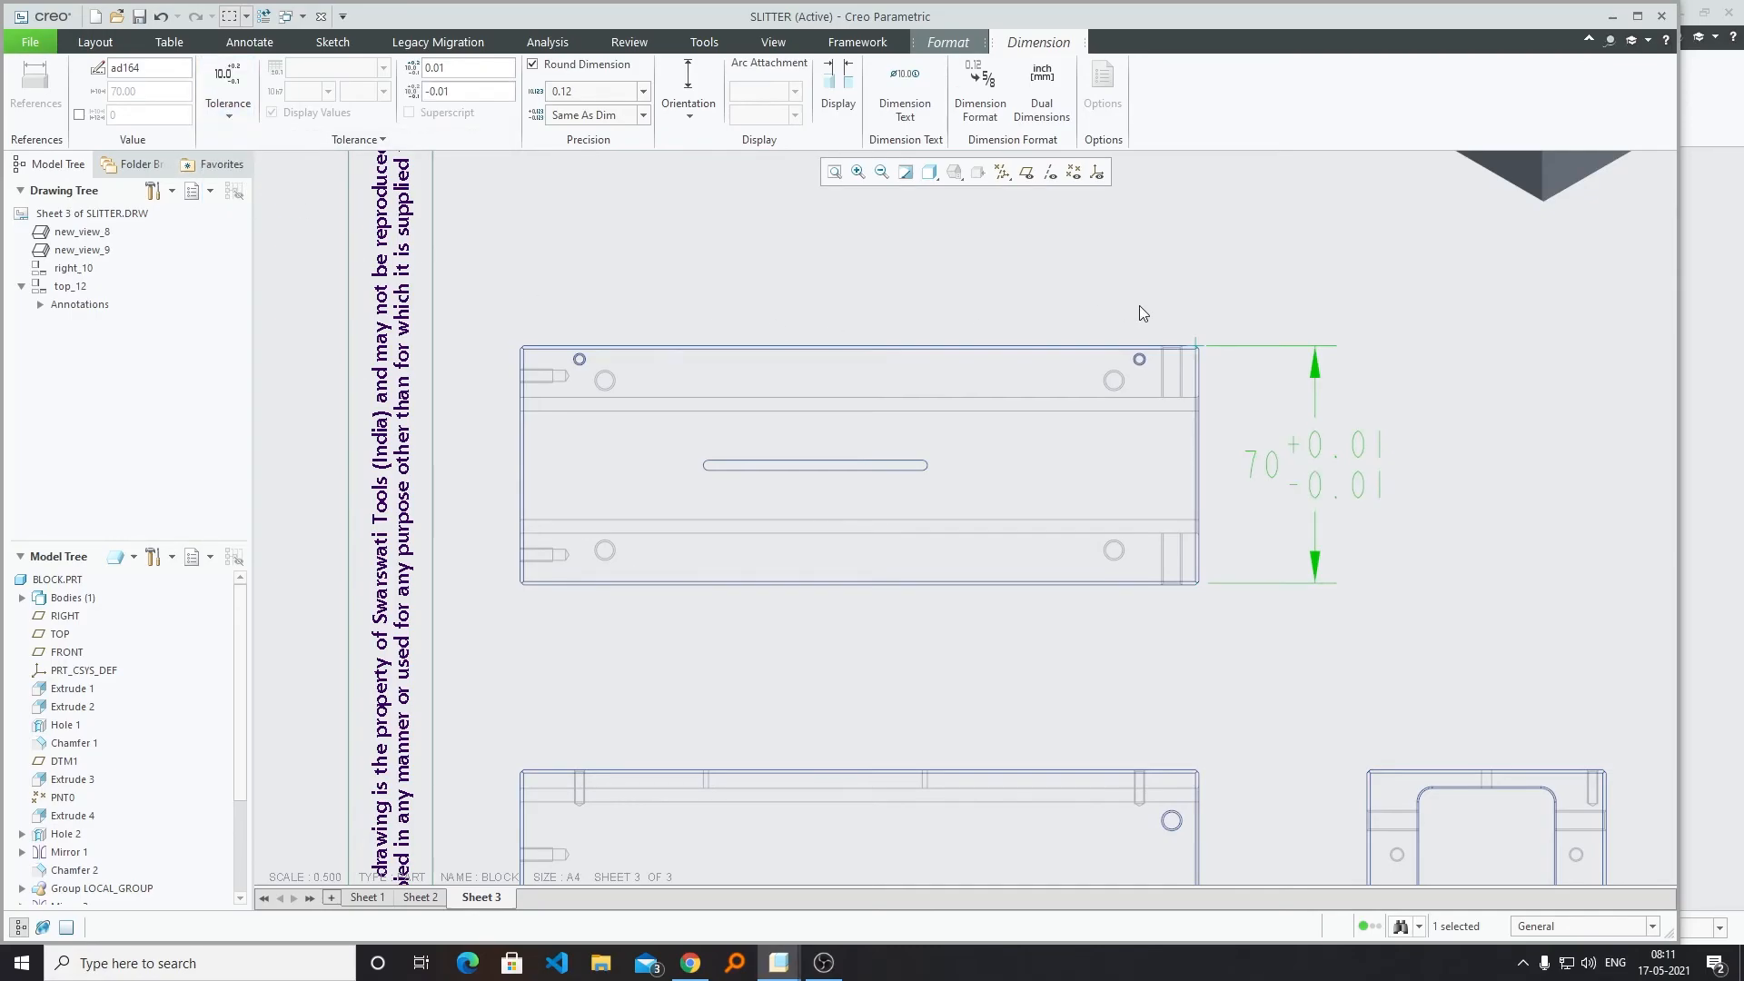